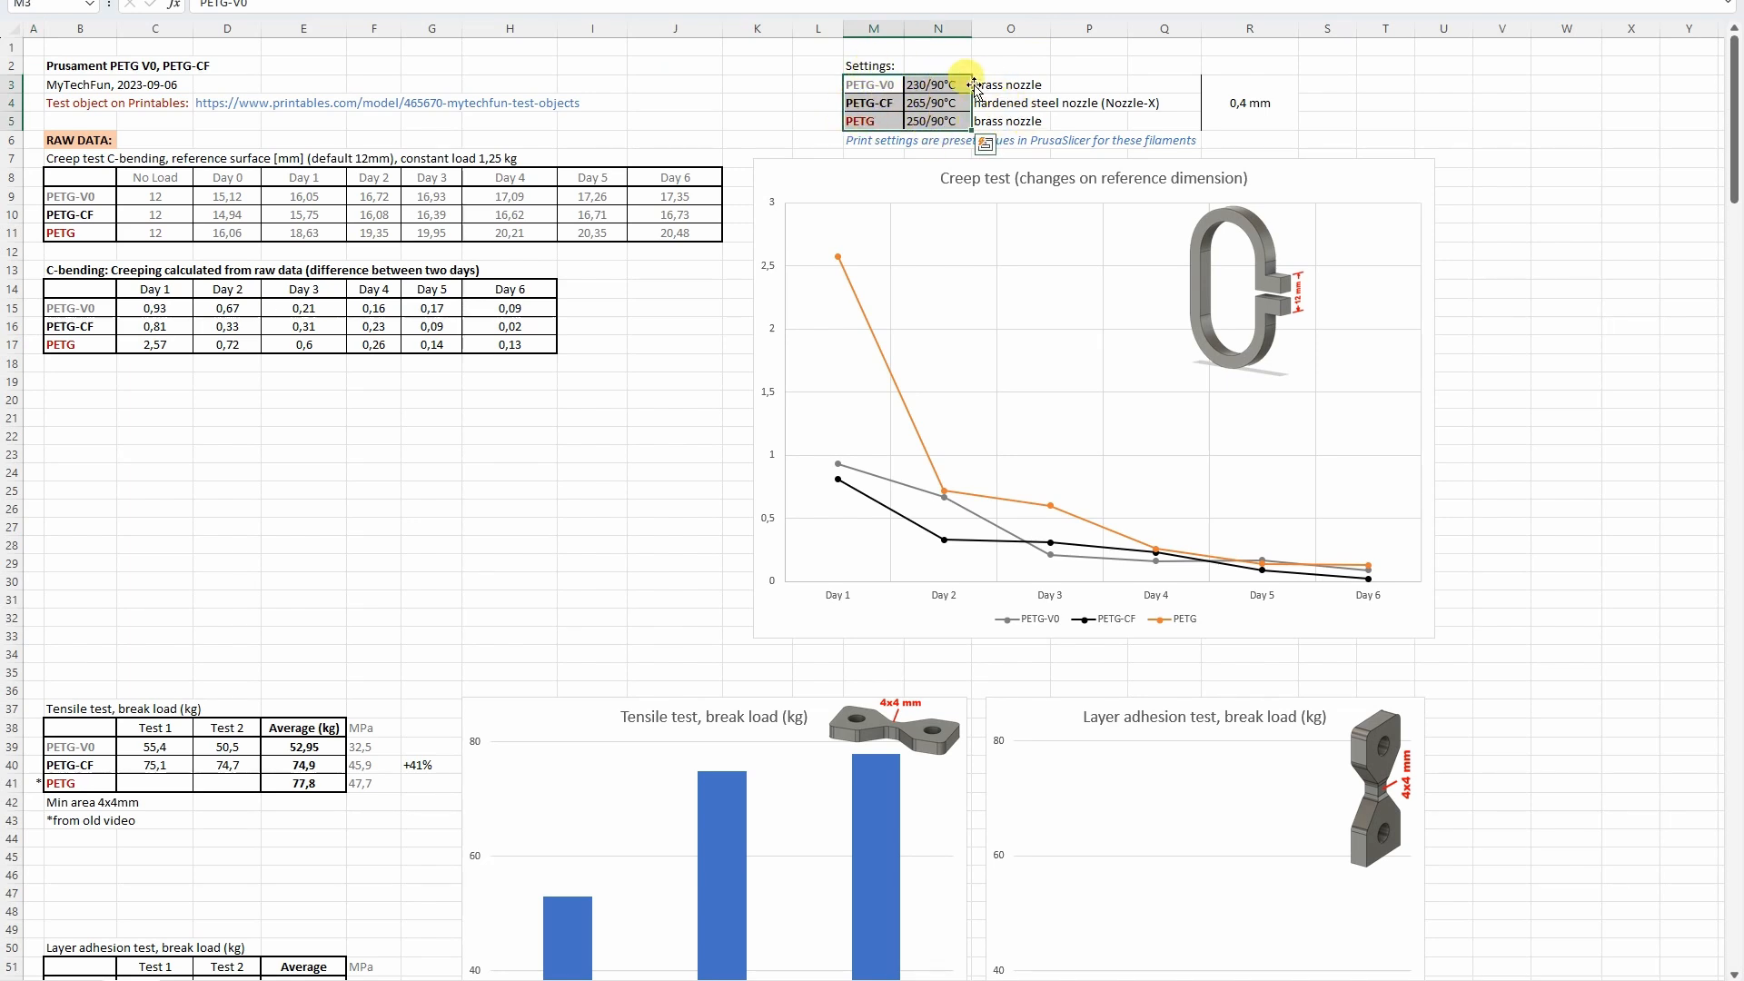
# Review the PETG-CF and PETG nozzle notes and the Day 1/Day 3 creep measurements with the calculated creeping table.
pyautogui.click(1010, 102)
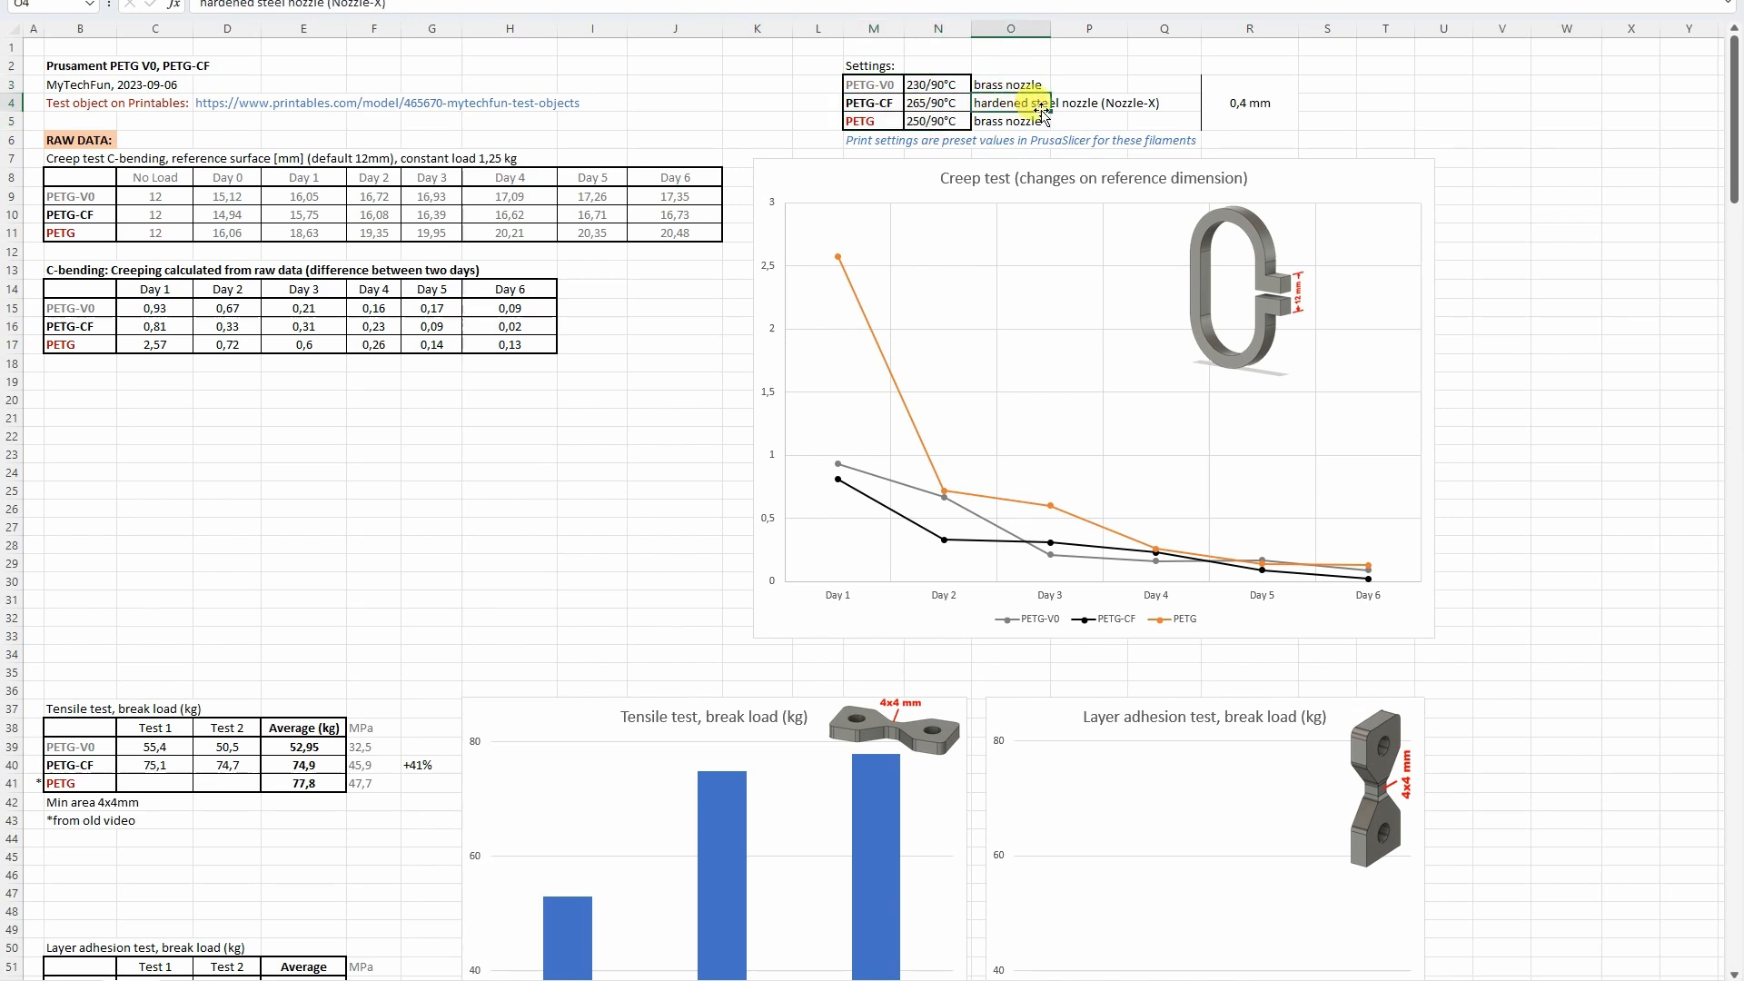
pyautogui.moveTo(1250, 104)
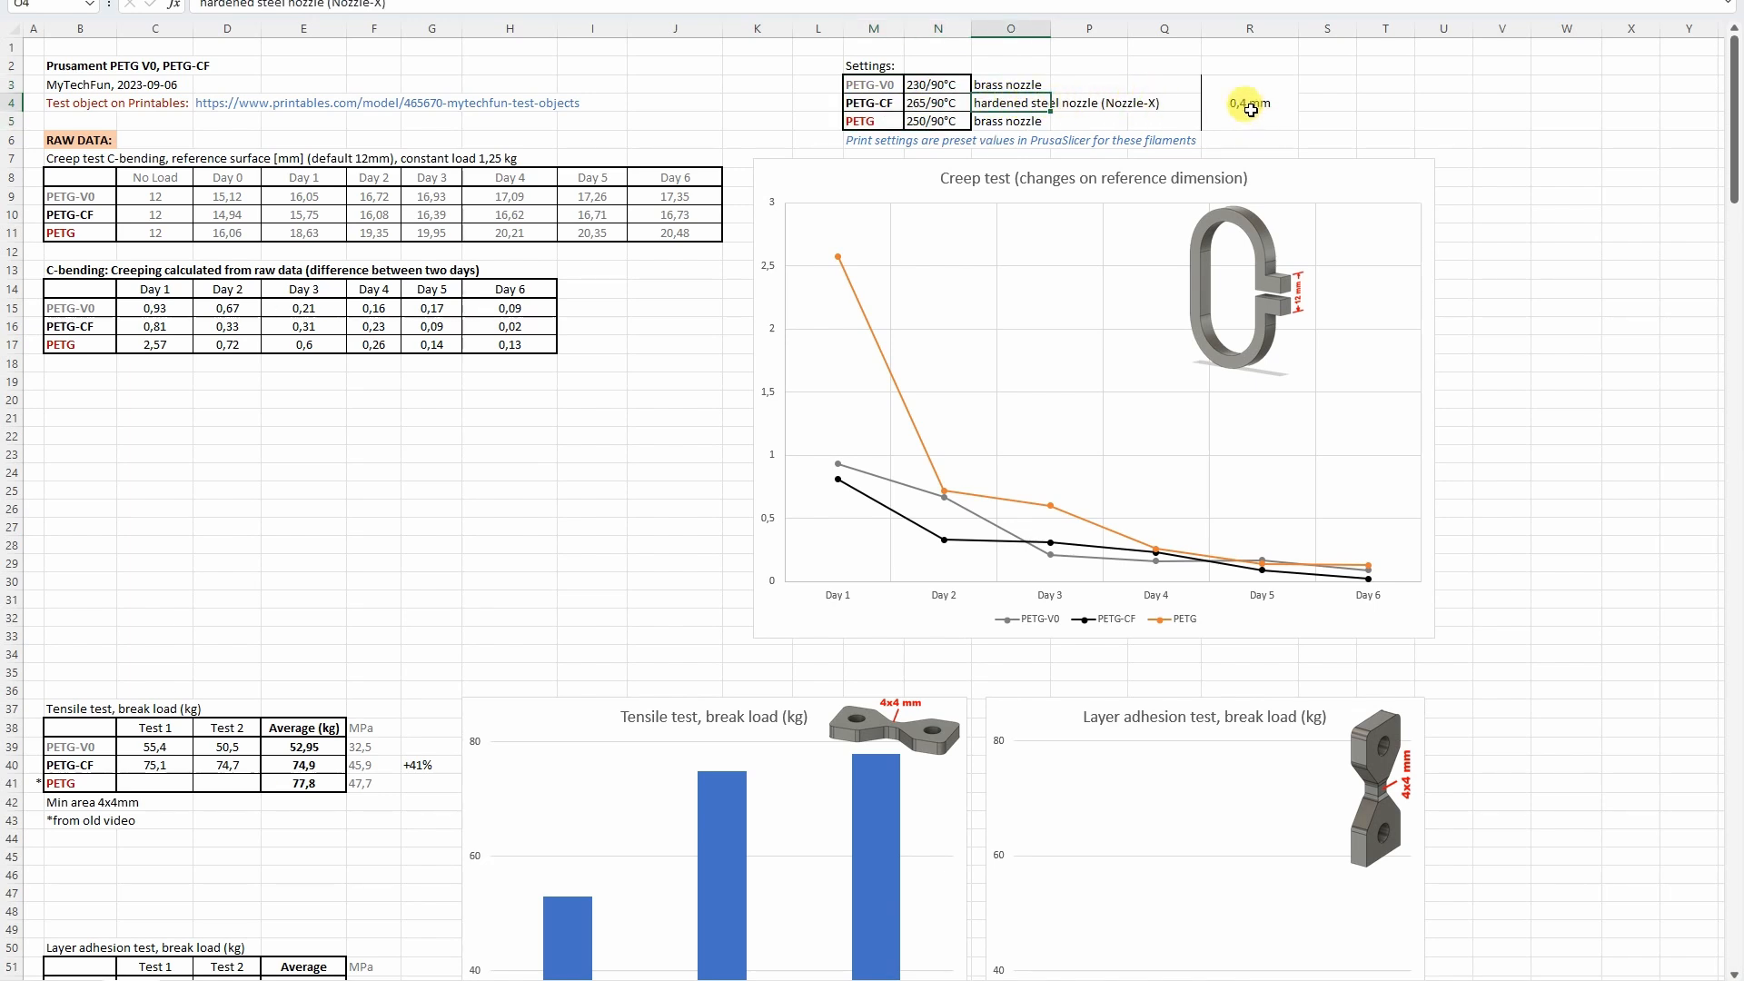
pyautogui.click(1248, 102)
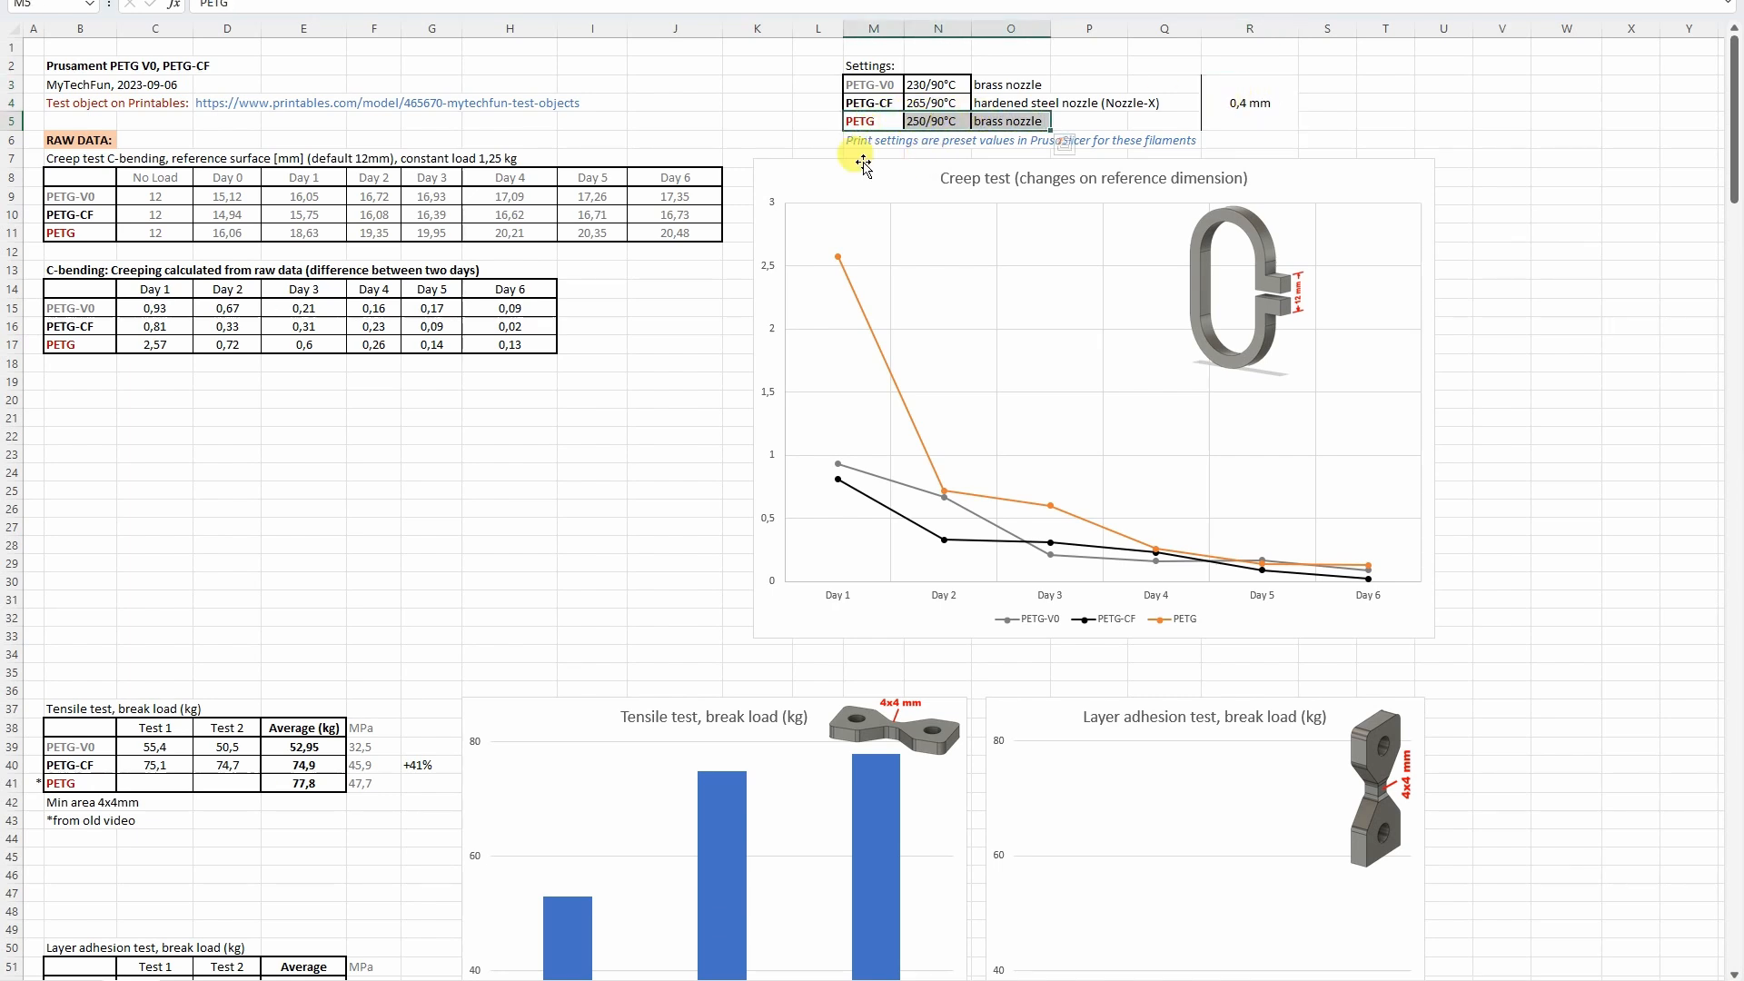
pyautogui.moveTo(483, 113)
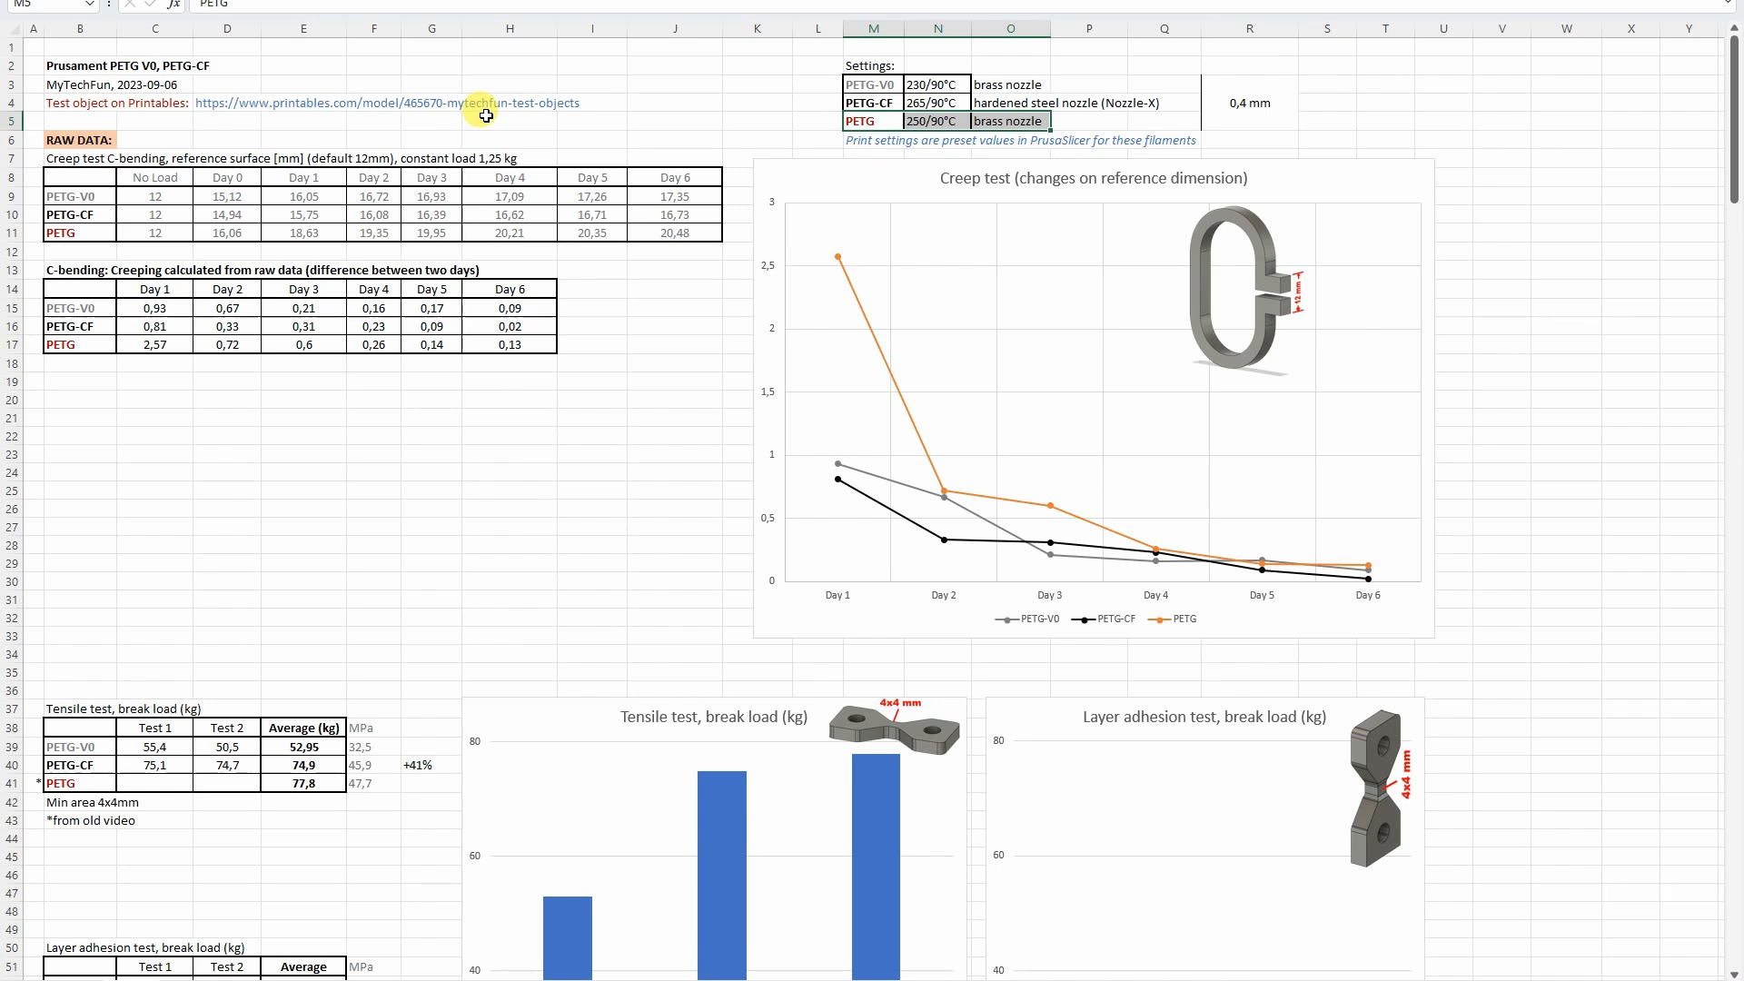
pyautogui.click(80, 196)
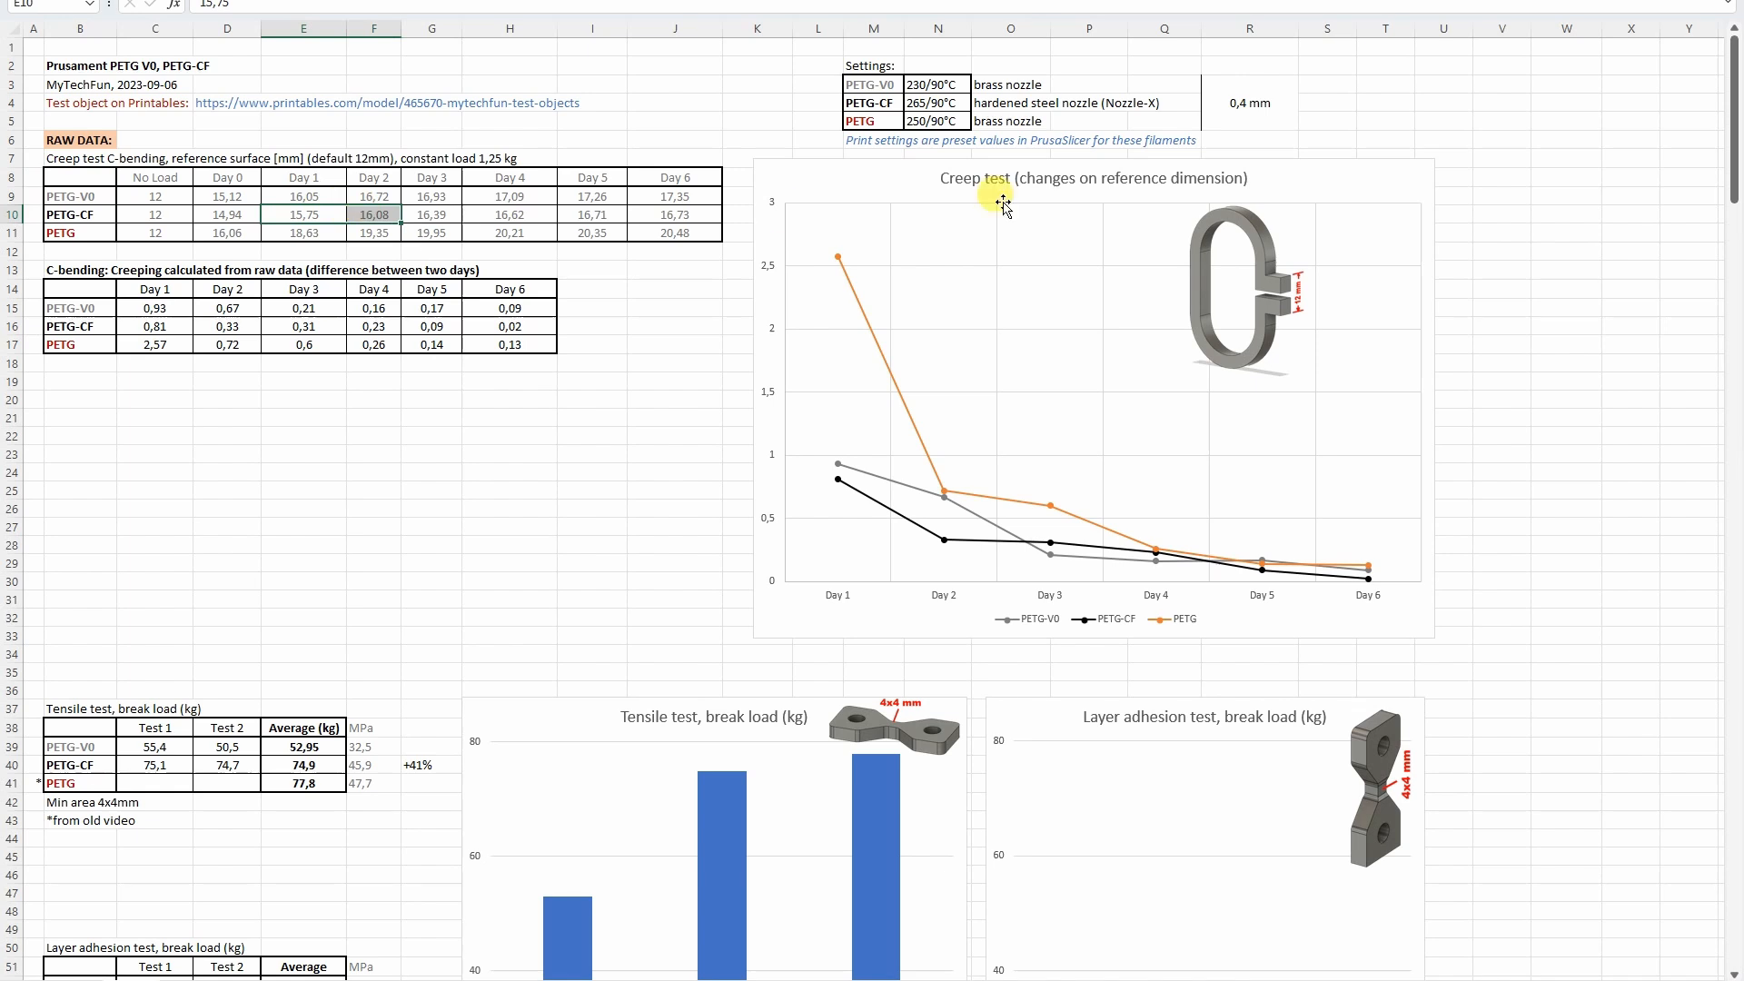
pyautogui.moveTo(1268, 309)
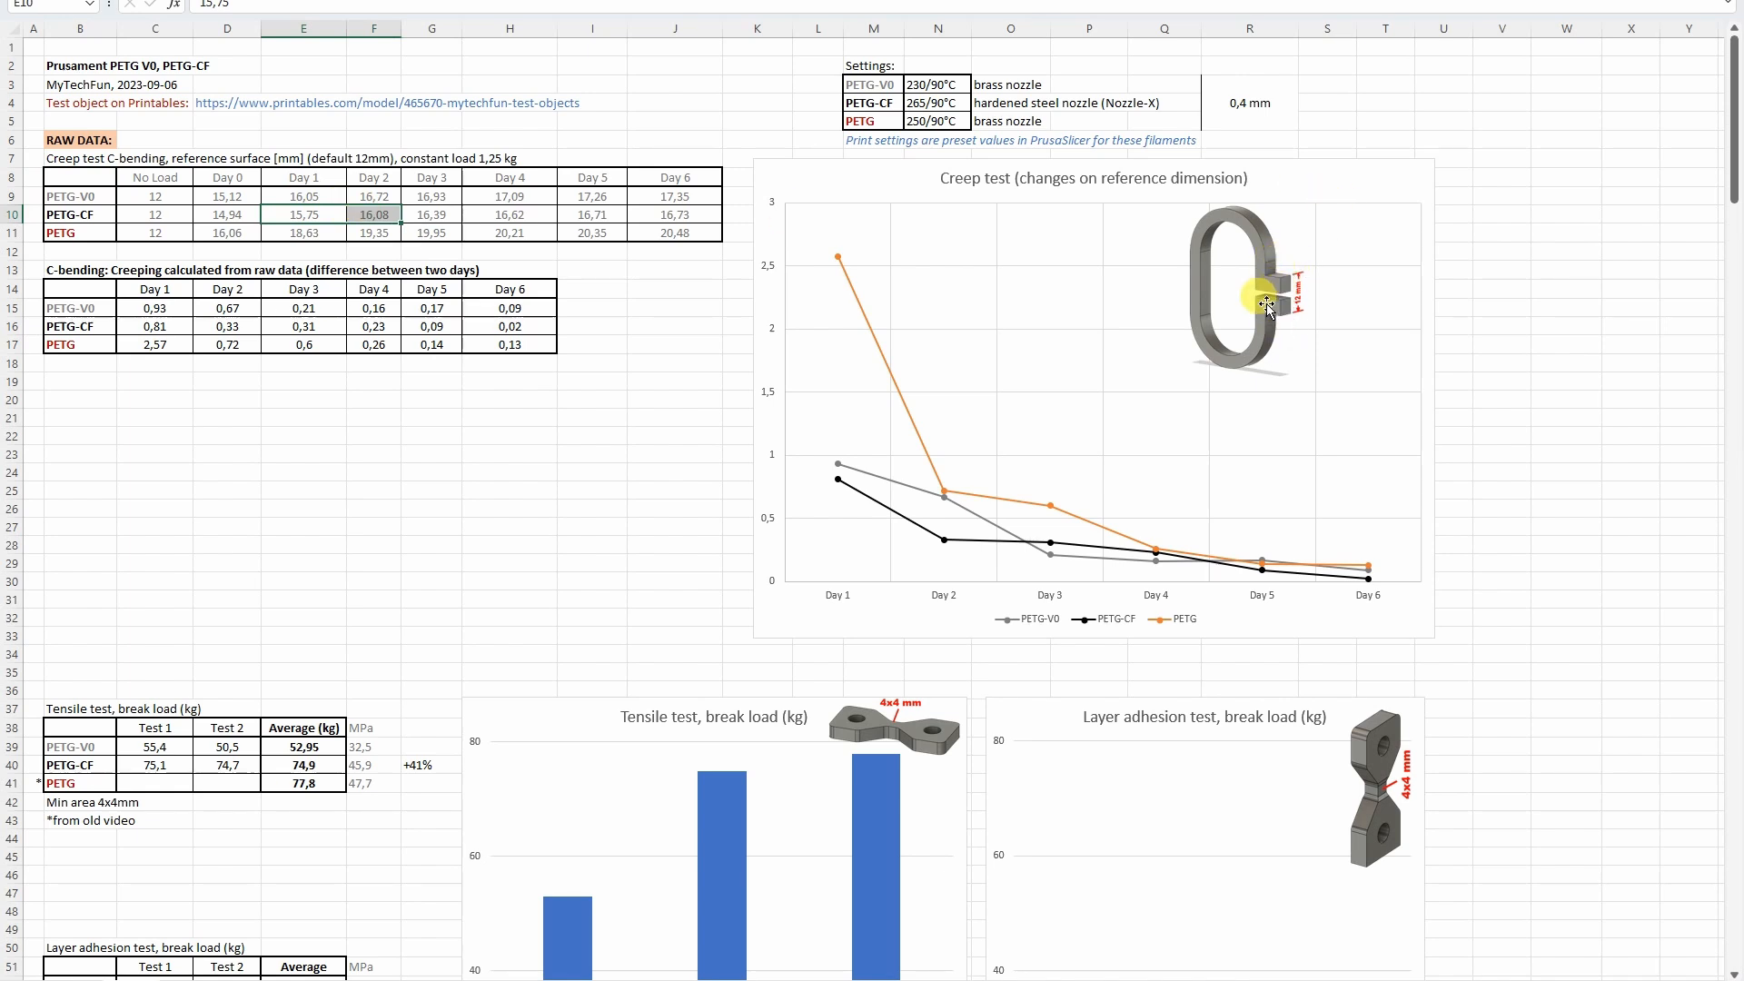
pyautogui.click(433, 214)
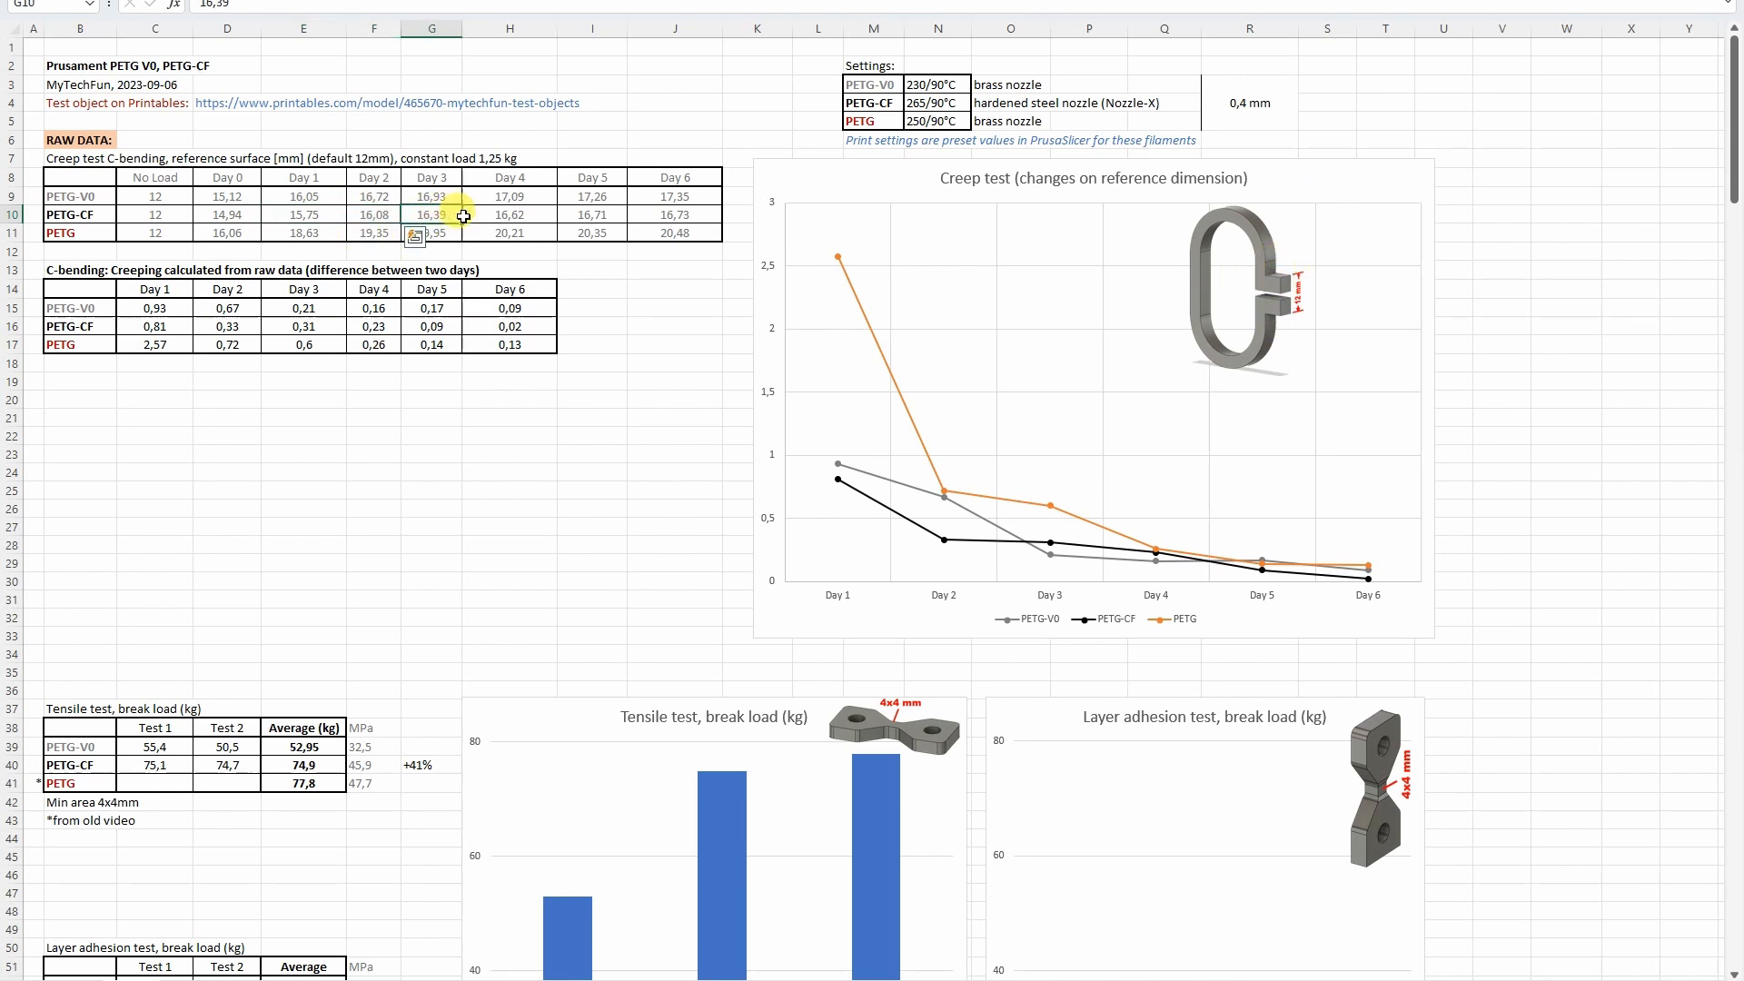
pyautogui.click(509, 215)
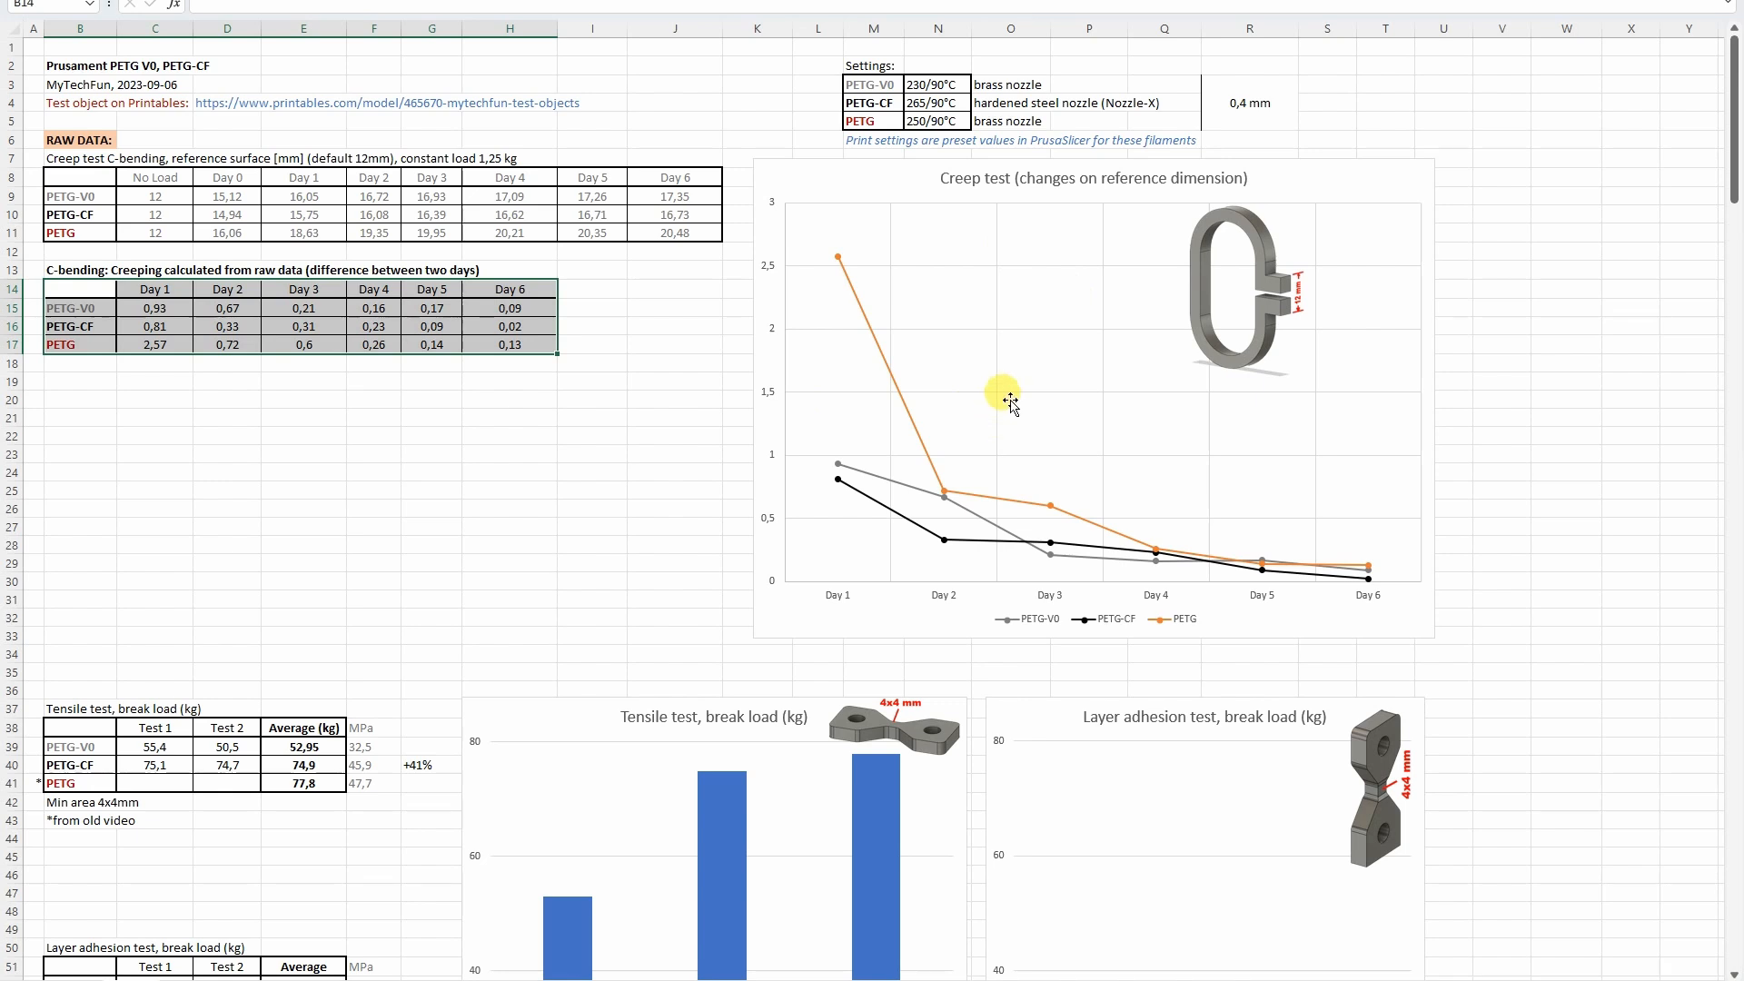
pyautogui.moveTo(840, 251)
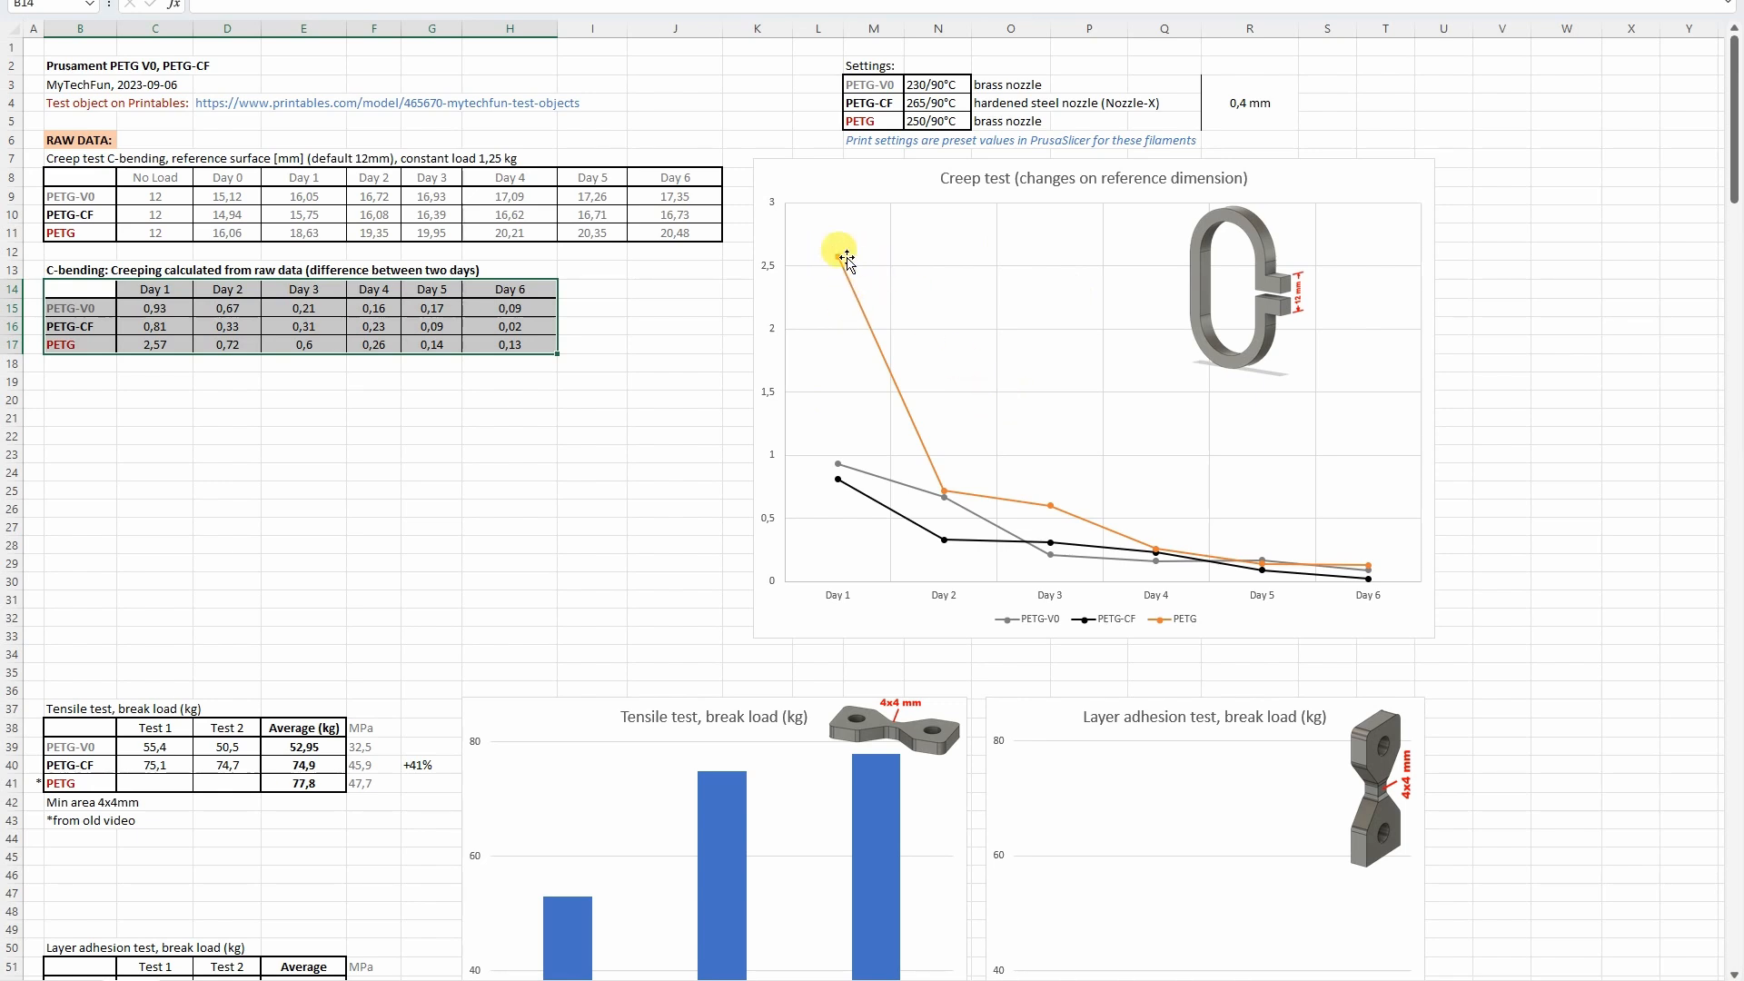
pyautogui.moveTo(839, 256)
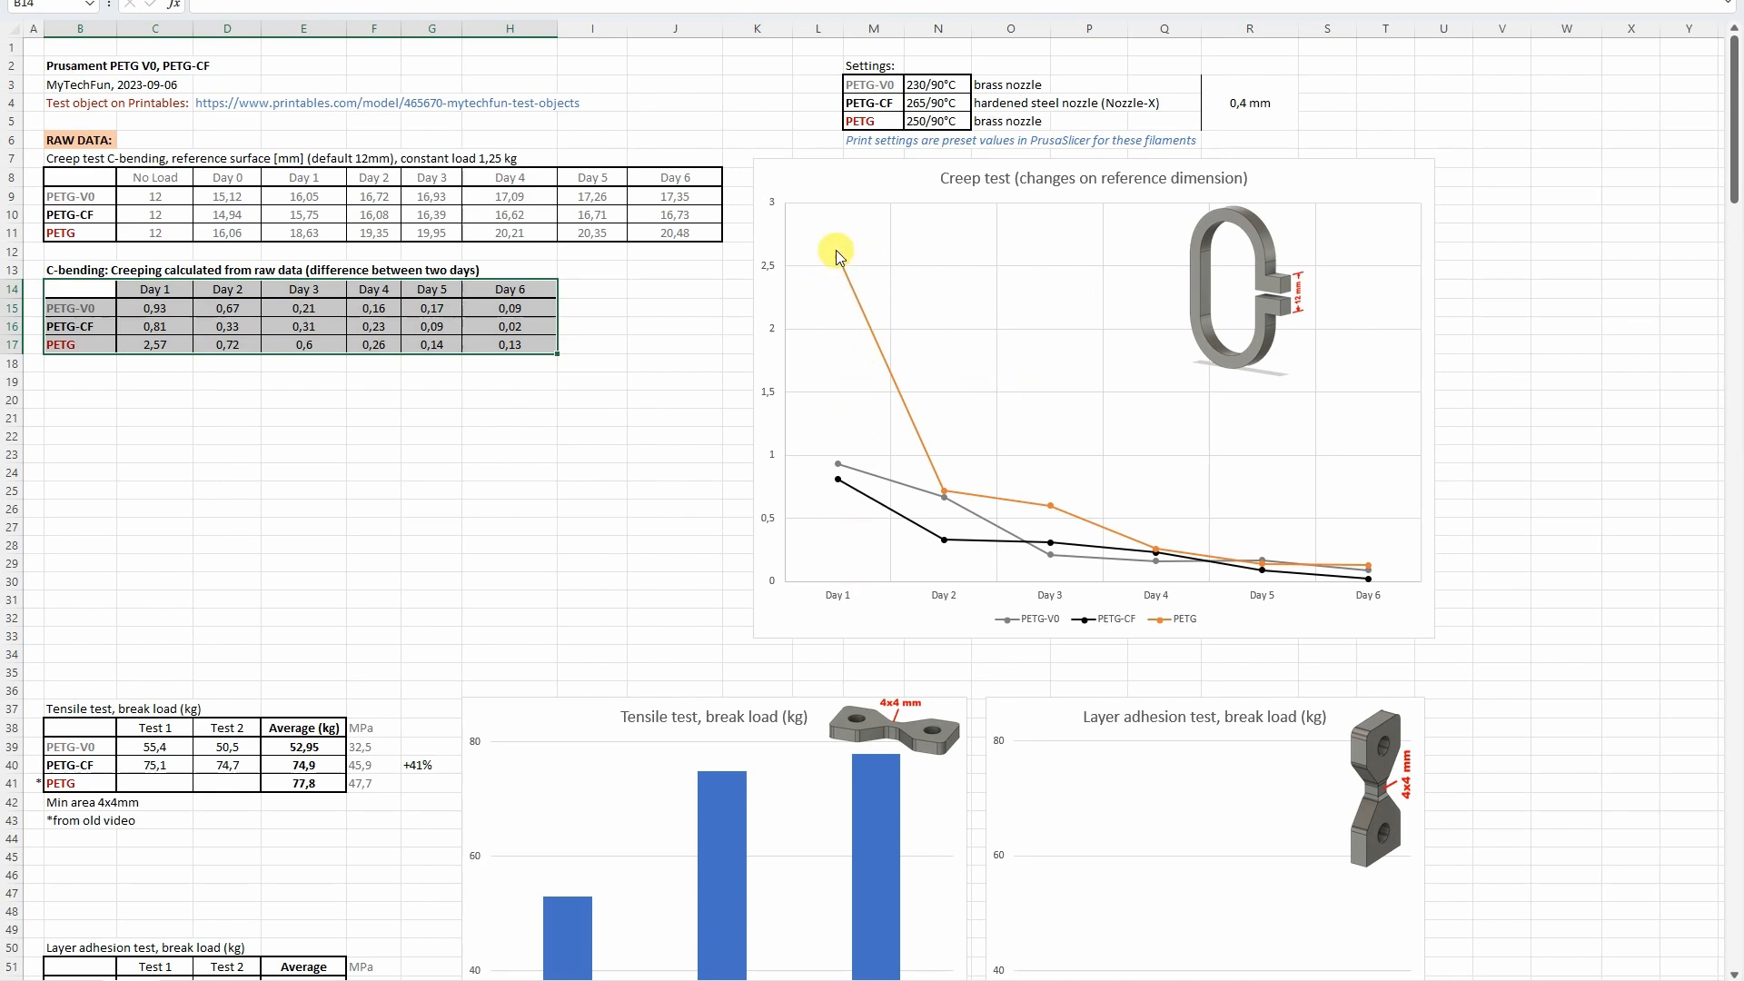
pyautogui.moveTo(981, 521)
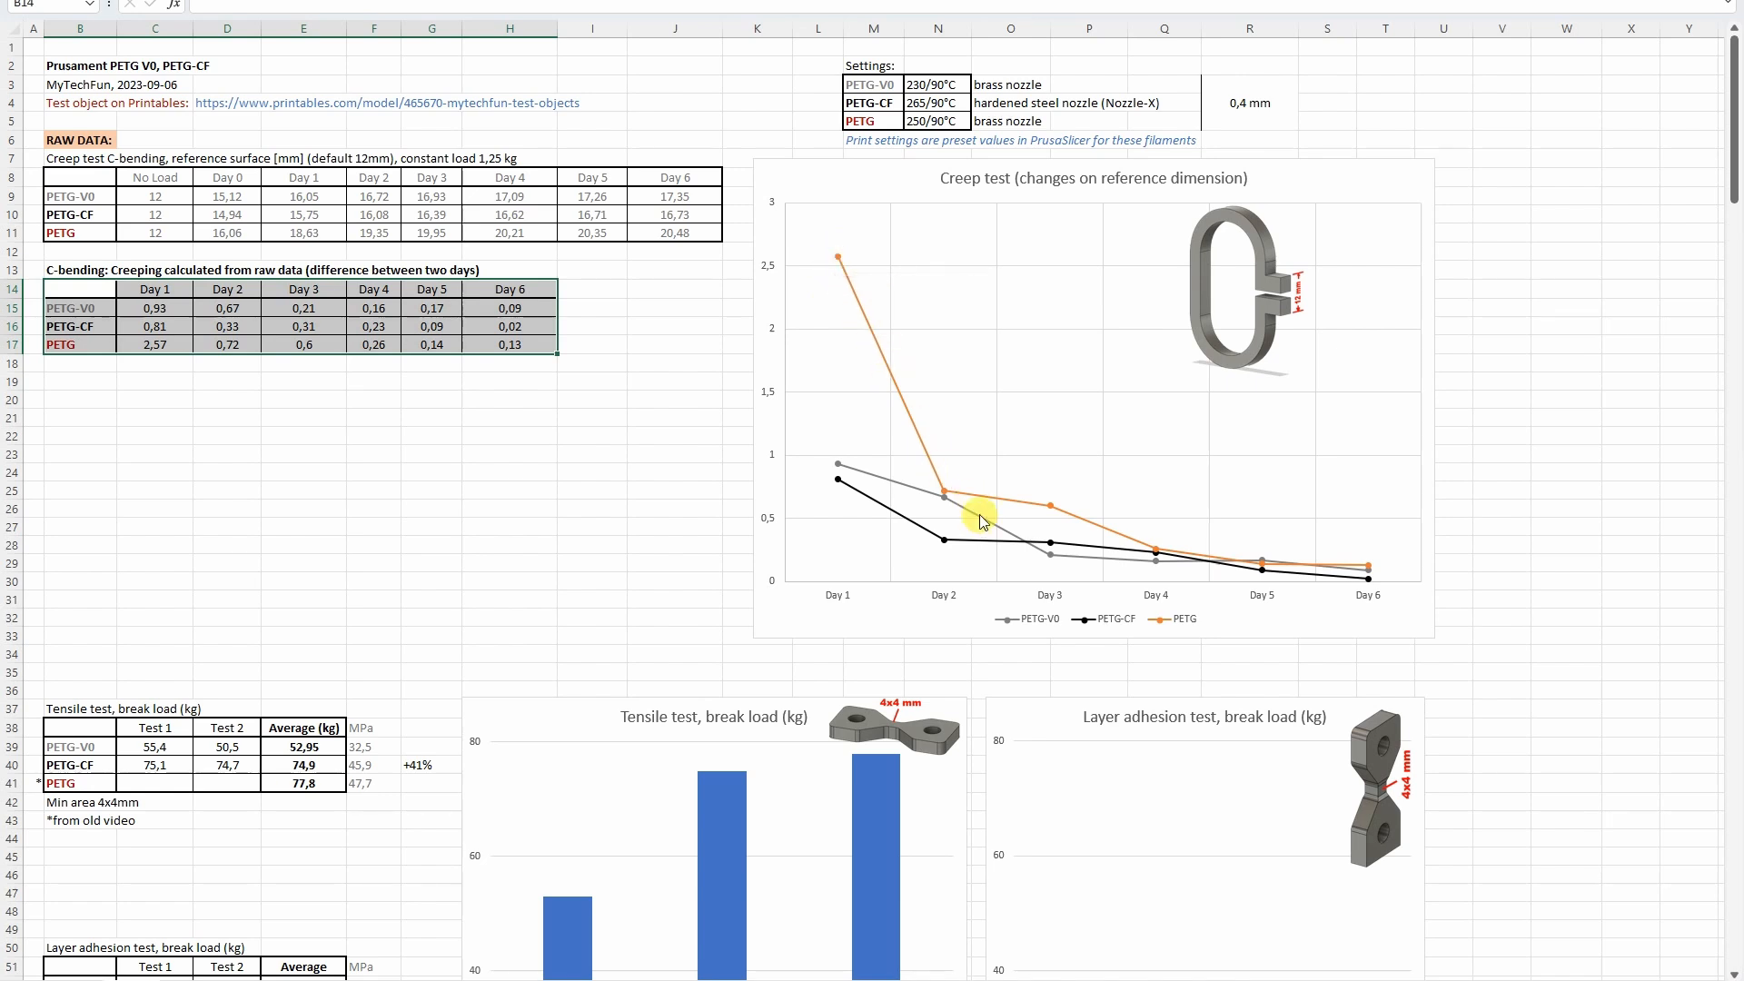
pyautogui.moveTo(885, 462)
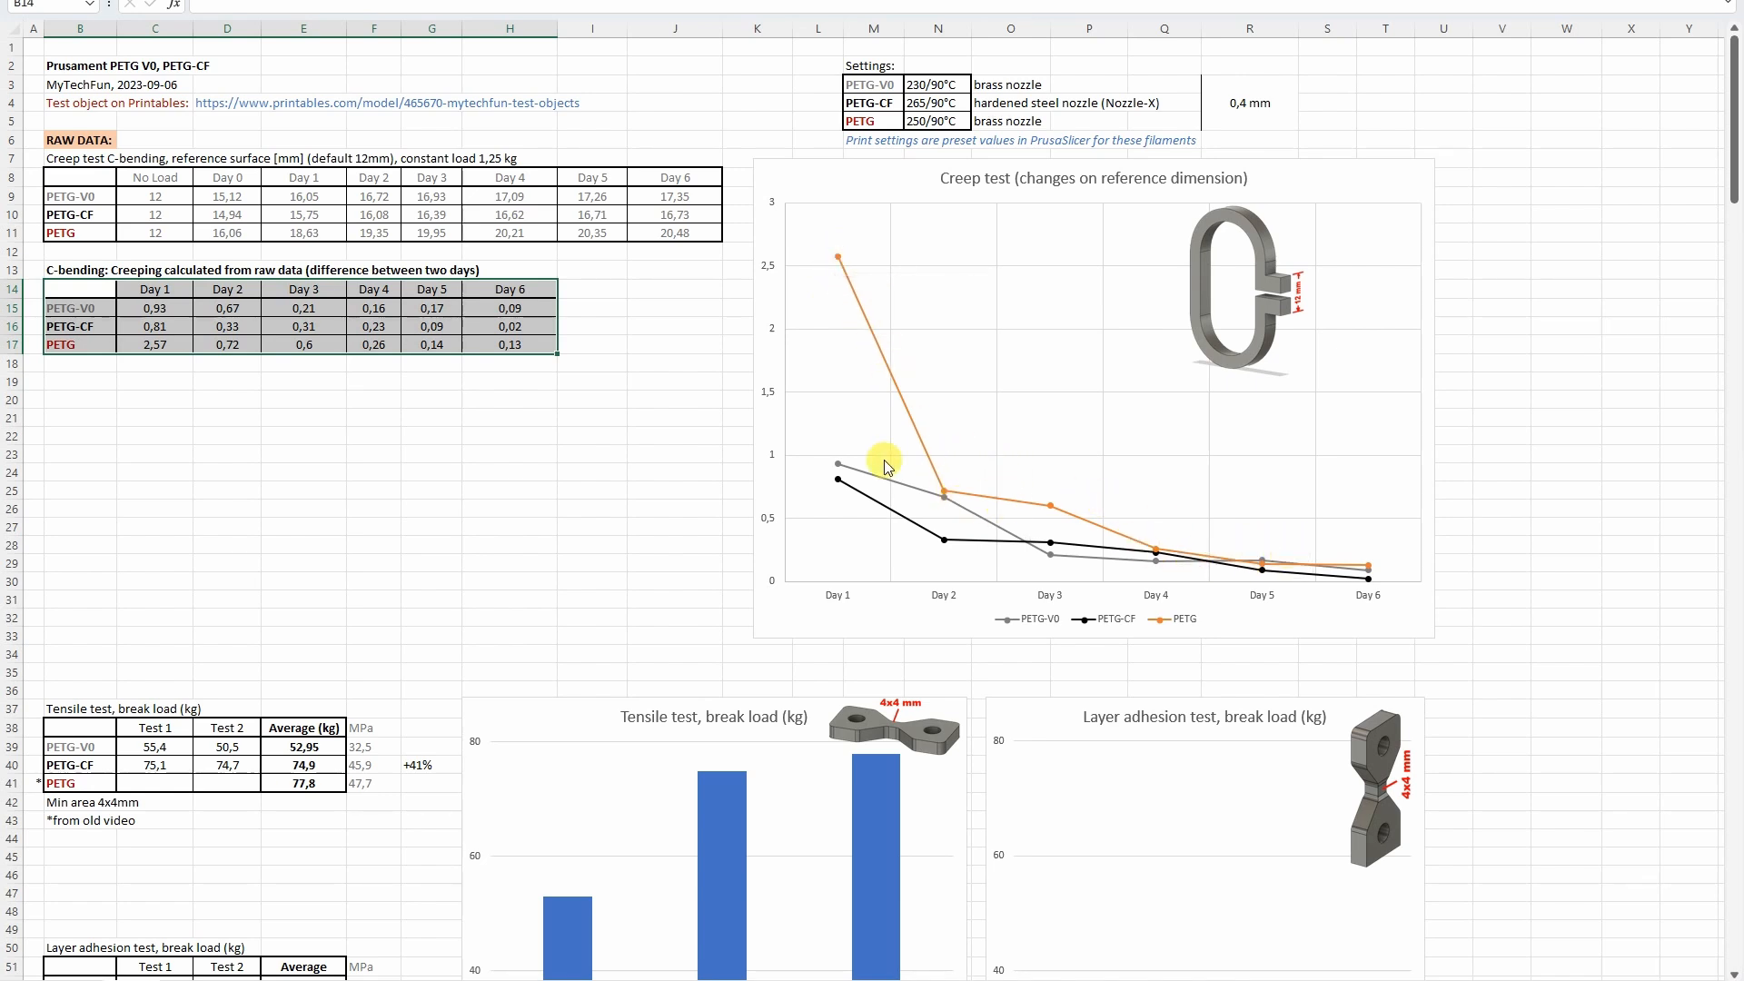
pyautogui.moveTo(1230, 611)
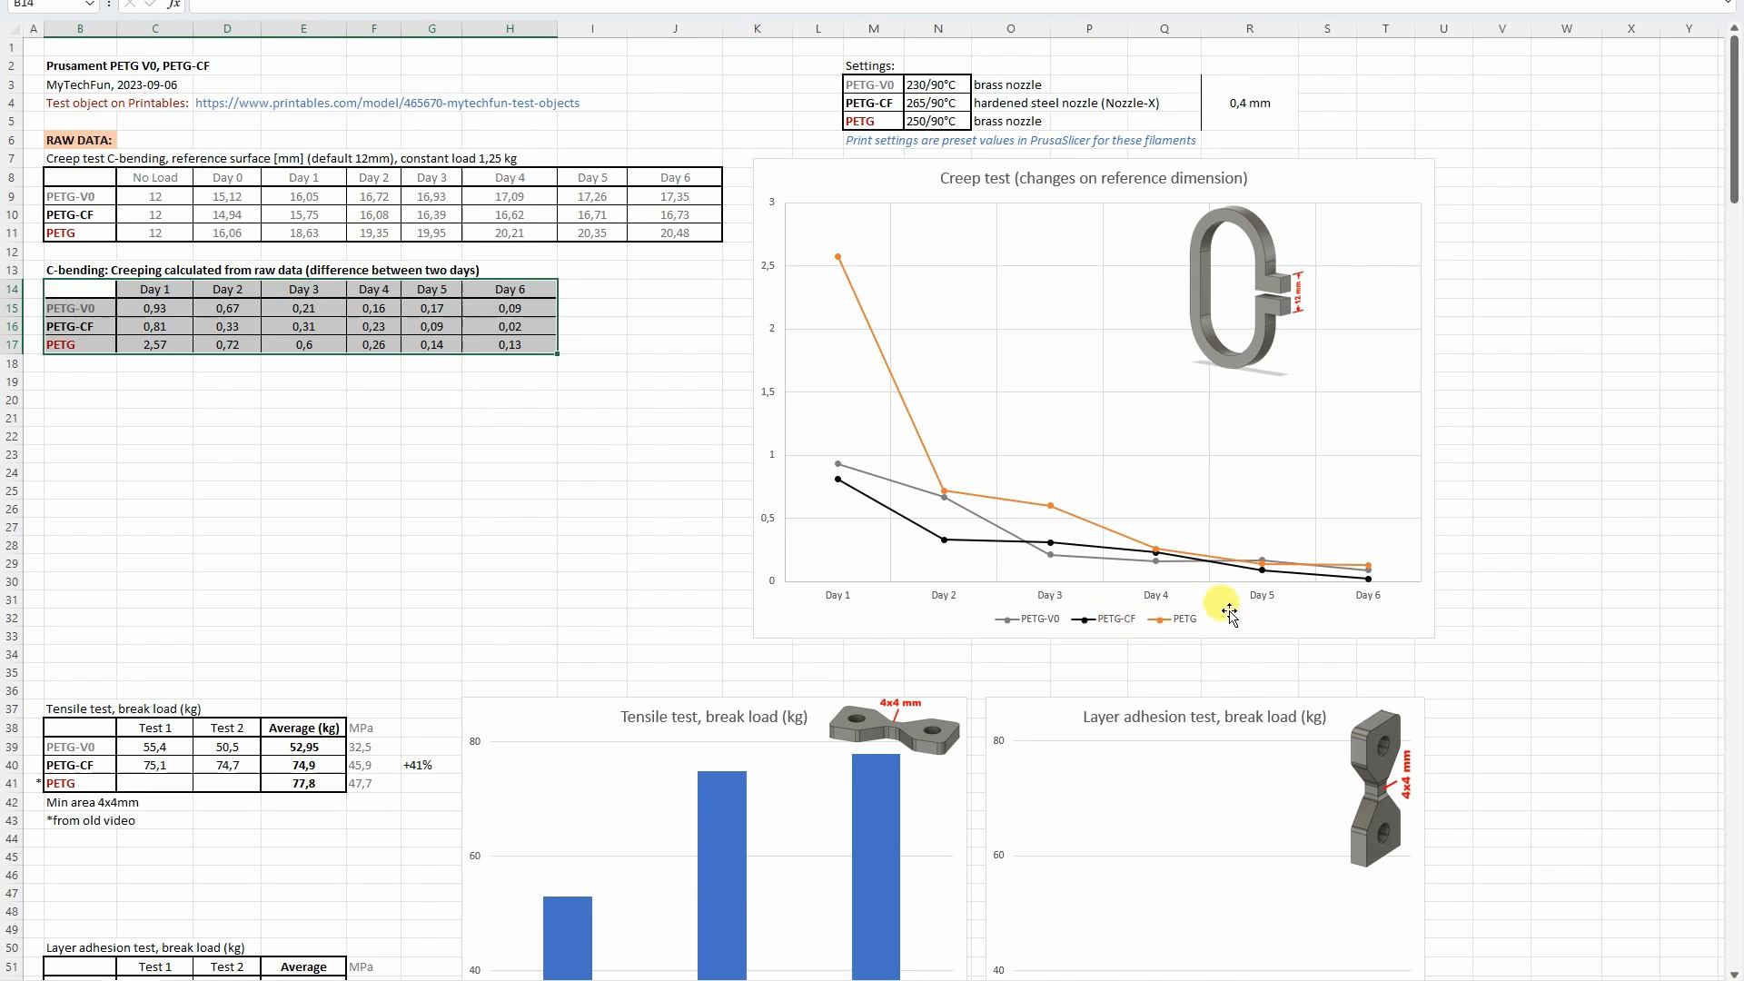
pyautogui.moveTo(1175, 591)
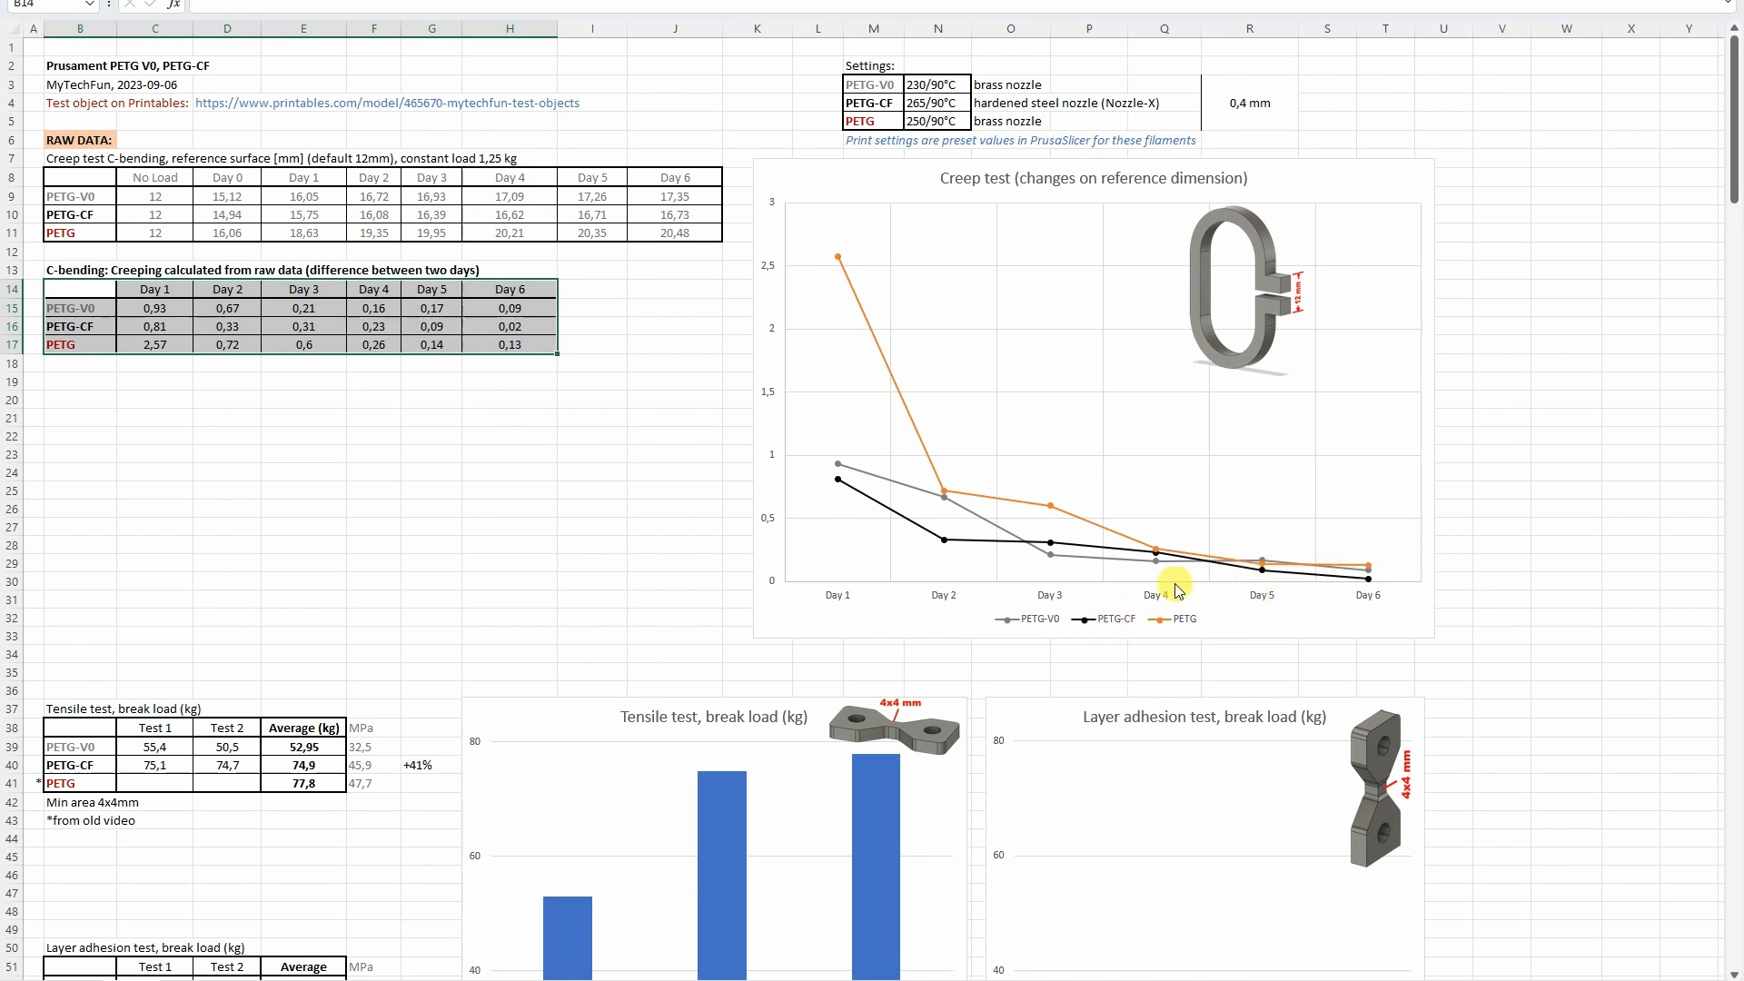
pyautogui.moveTo(1394, 588)
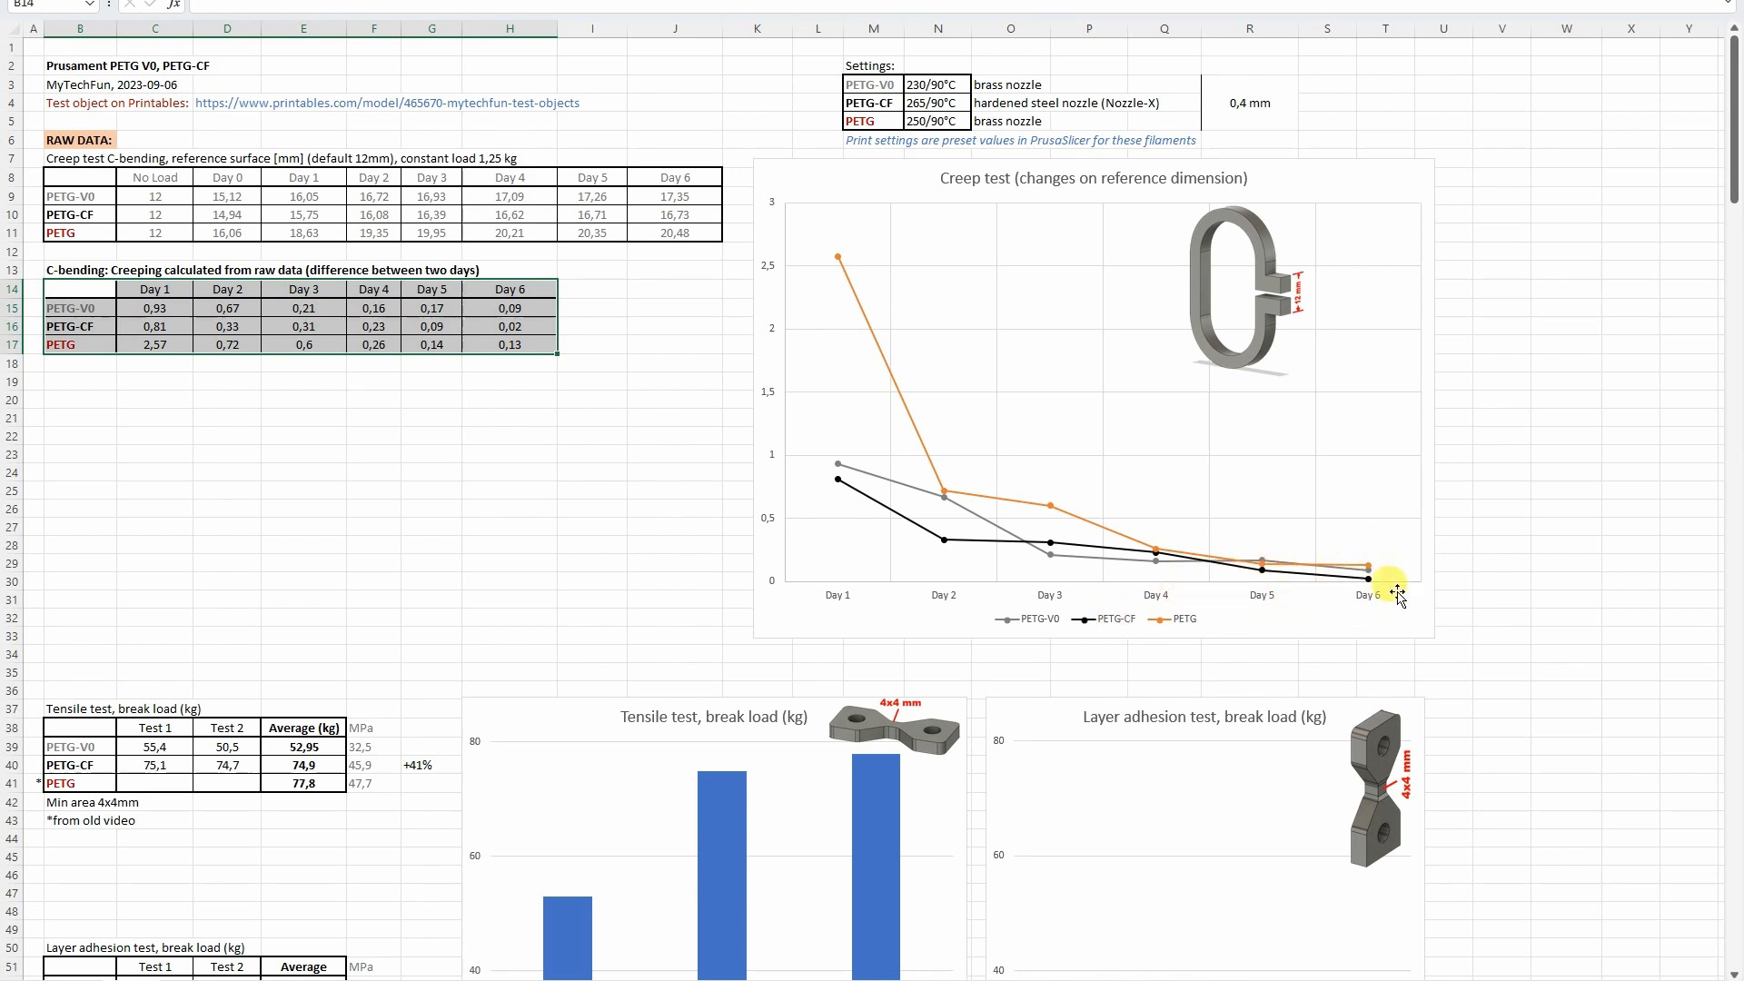
# Move down to the tensile break-load table and check the PETG-V0 average tensile break load.
pyautogui.scroll(-3)
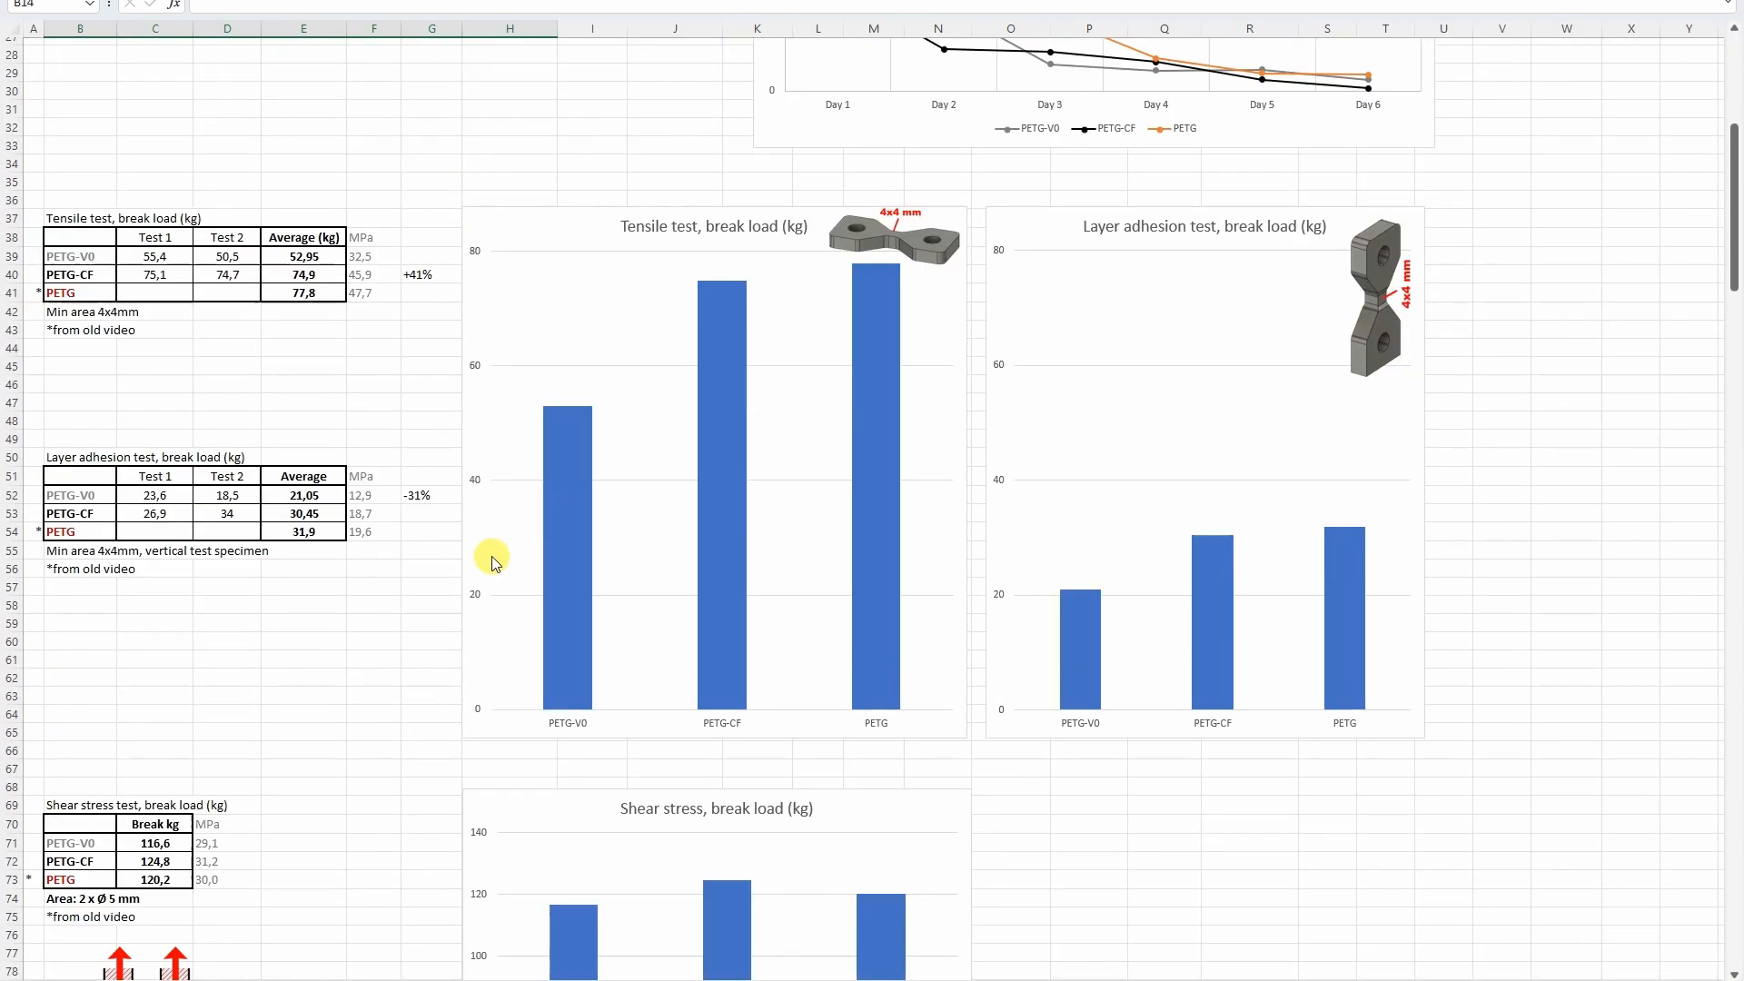
pyautogui.moveTo(360, 254)
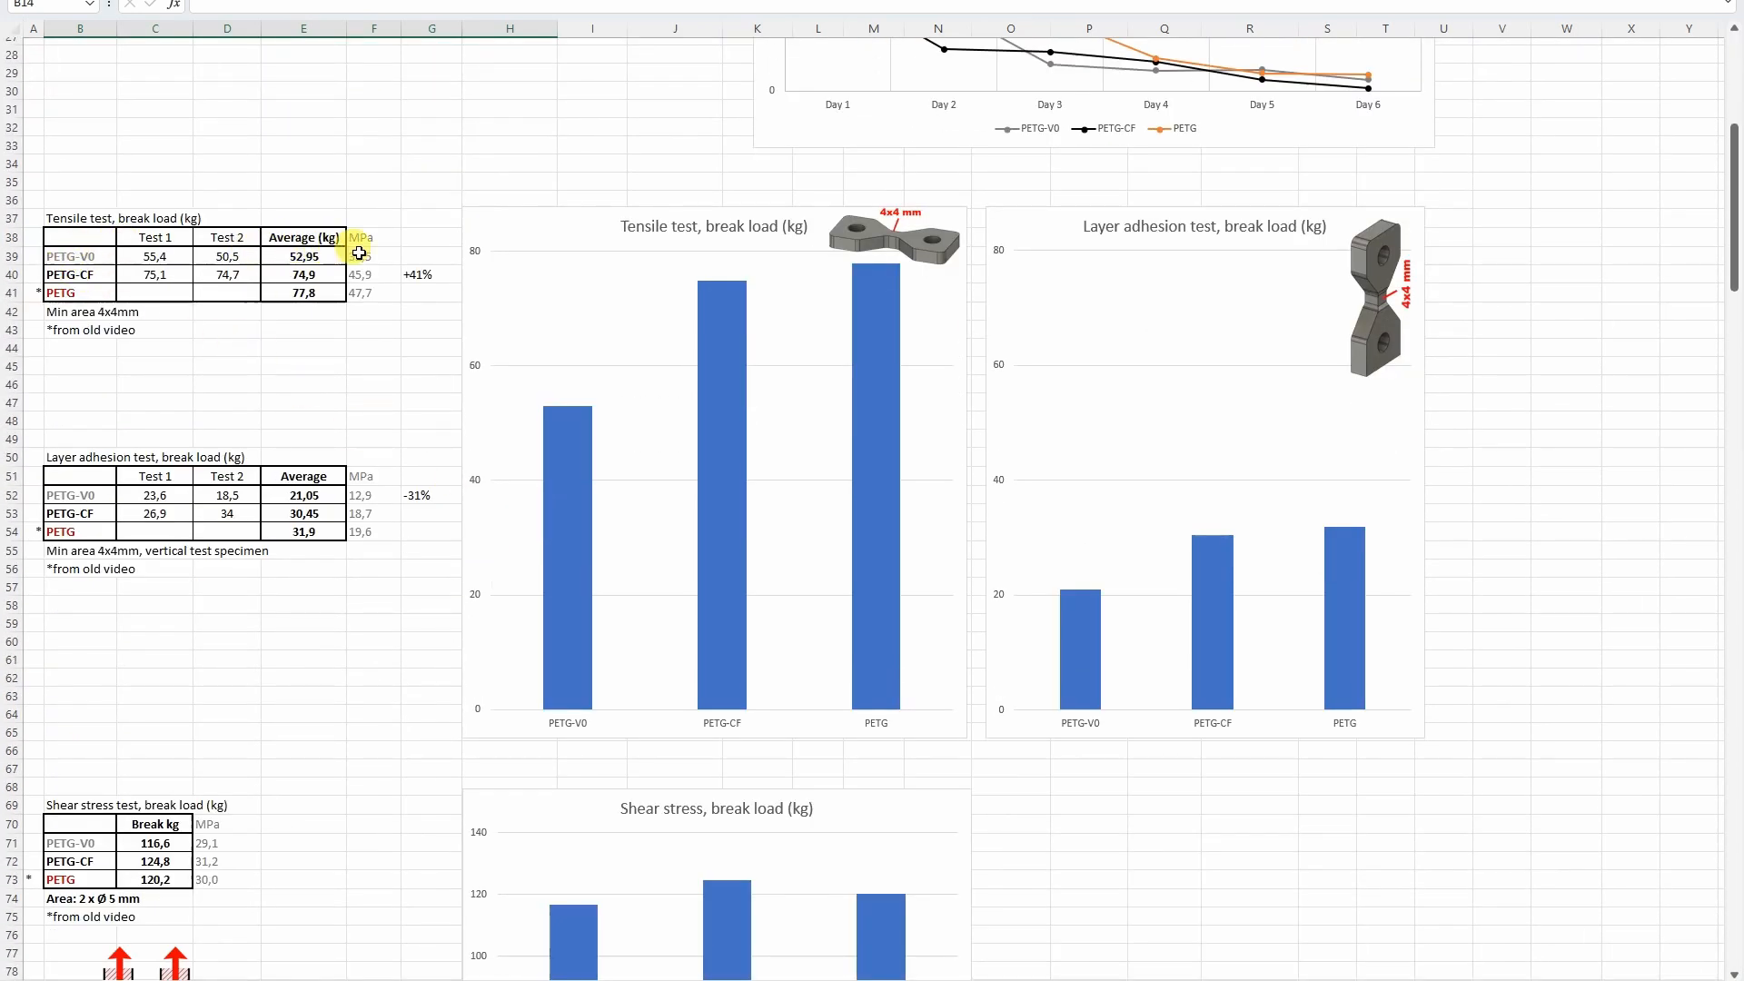
pyautogui.click(362, 292)
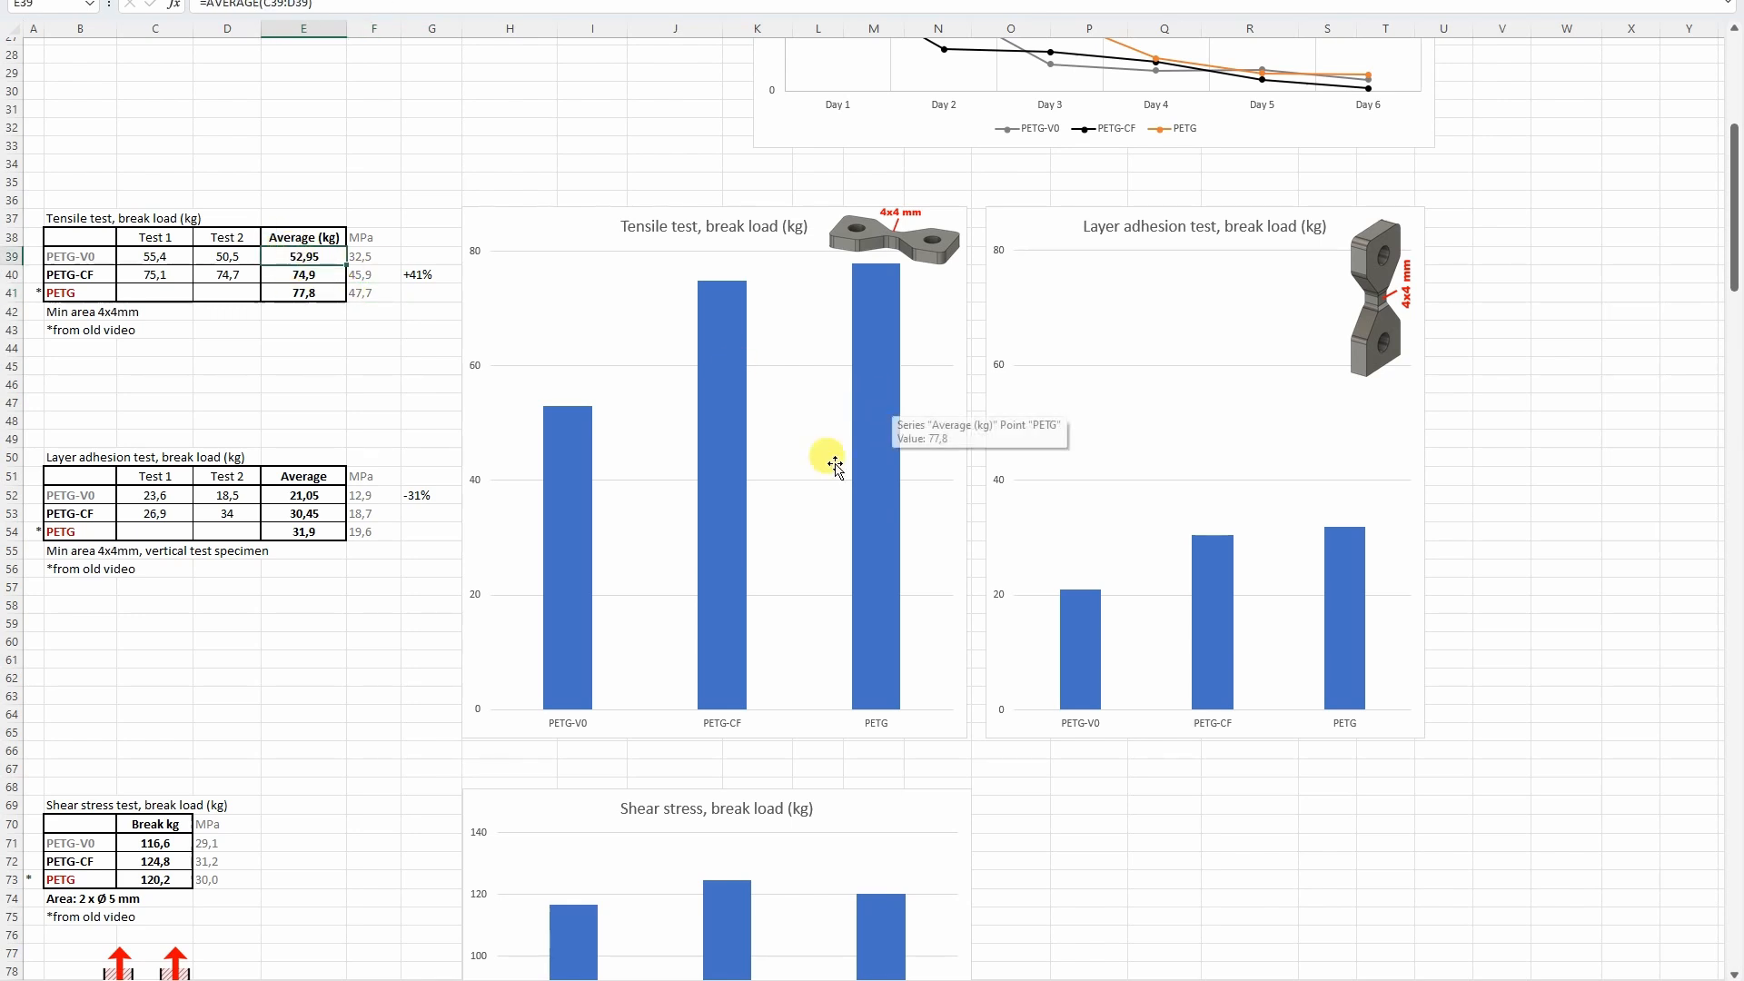
pyautogui.moveTo(656, 398)
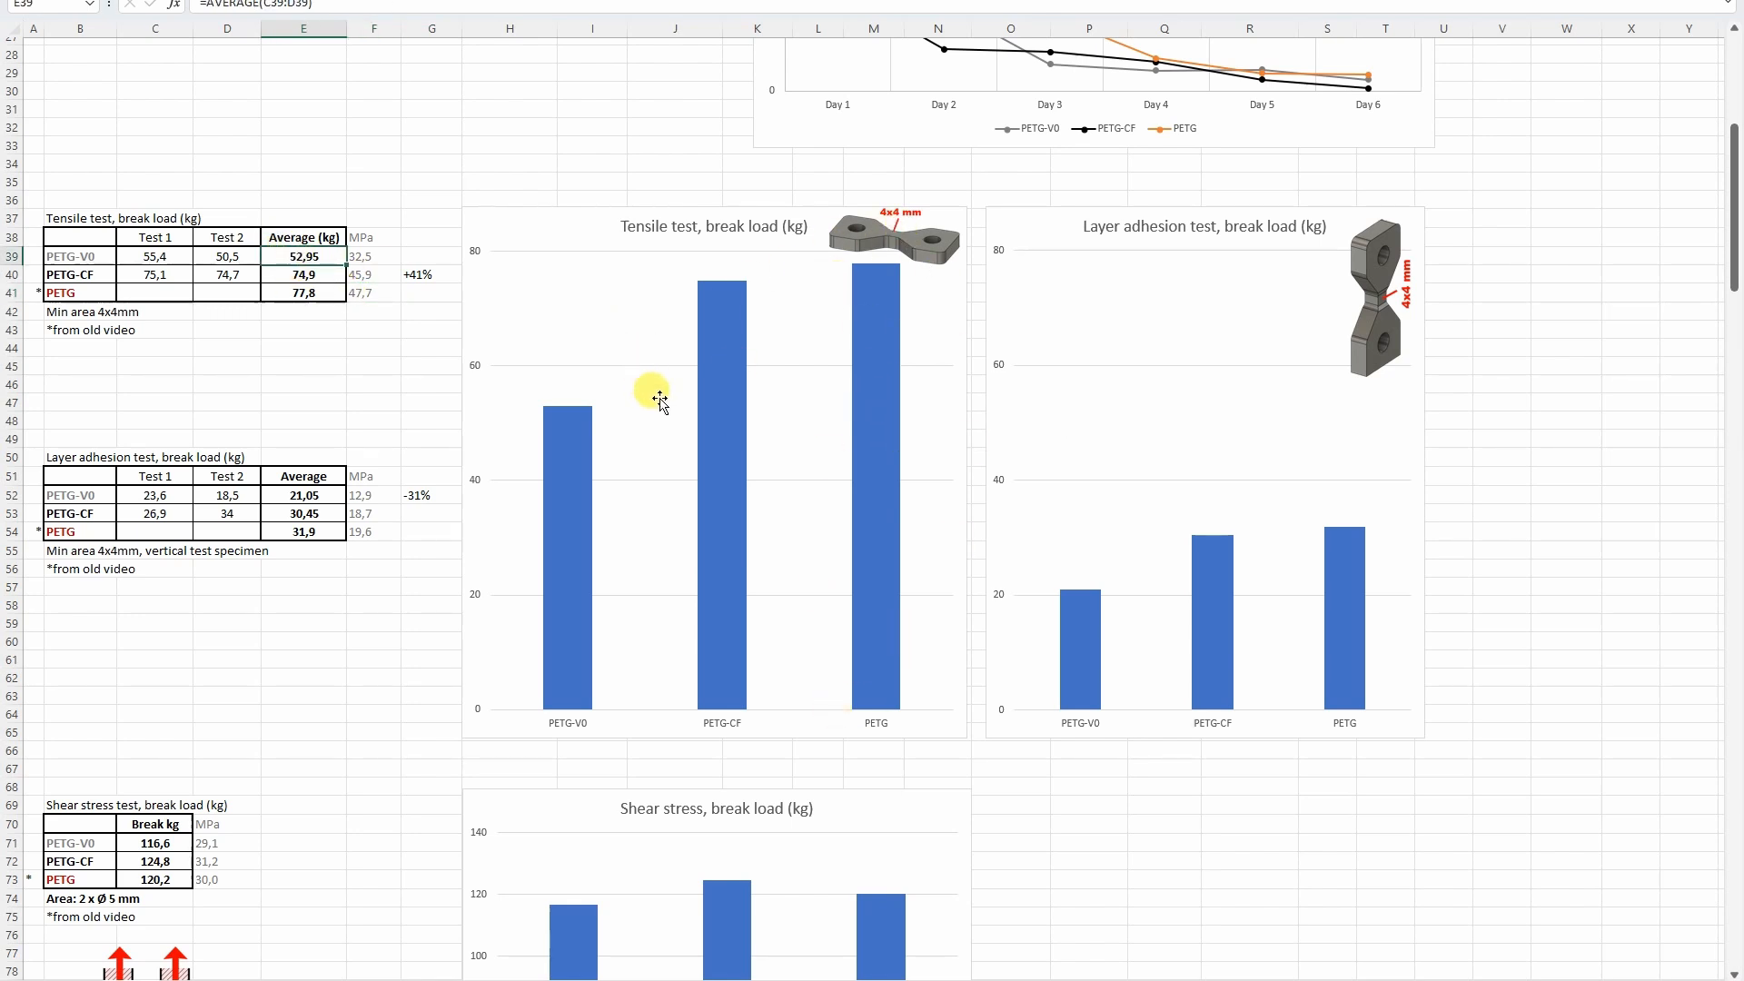
pyautogui.moveTo(732, 723)
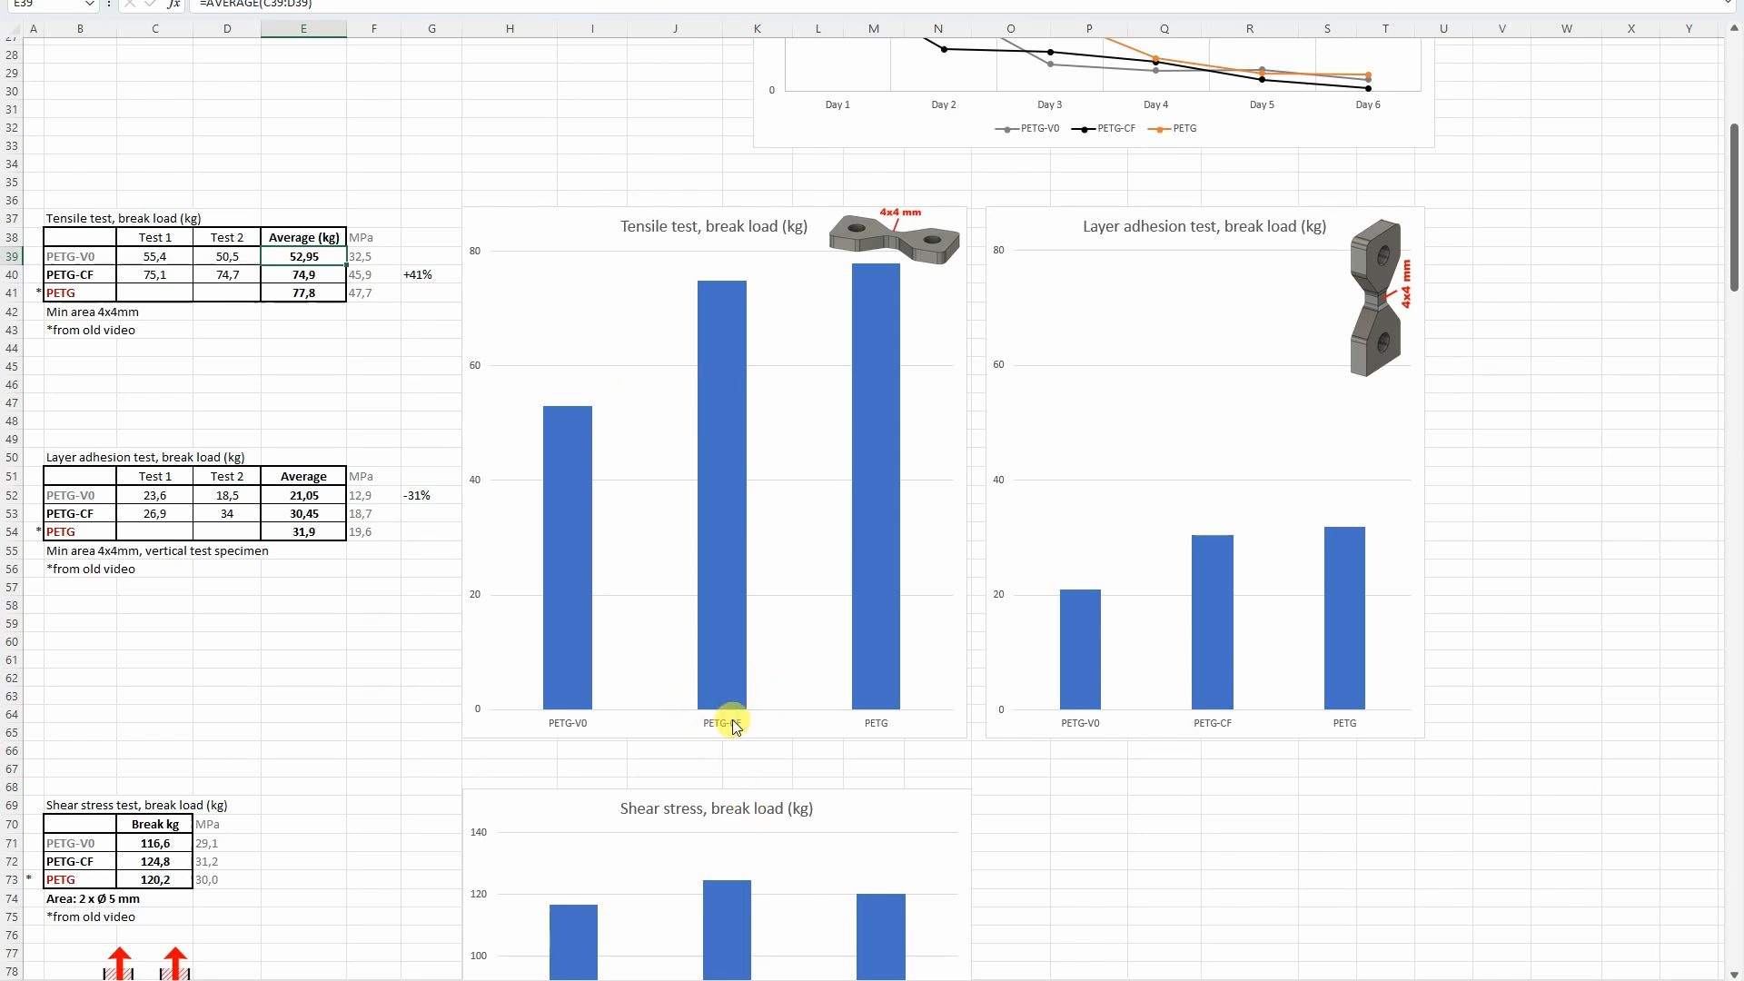
pyautogui.moveTo(576, 736)
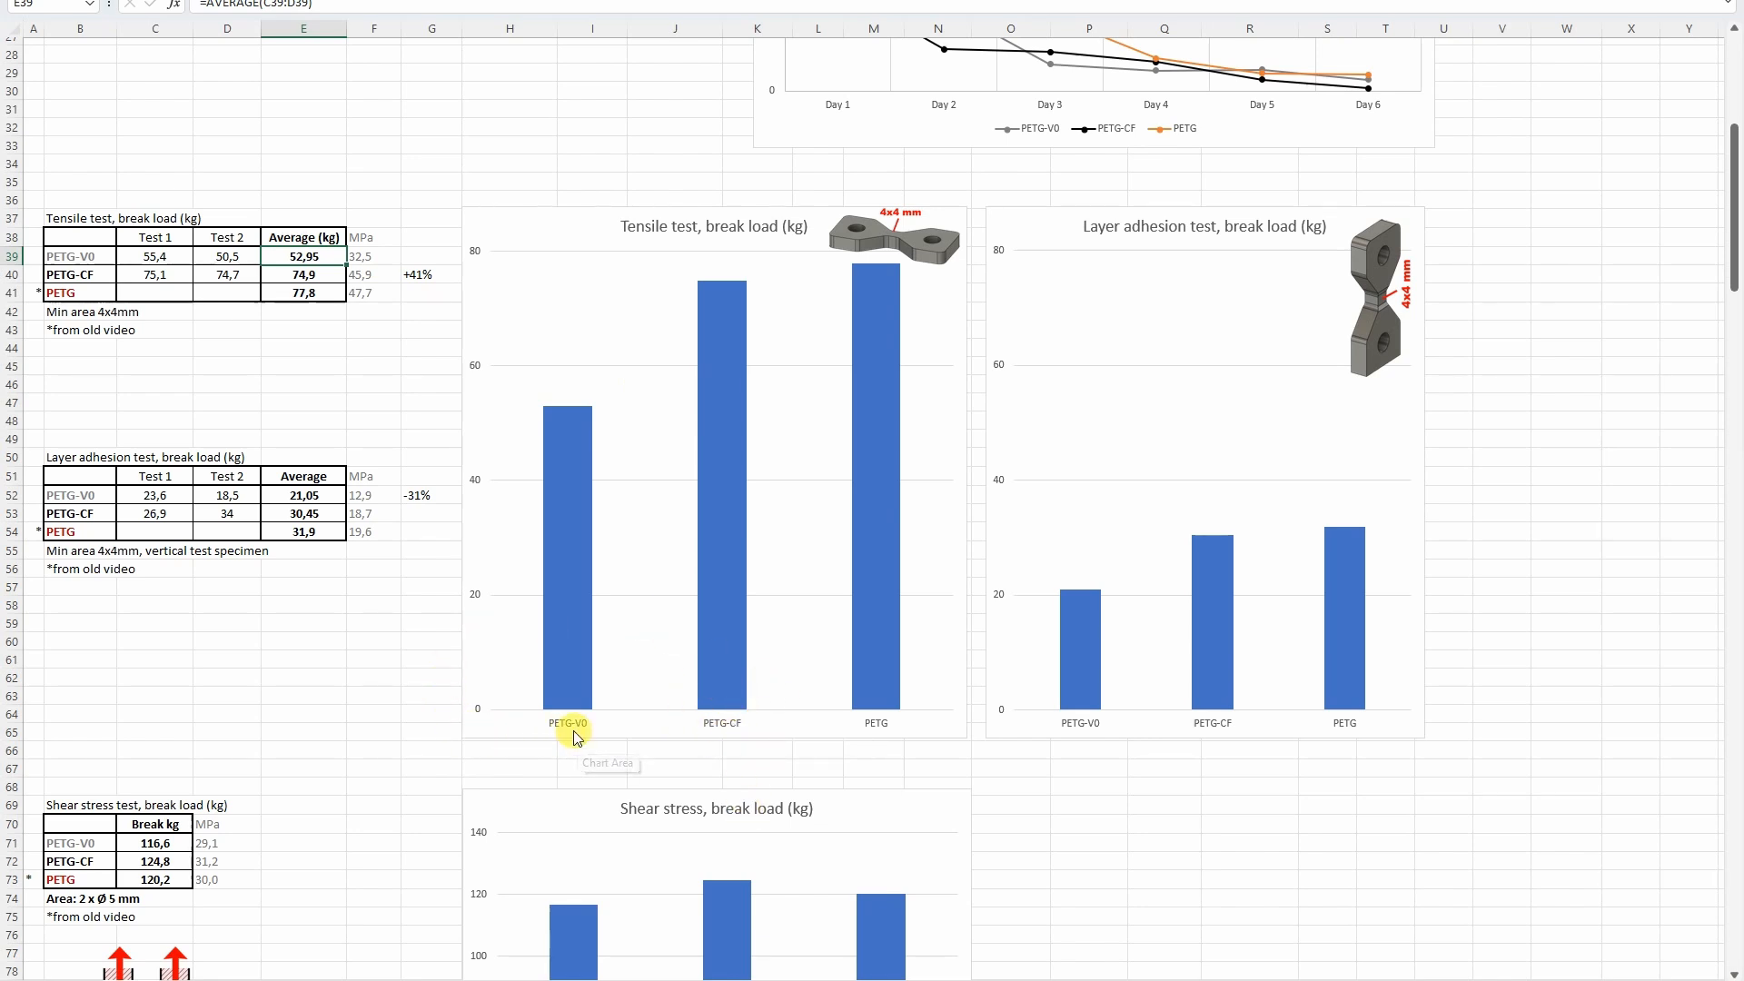
pyautogui.moveTo(923, 234)
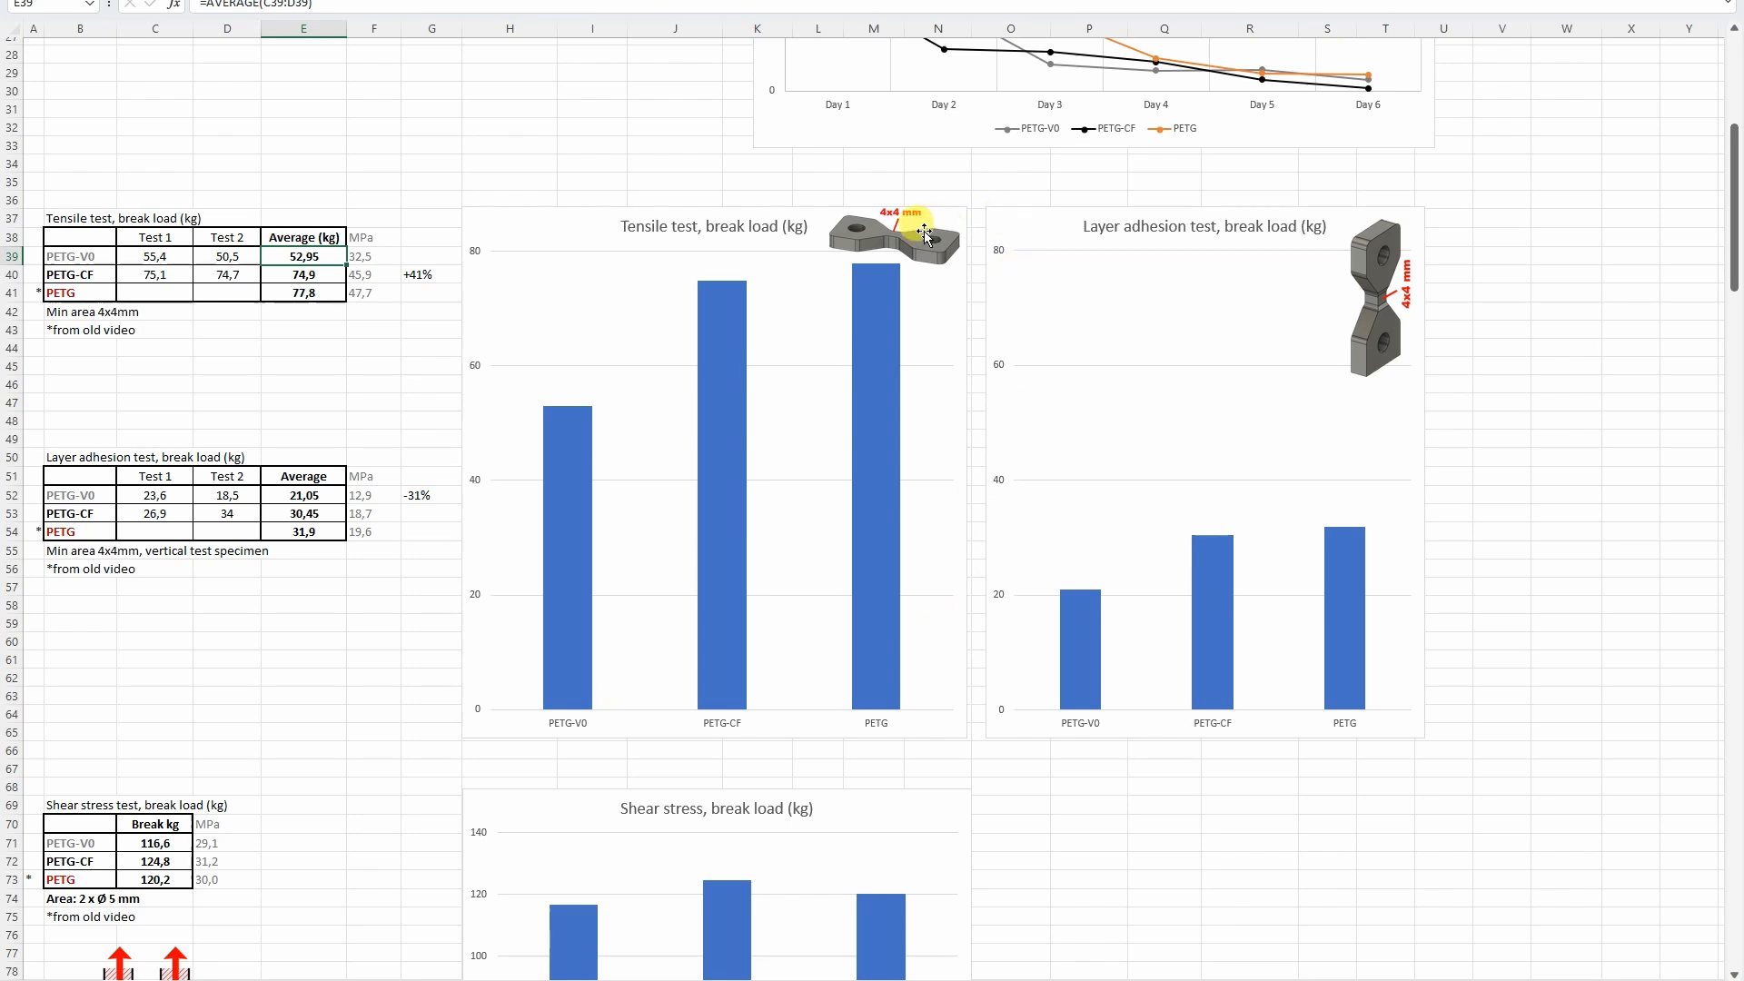
pyautogui.moveTo(1352, 369)
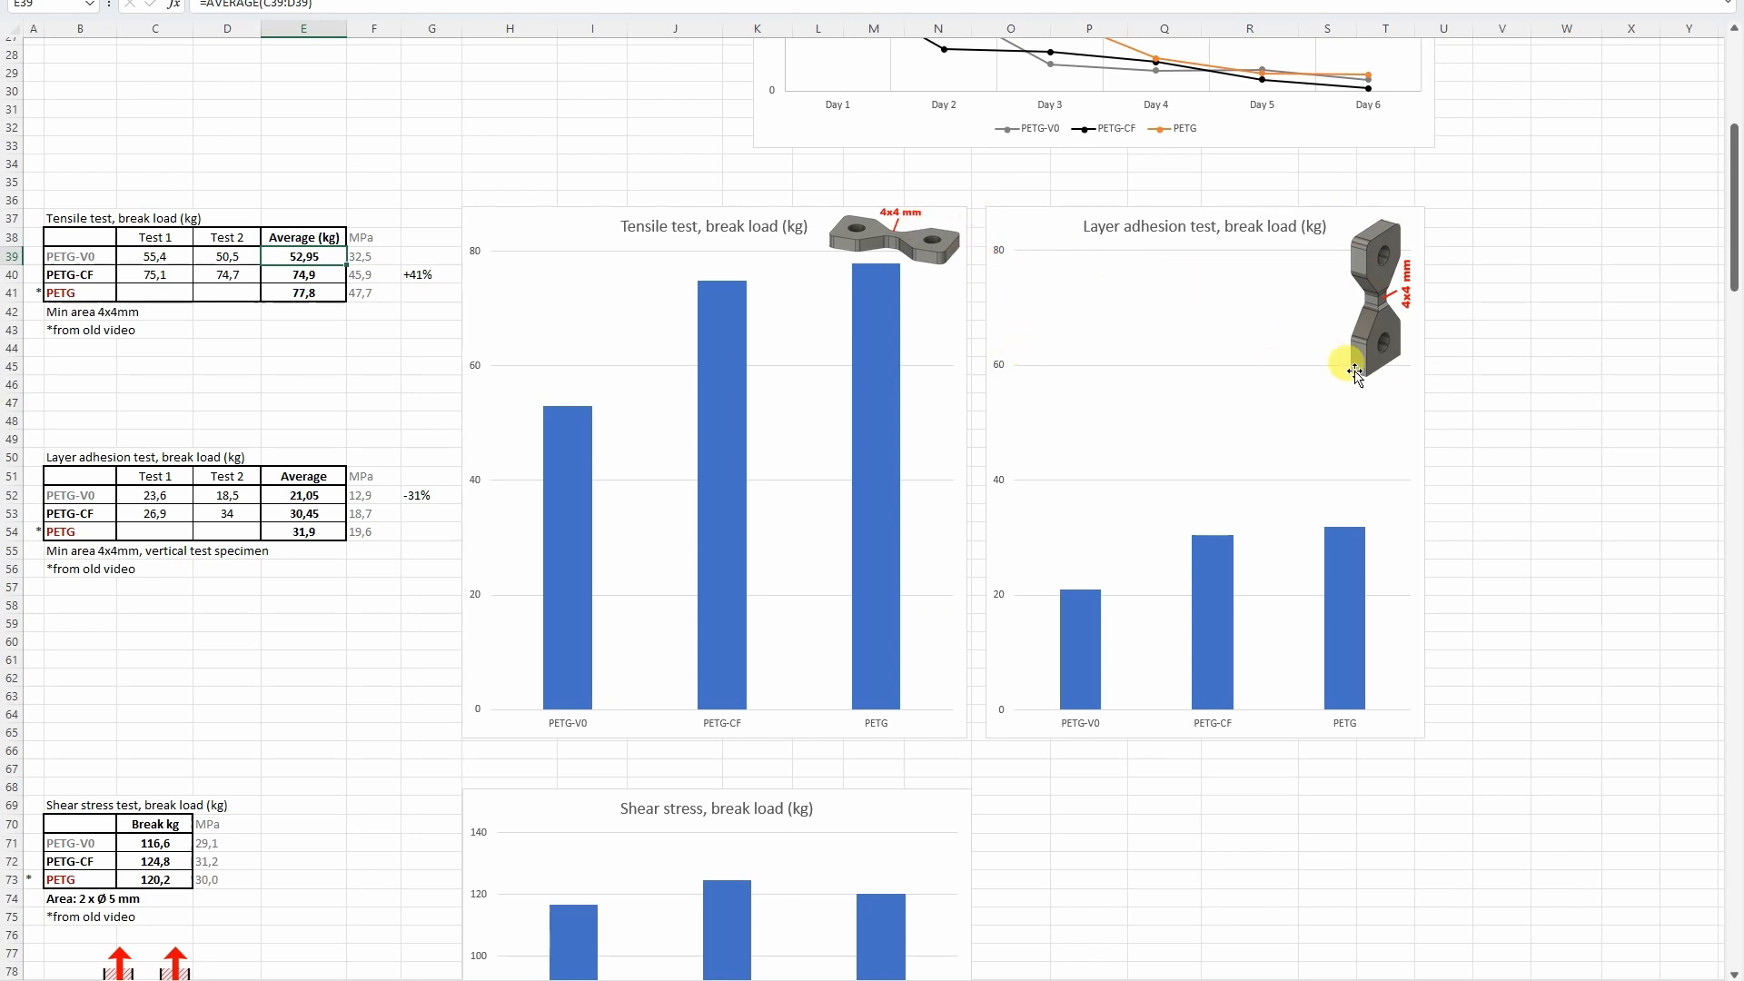
pyautogui.moveTo(1344, 398)
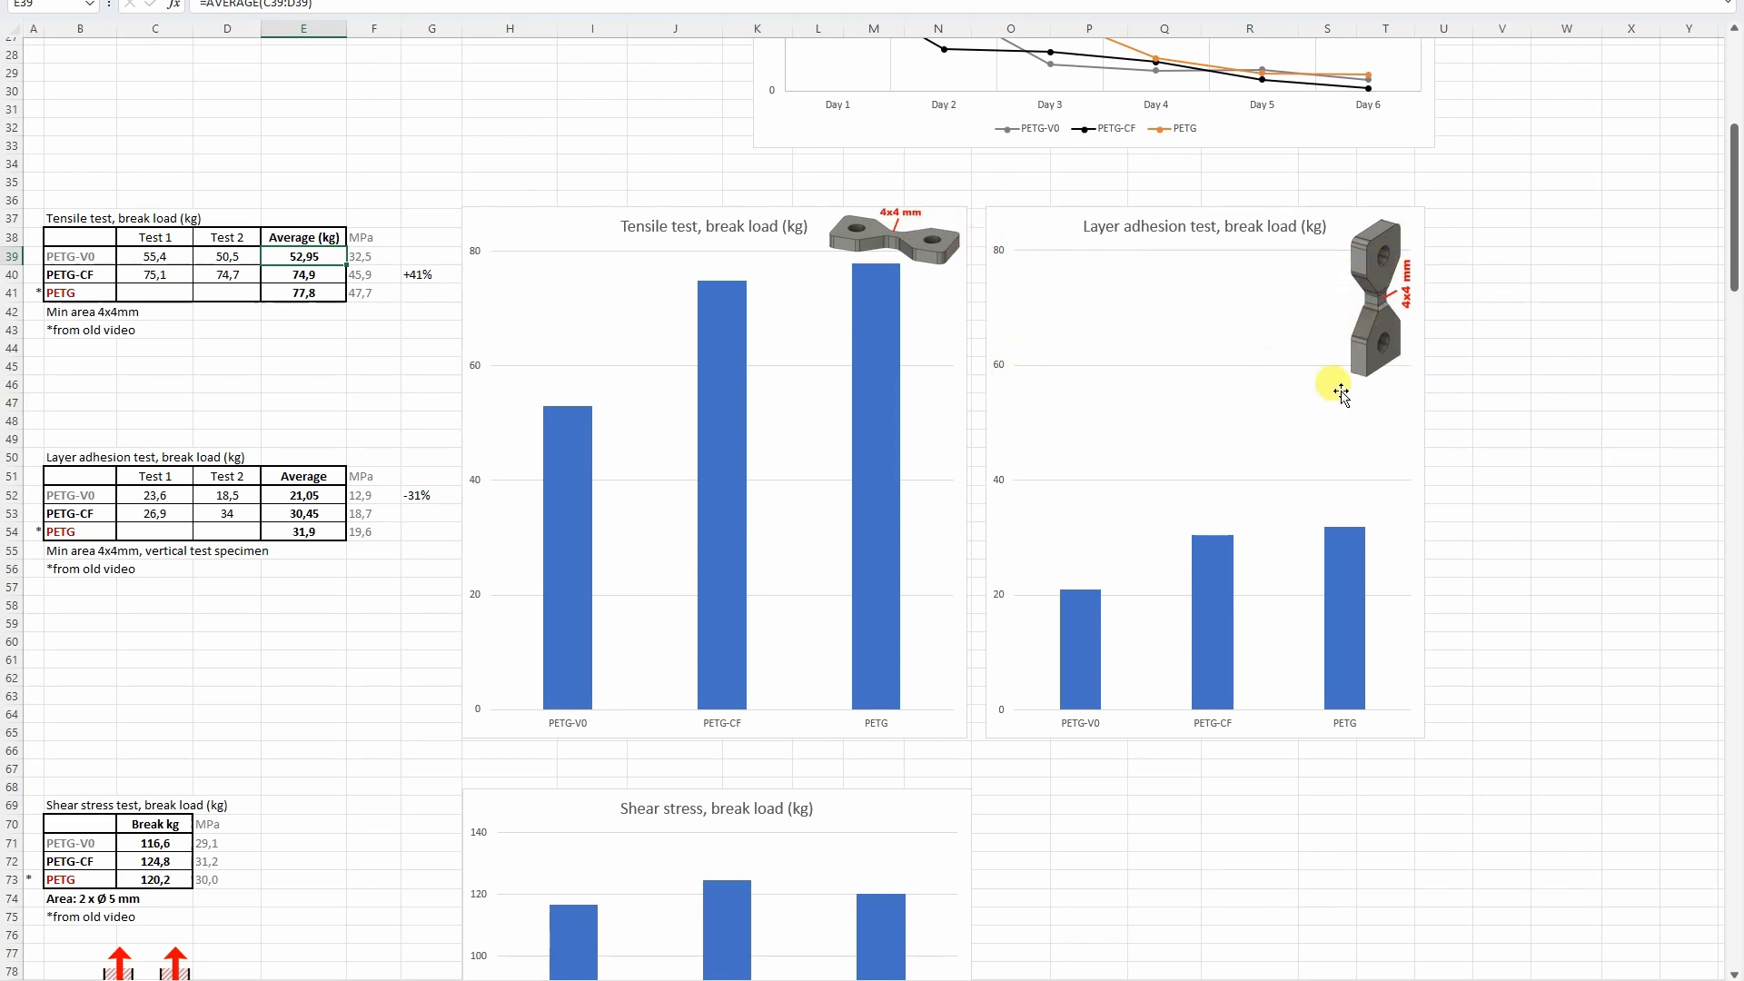
pyautogui.moveTo(1085, 702)
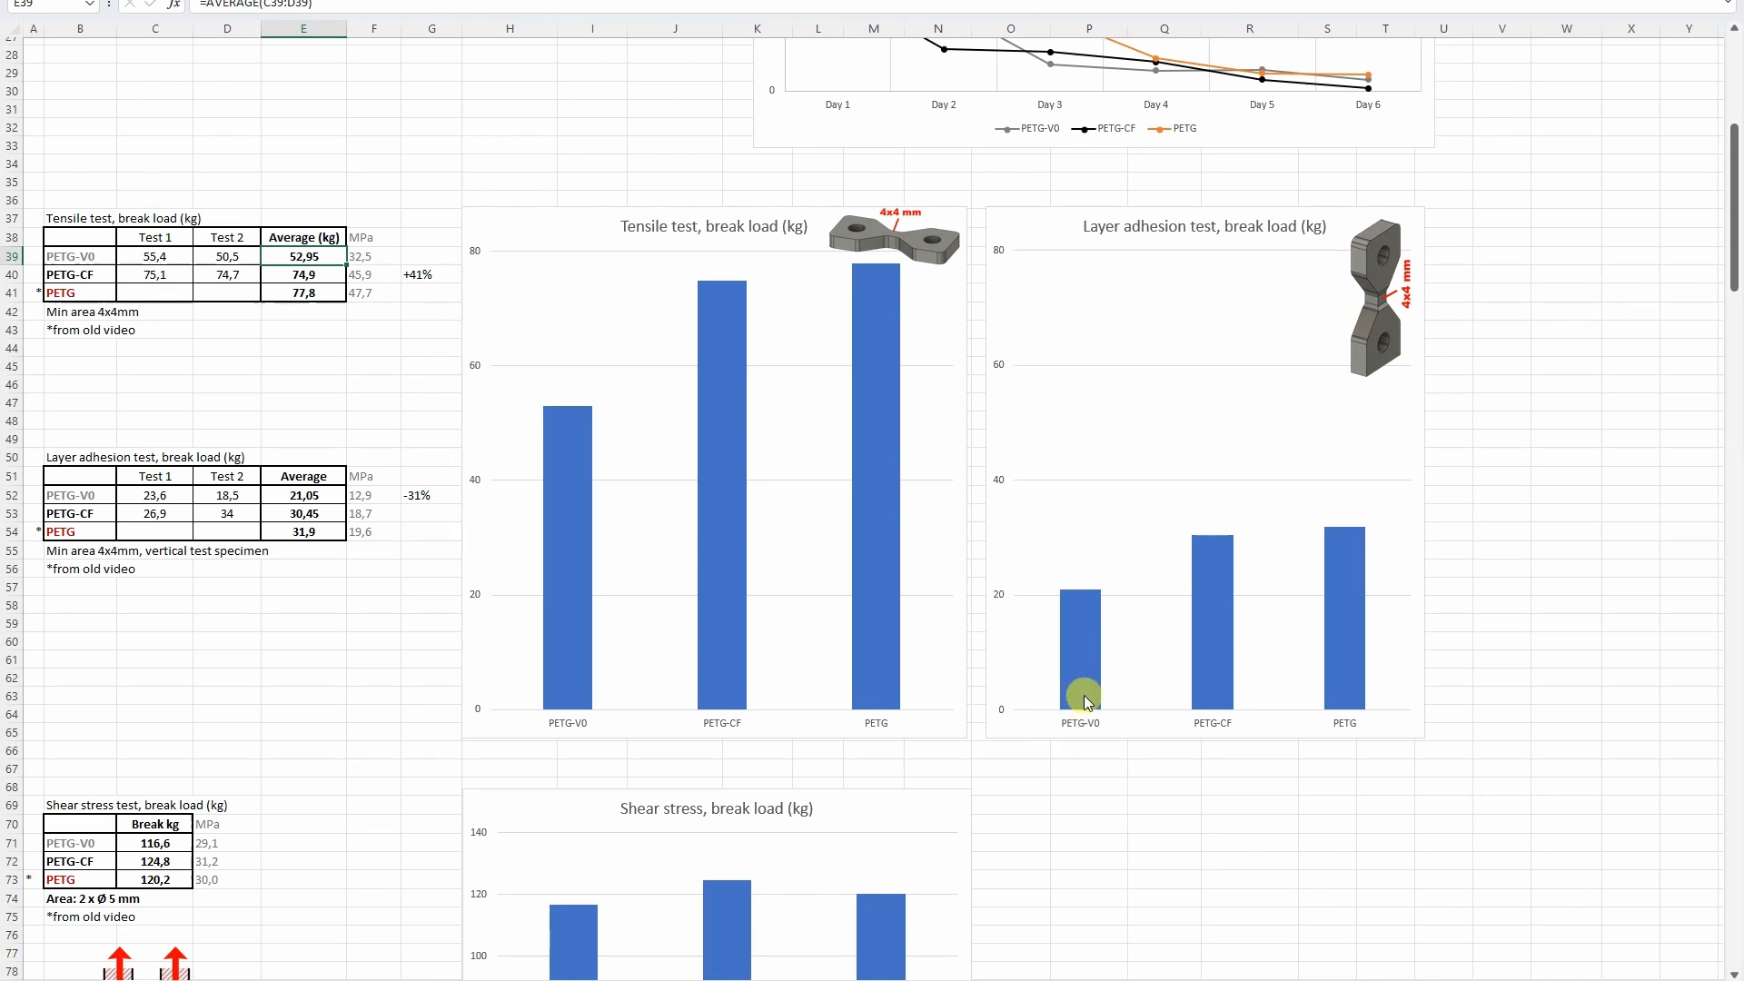
pyautogui.moveTo(1212, 544)
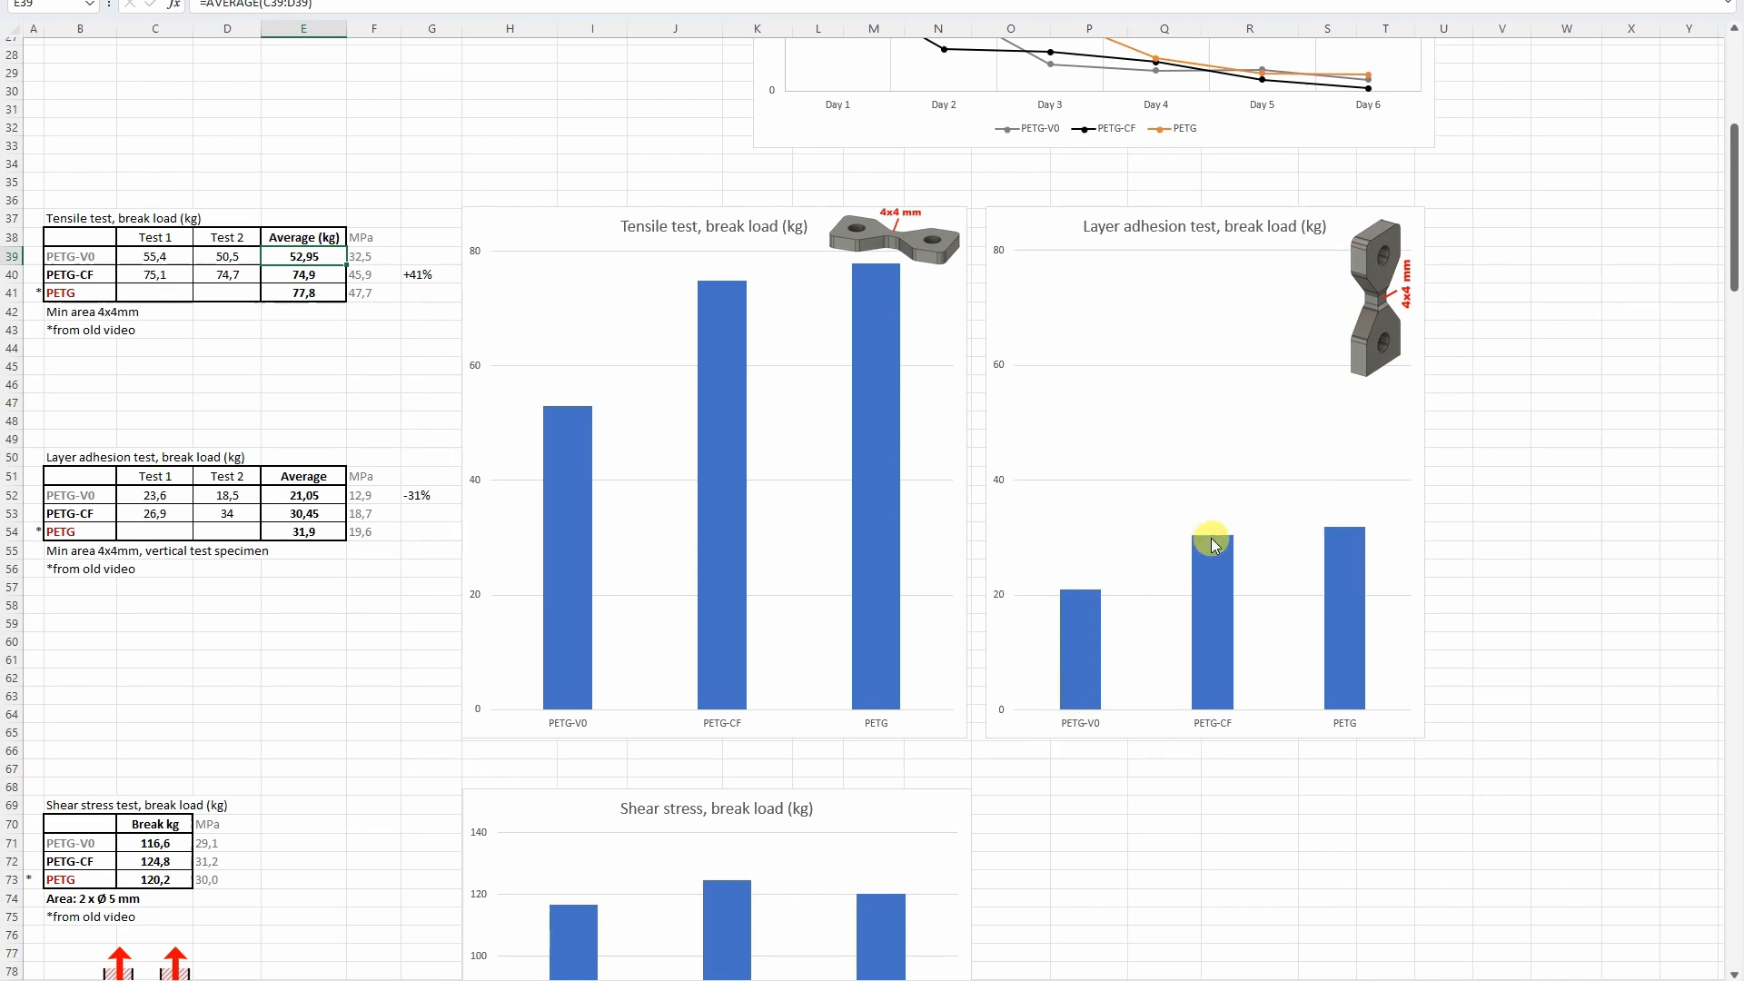
pyautogui.scroll(-3)
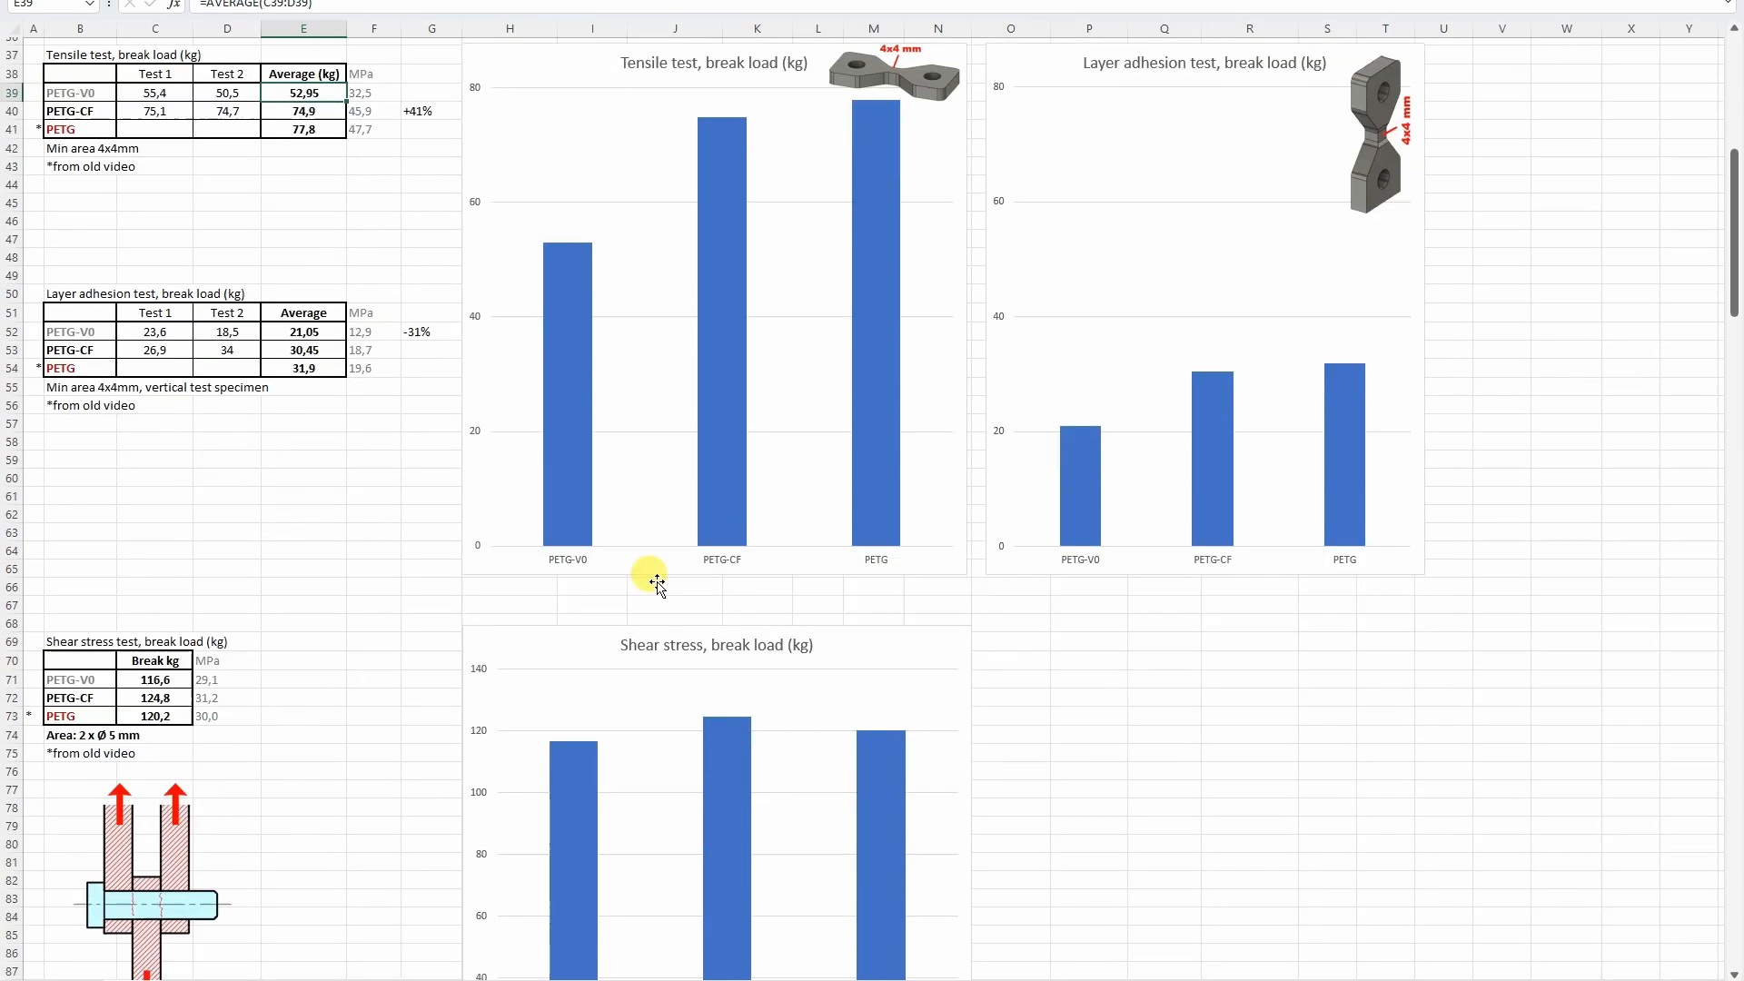
# Move down to the bending deformation after 30 seconds table and inspect its values' source formula.
pyautogui.scroll(-3)
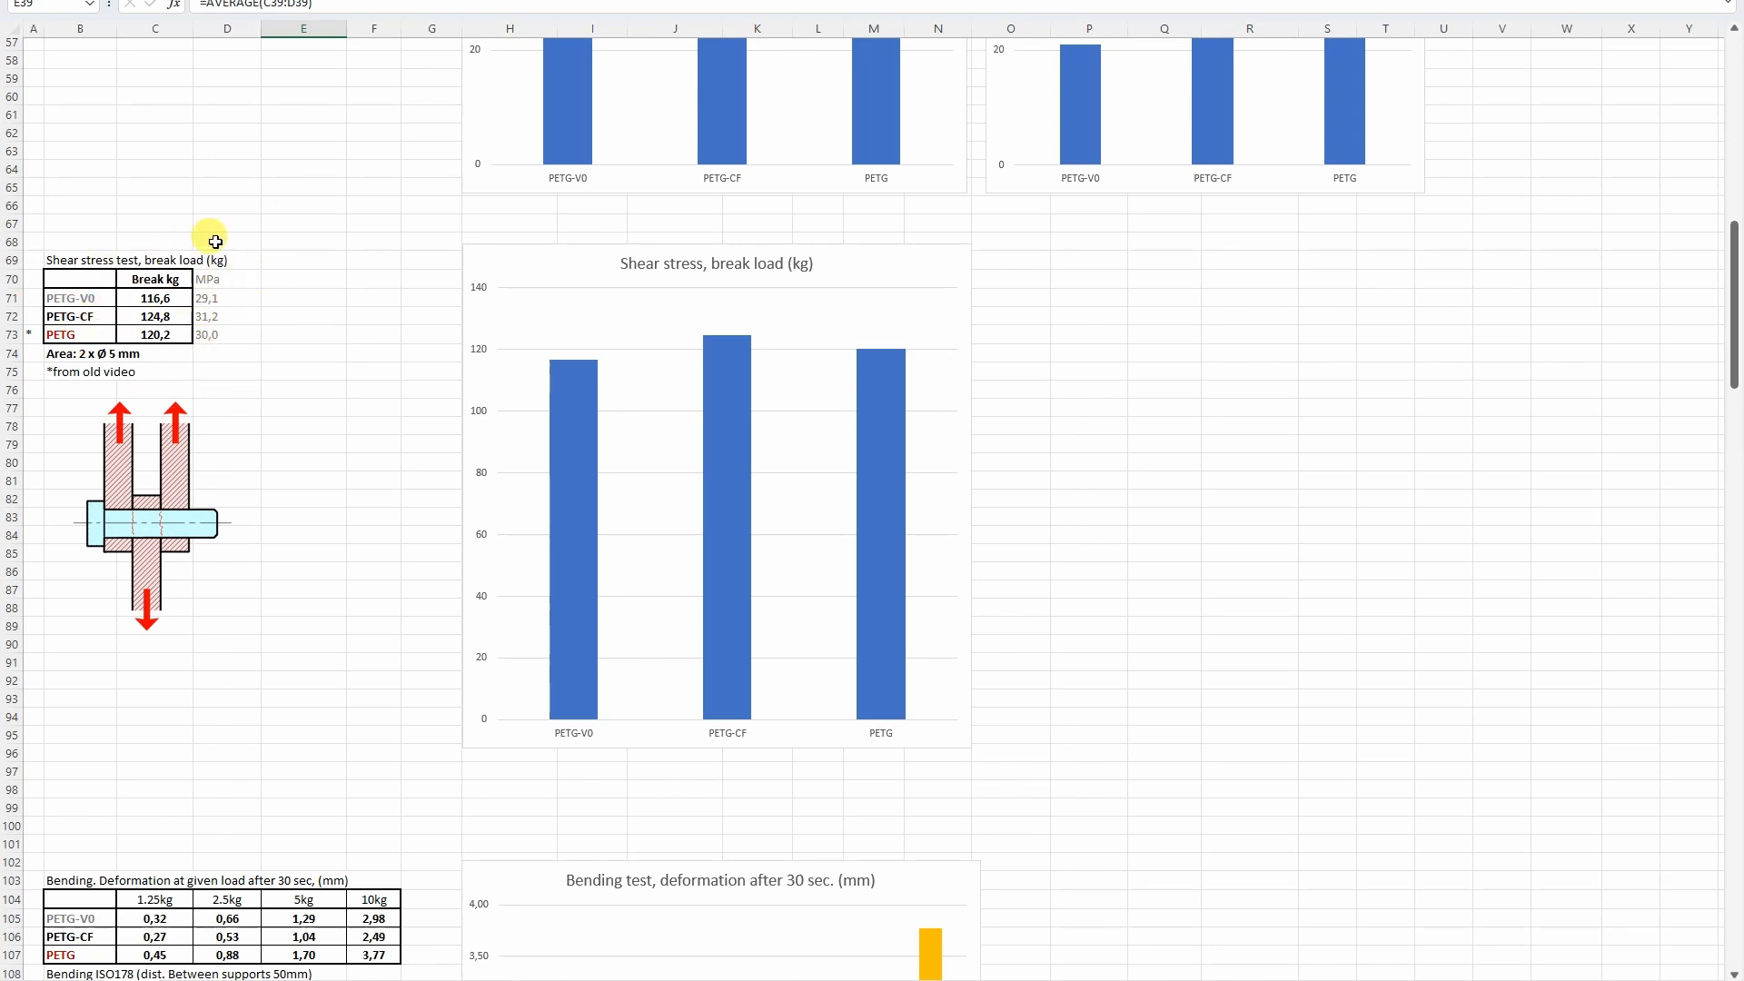
pyautogui.moveTo(129, 298)
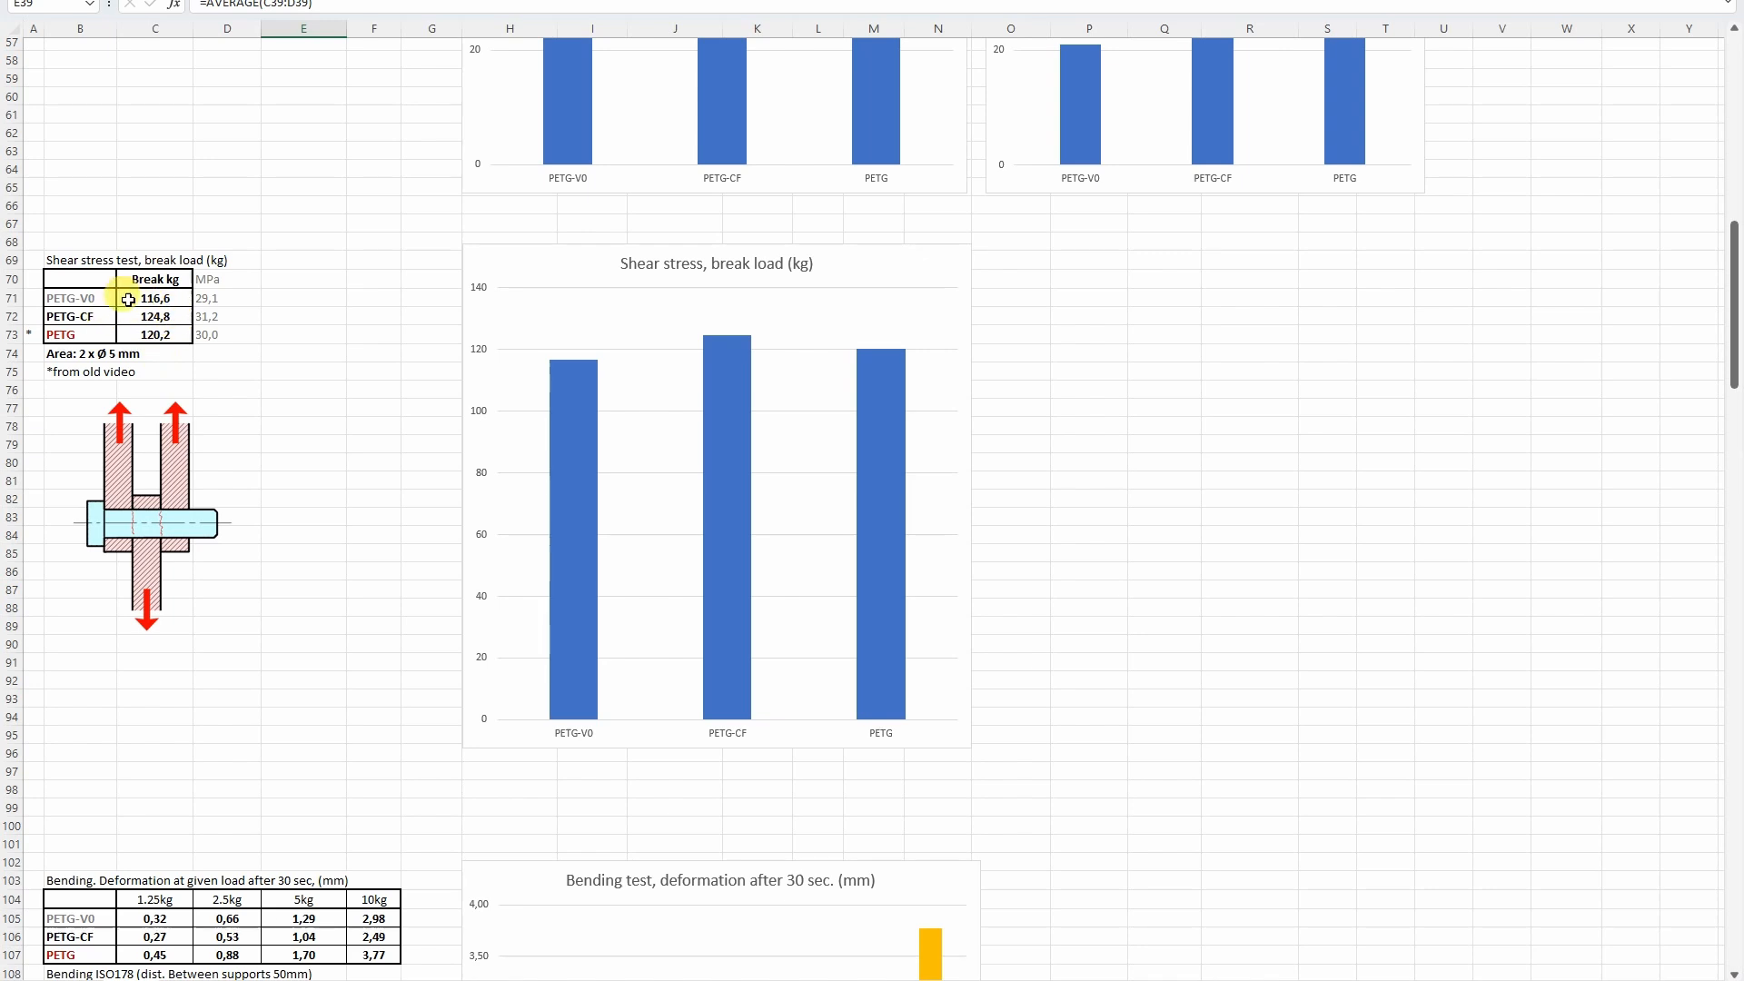
pyautogui.moveTo(249, 340)
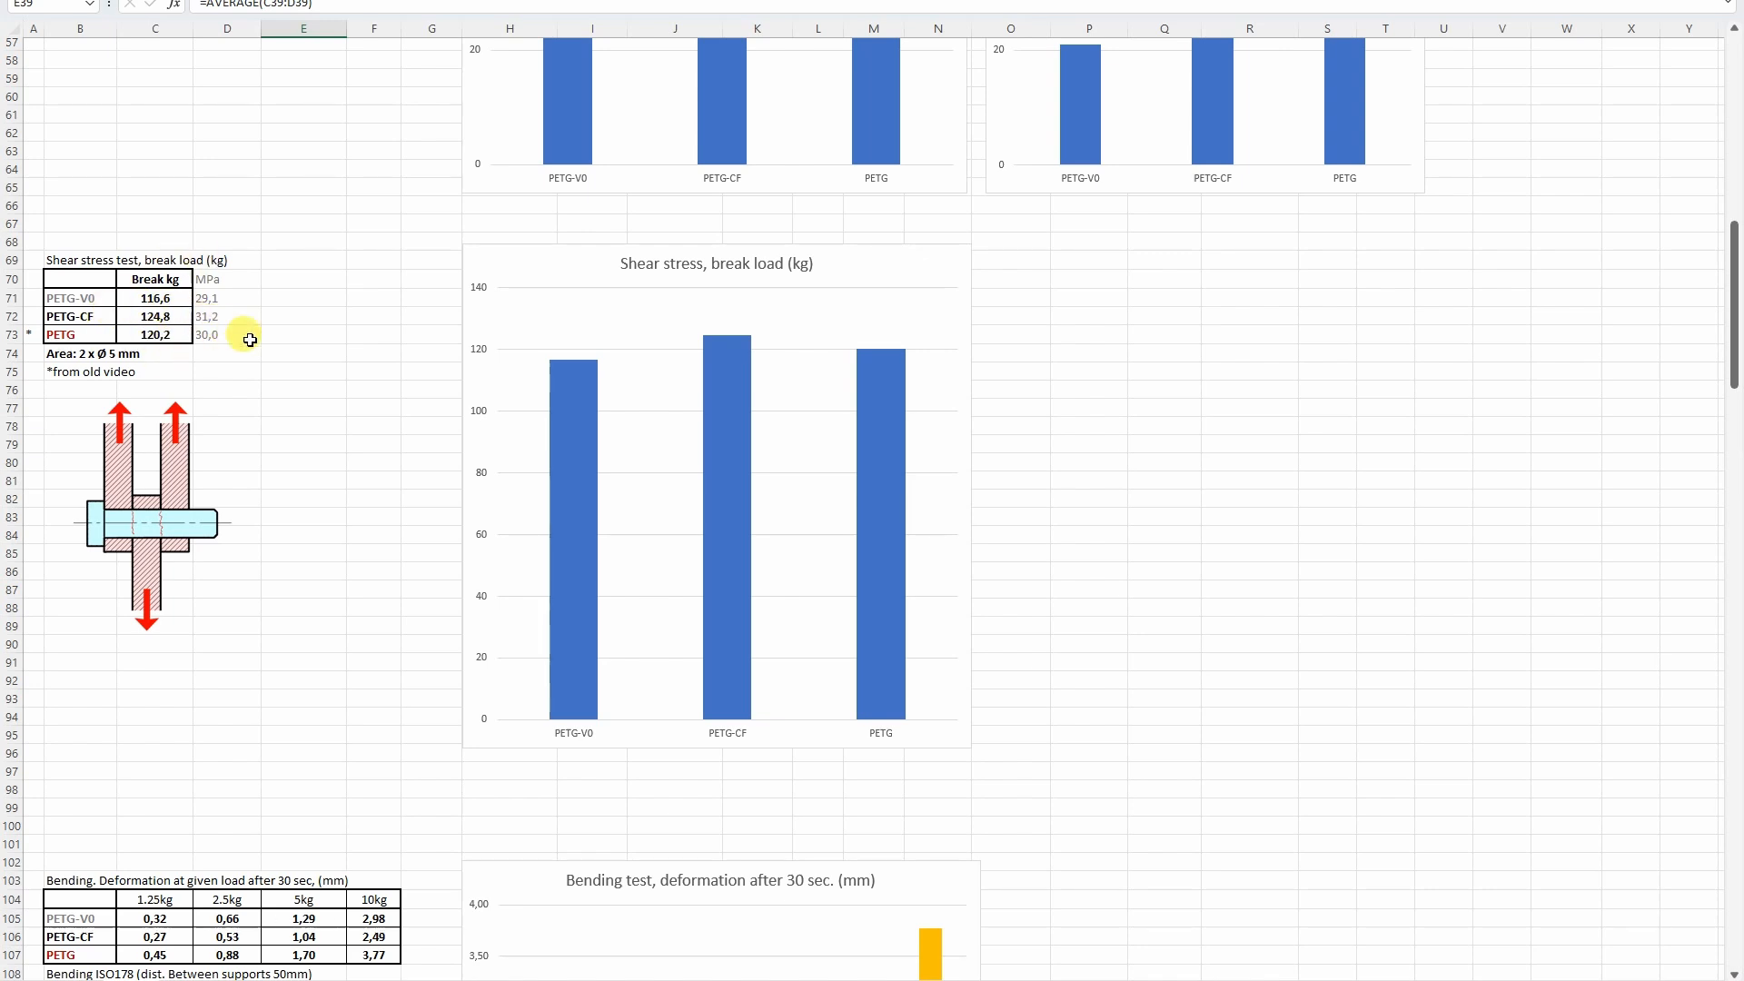
pyautogui.scroll(-3)
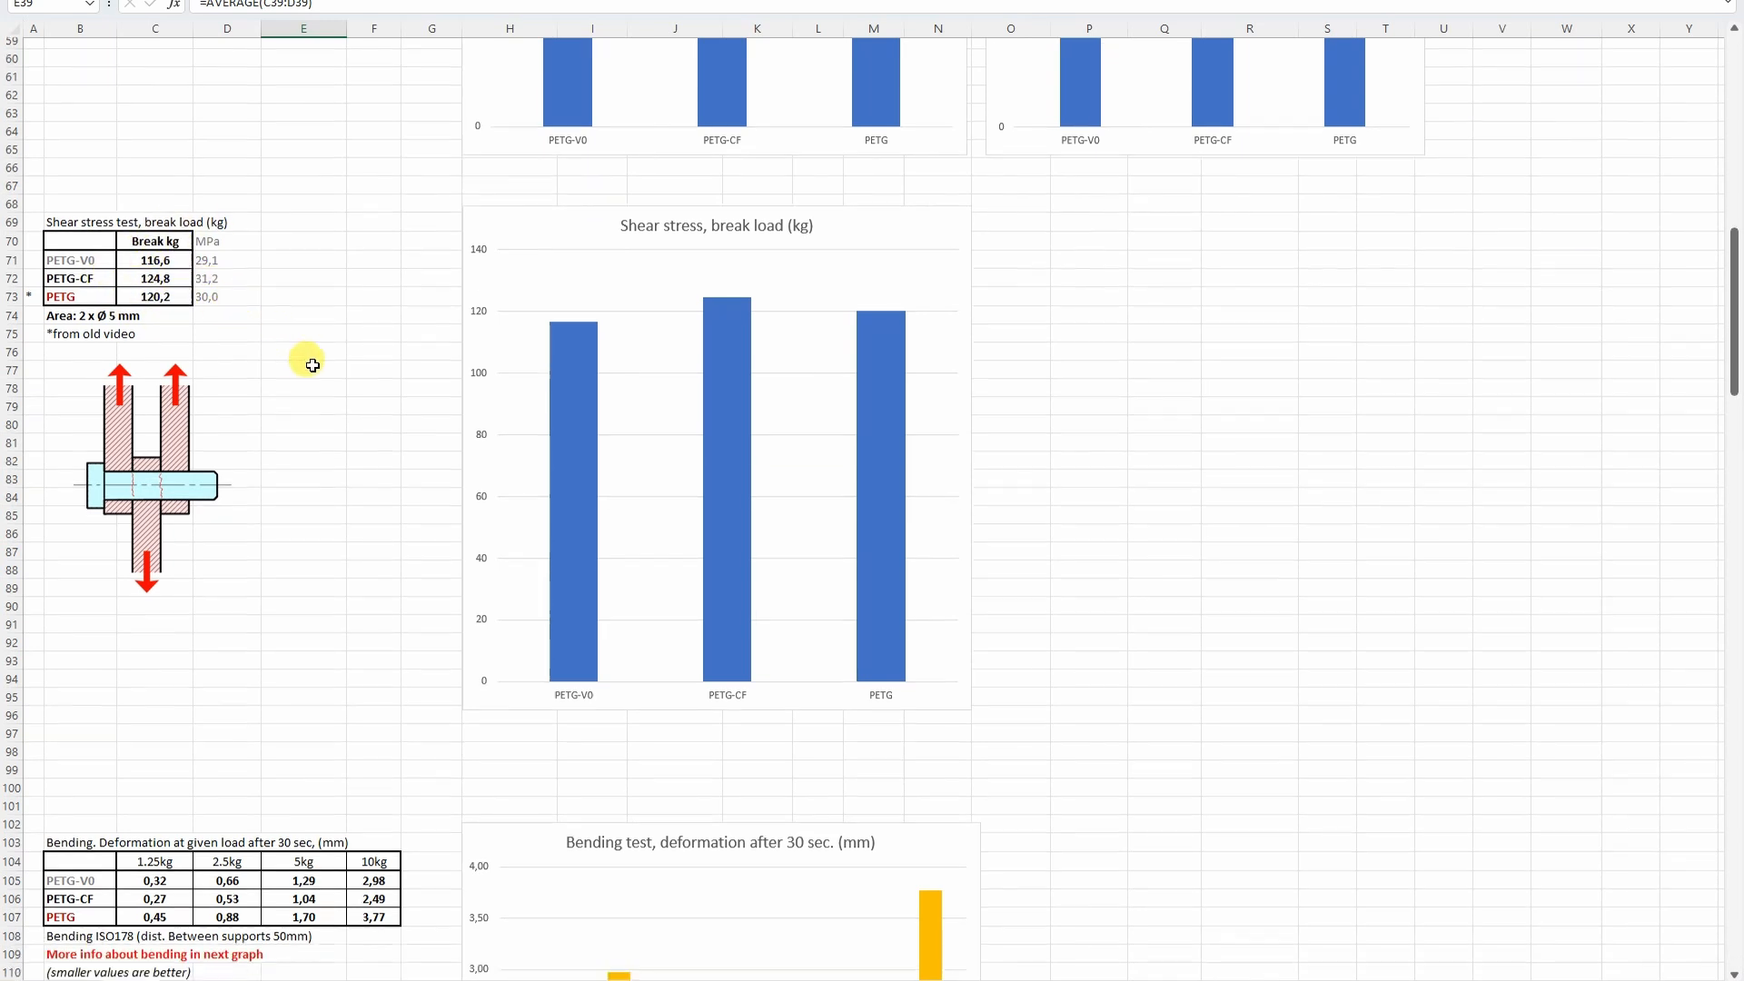
pyautogui.scroll(-3)
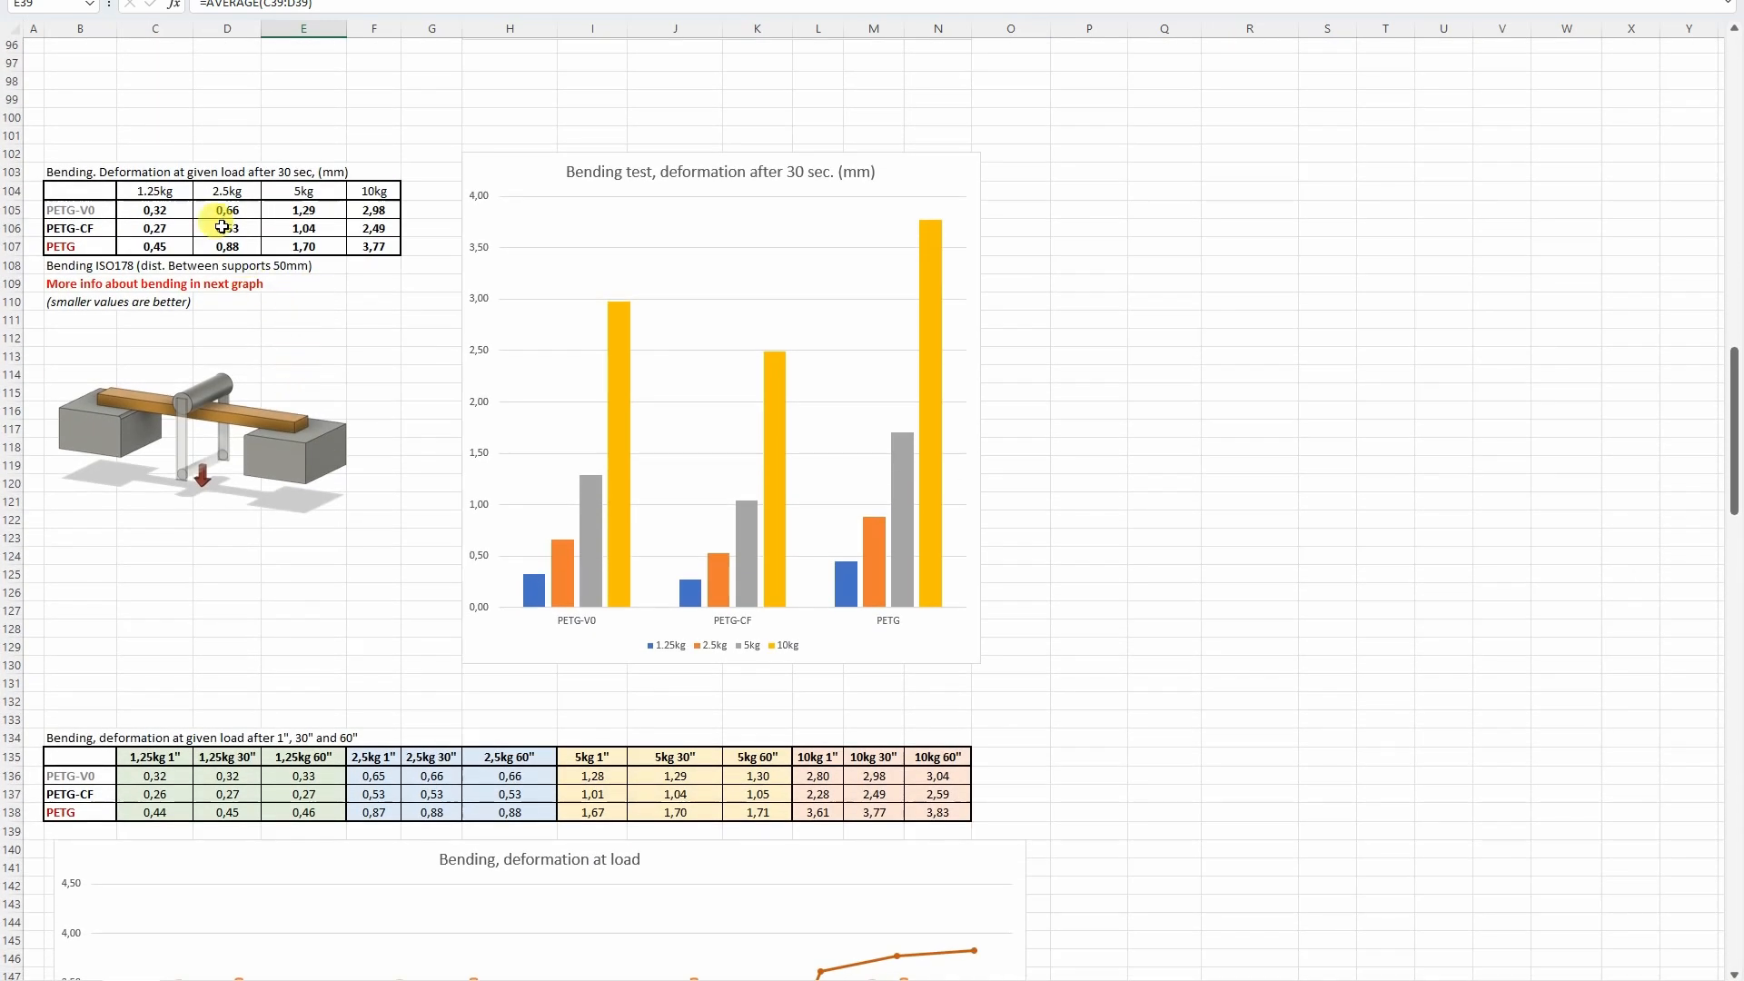
pyautogui.click(153, 209)
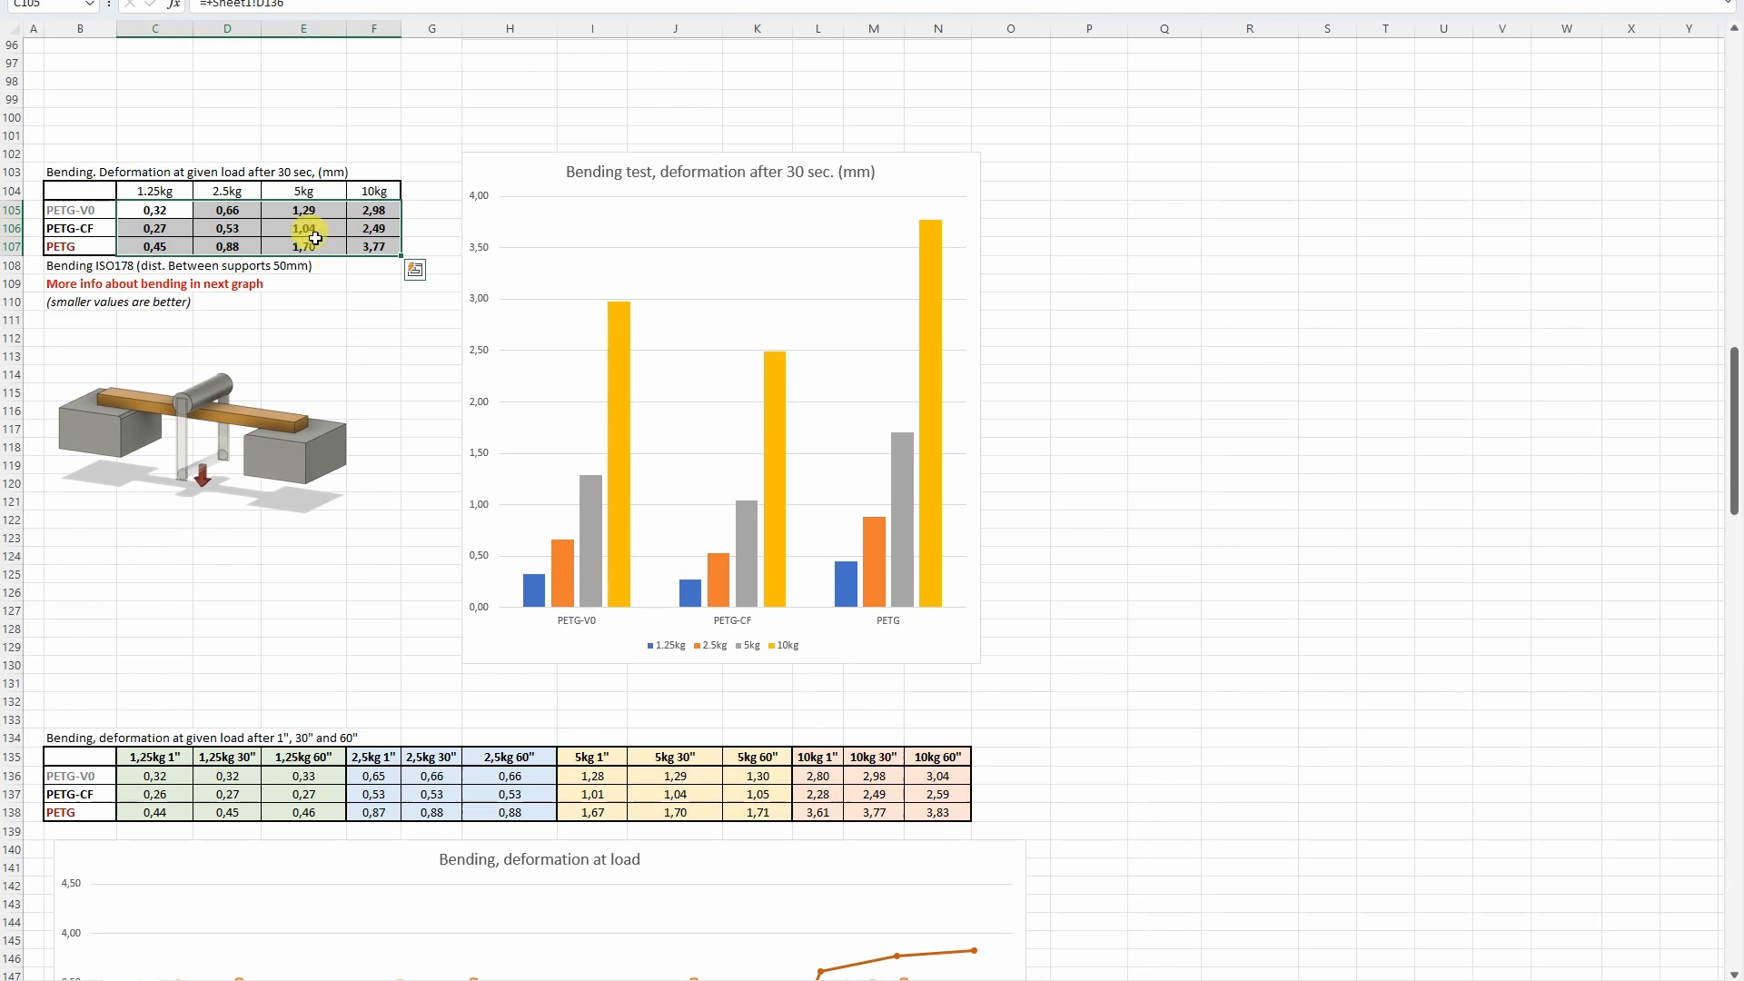
# Bring the bending deformation at 1, 30 and 60 seconds table and its line chart into view.
pyautogui.scroll(-3)
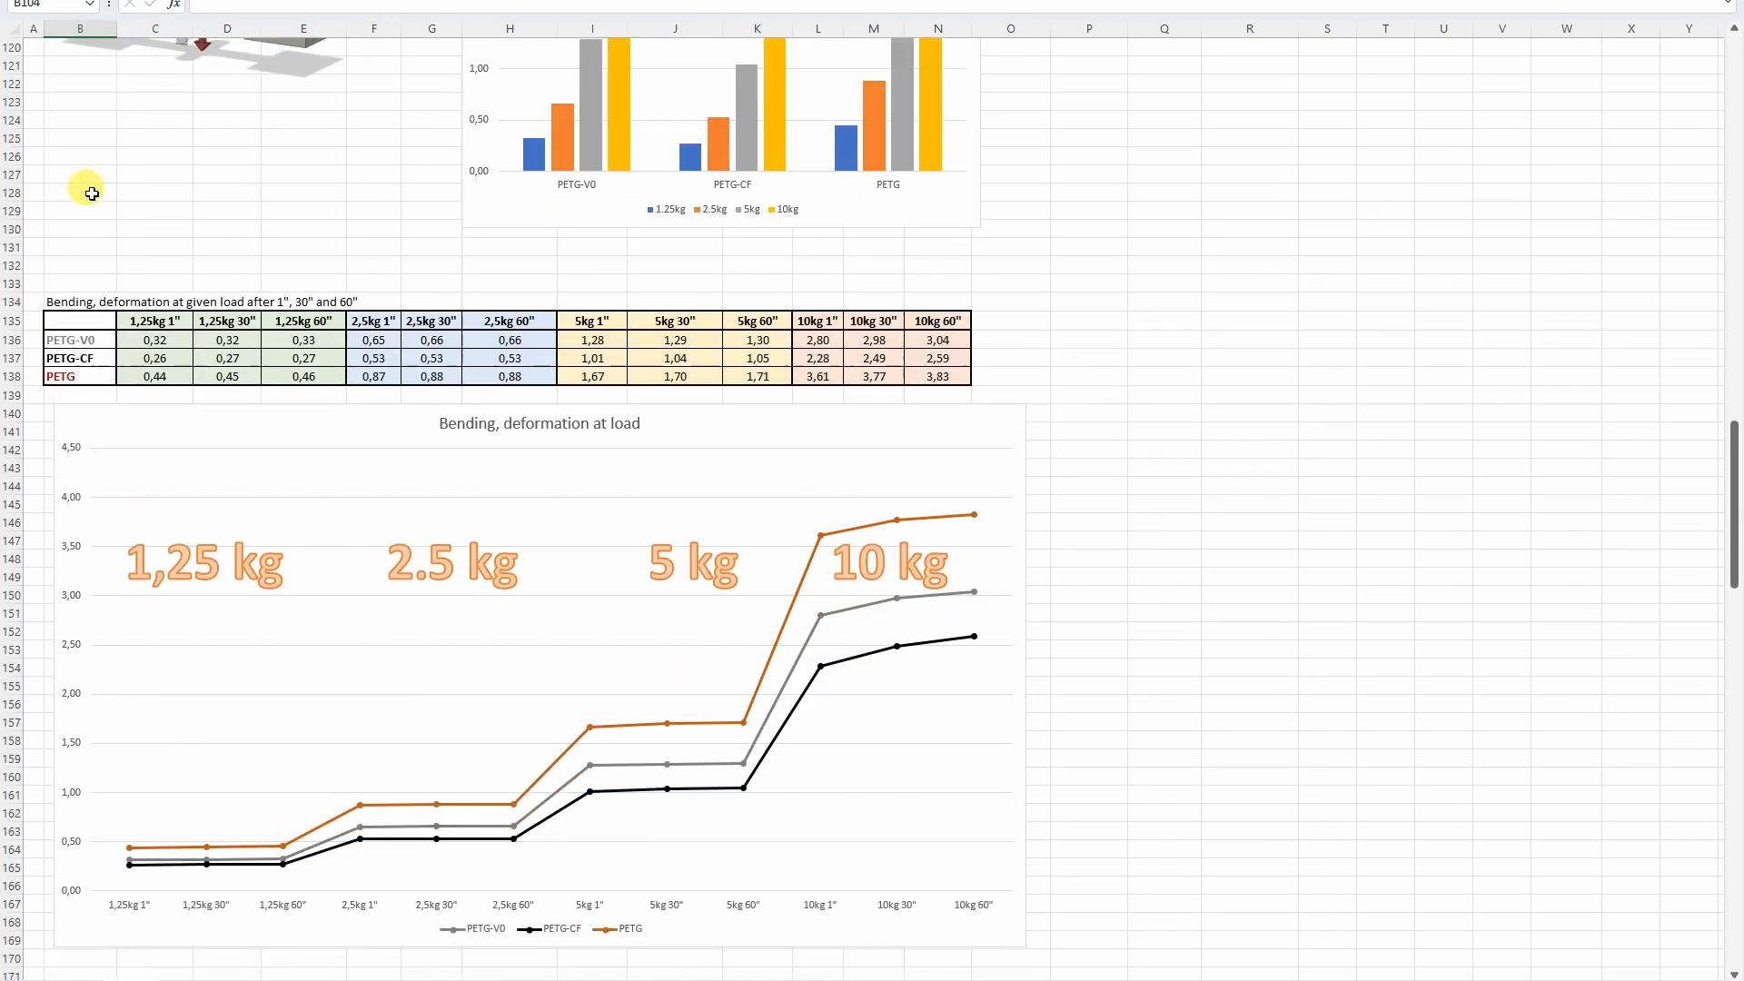
pyautogui.scroll(-3)
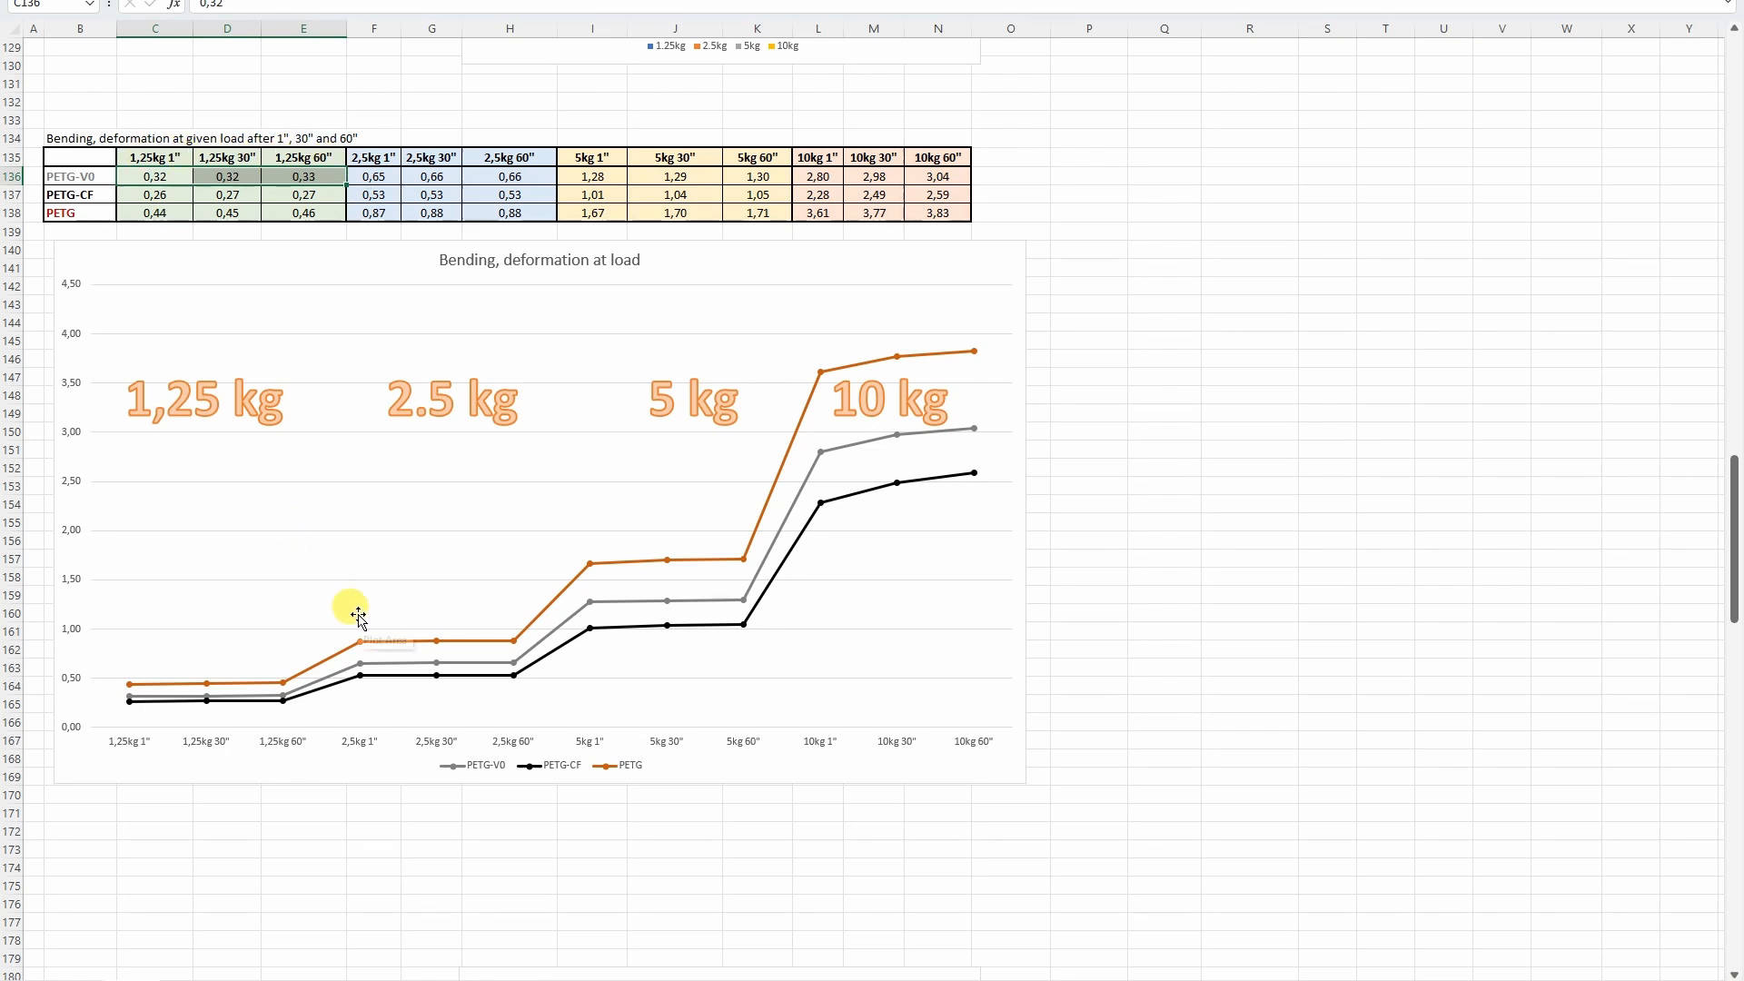
pyautogui.moveTo(864, 503)
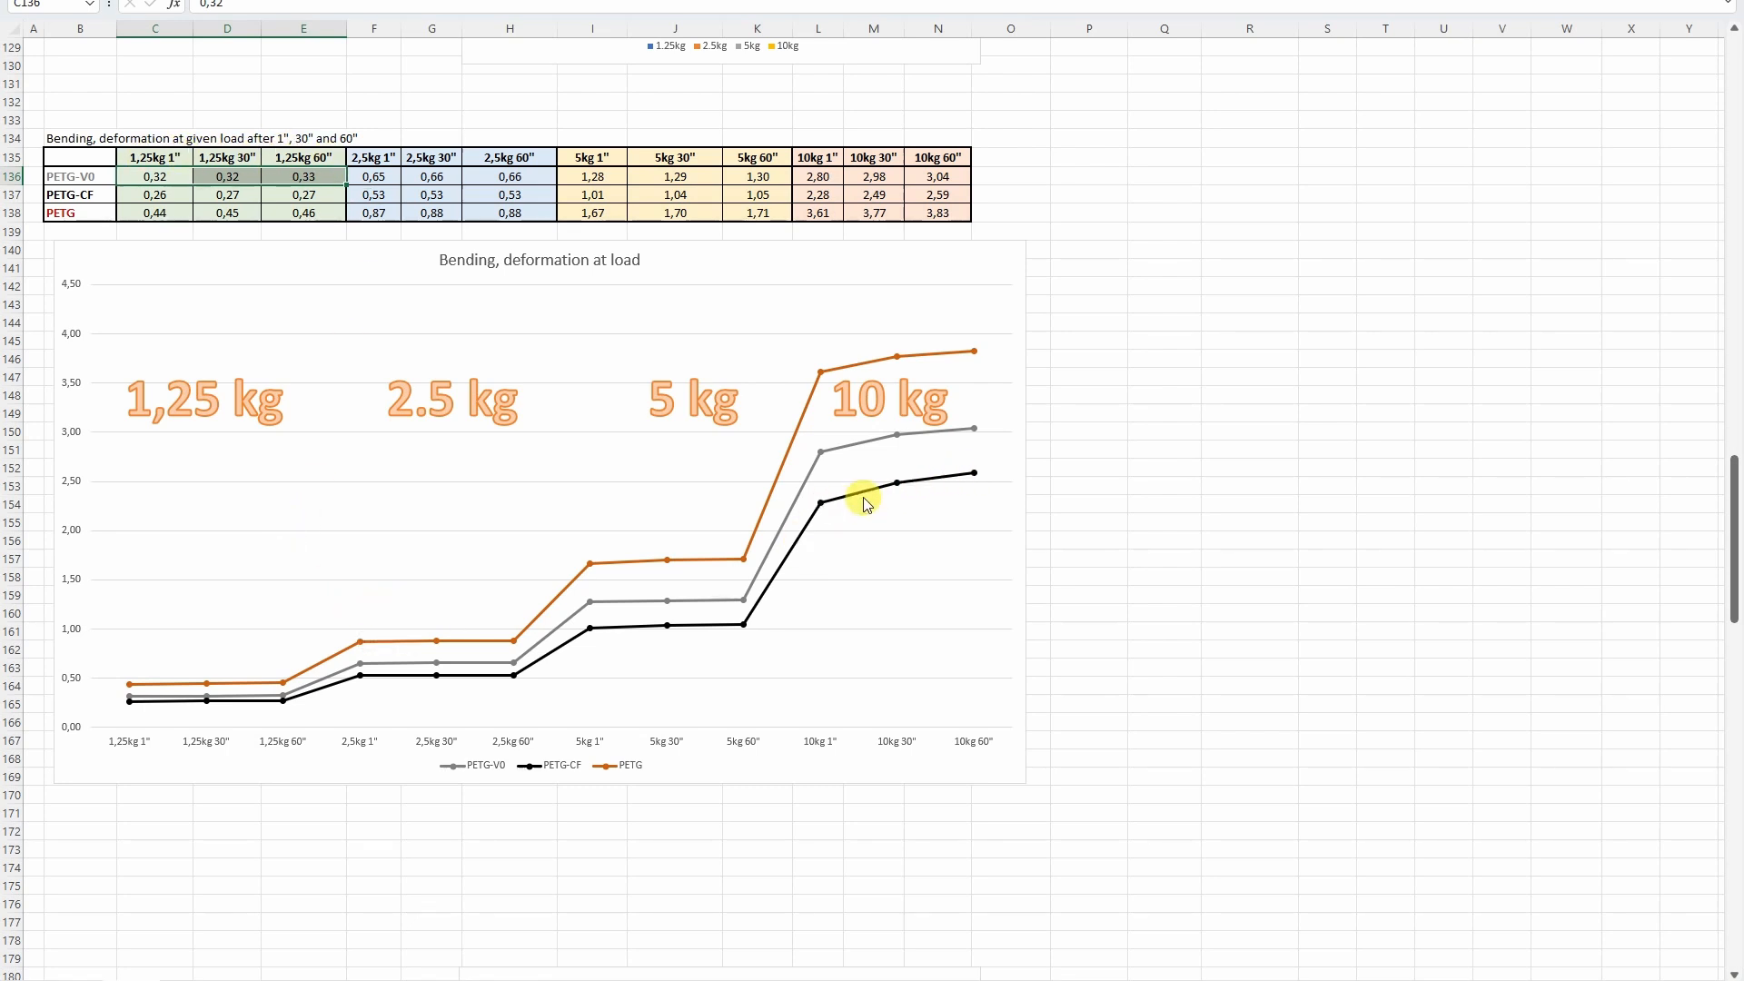
pyautogui.moveTo(843, 514)
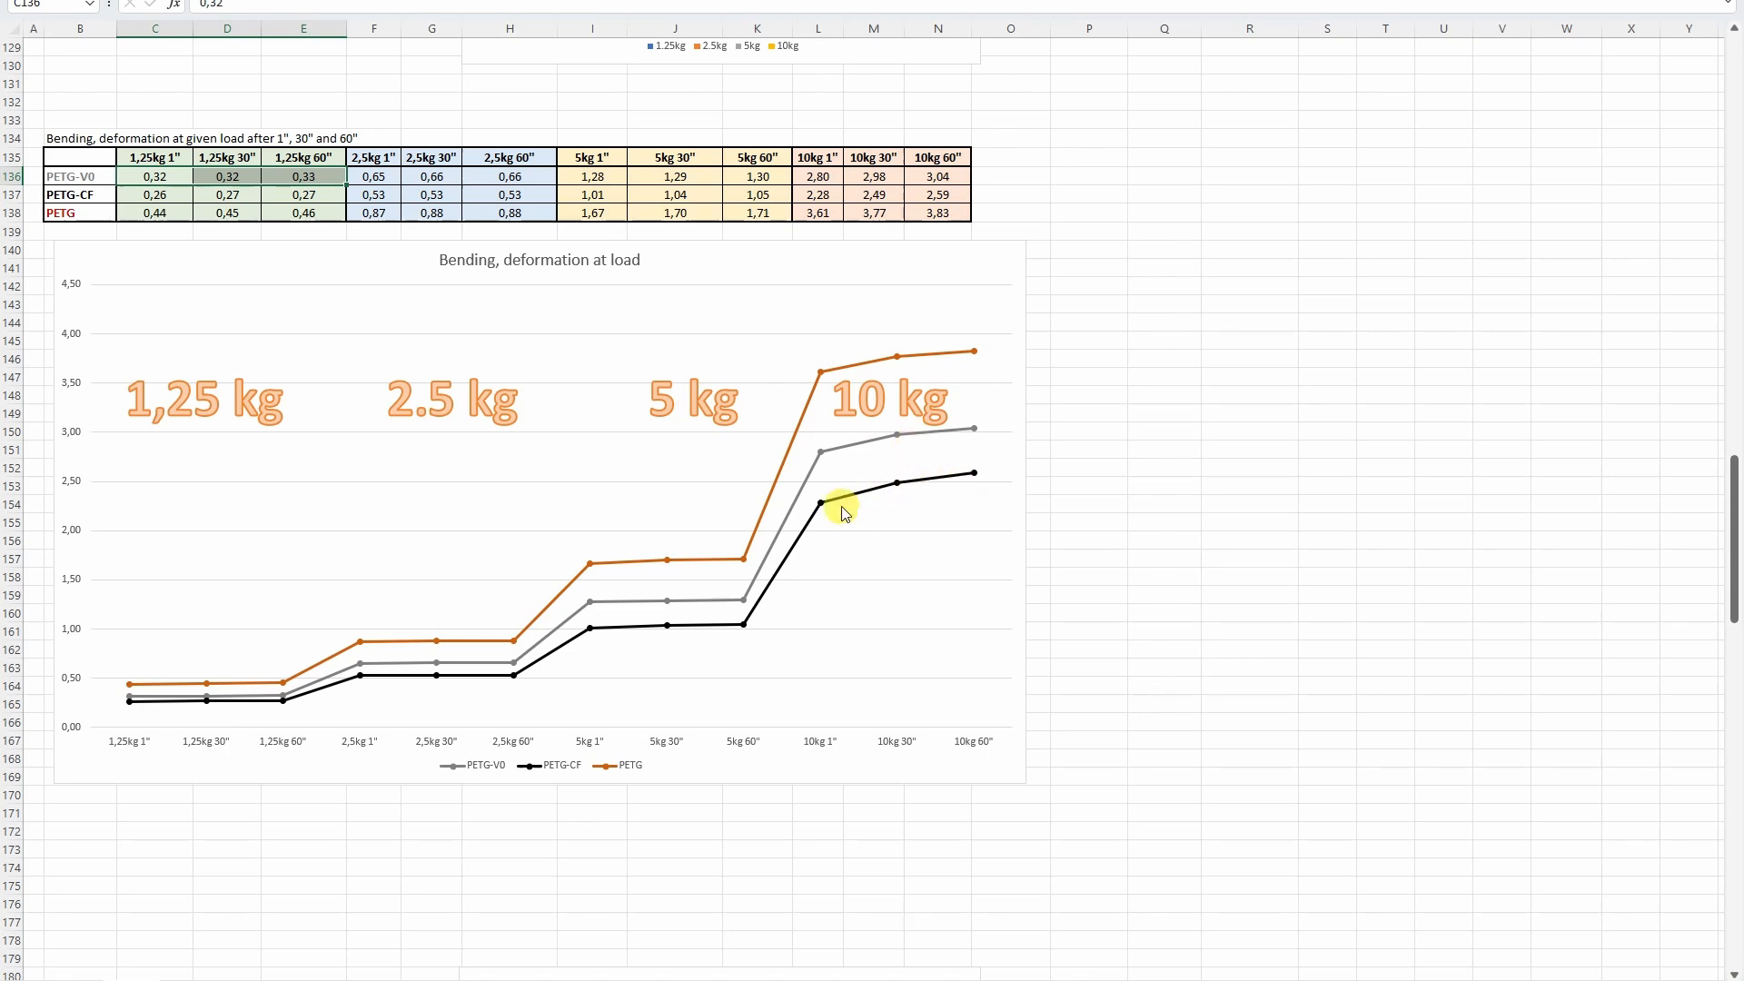
pyautogui.moveTo(791, 355)
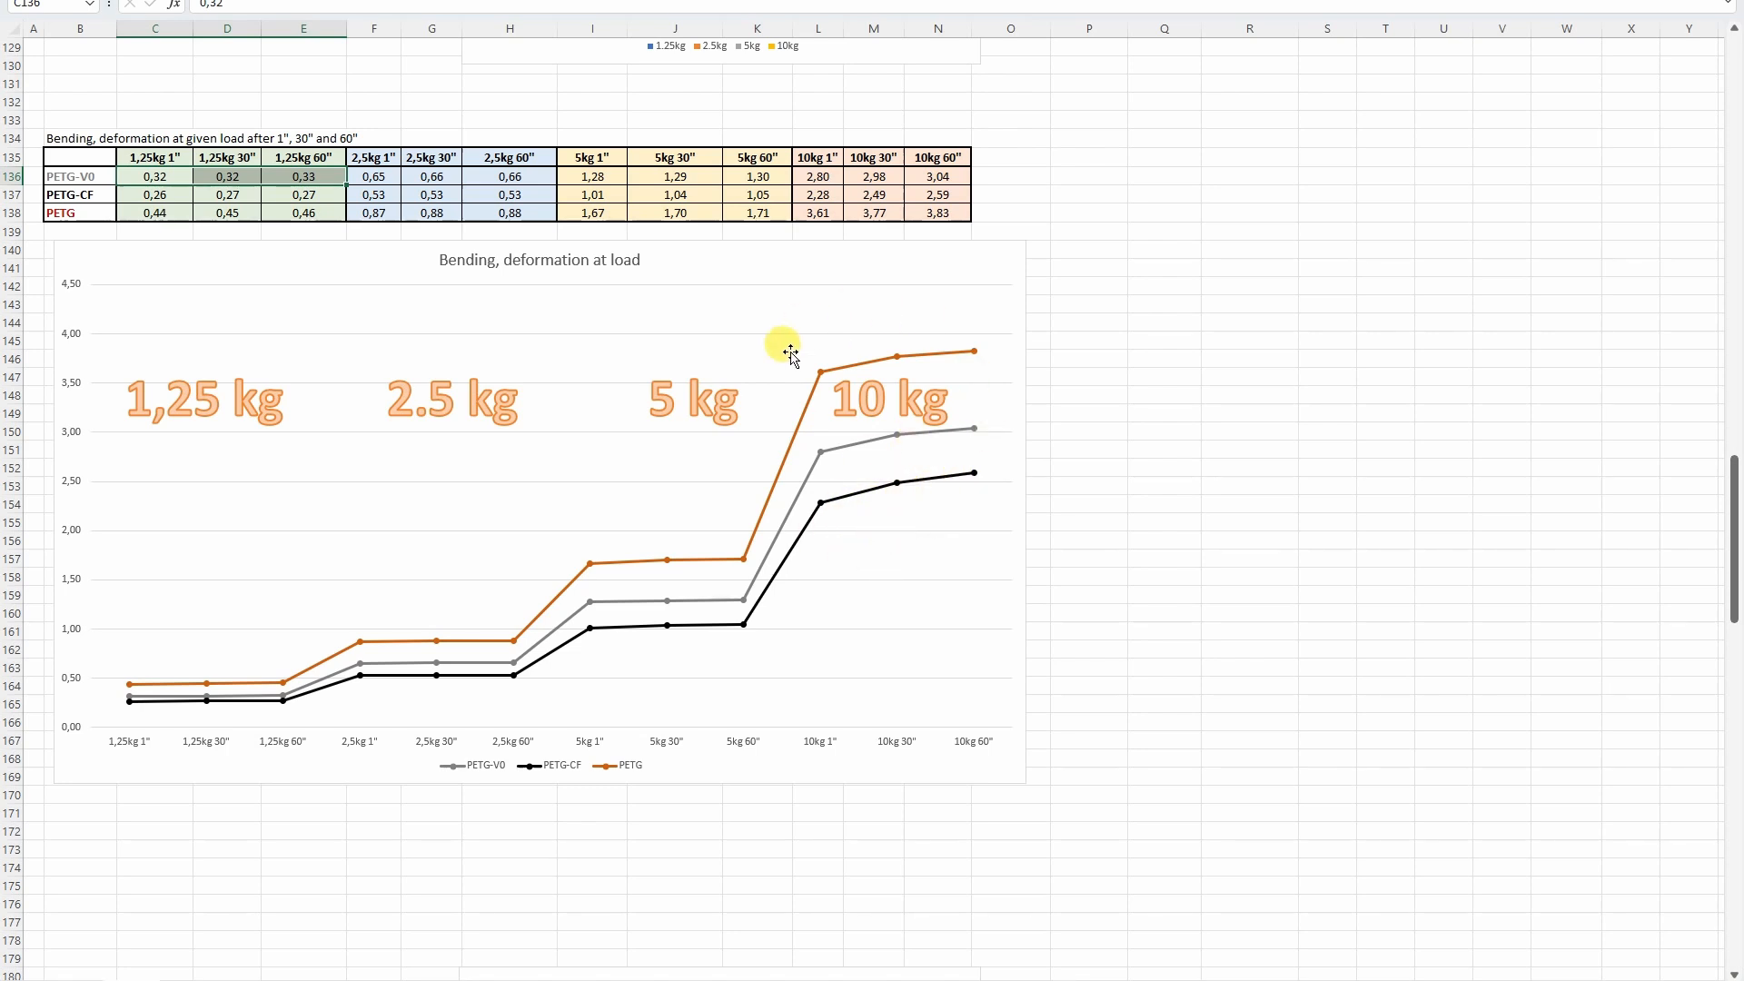
pyautogui.moveTo(871, 355)
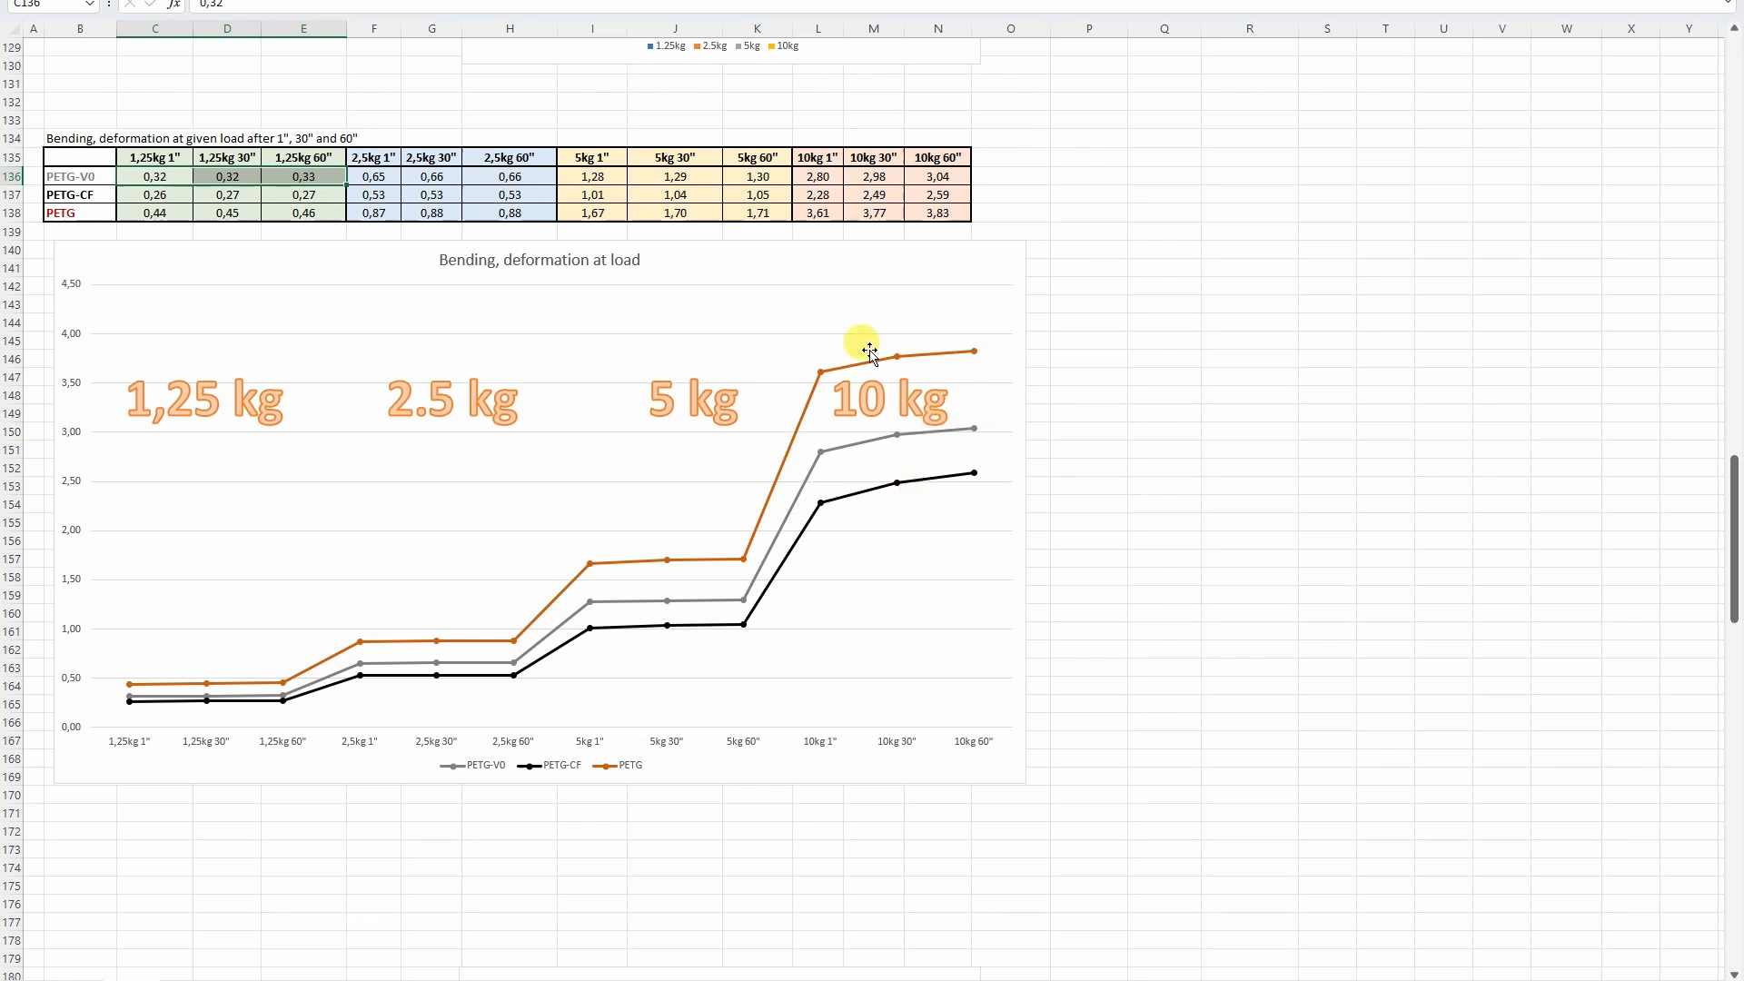
pyautogui.moveTo(734, 440)
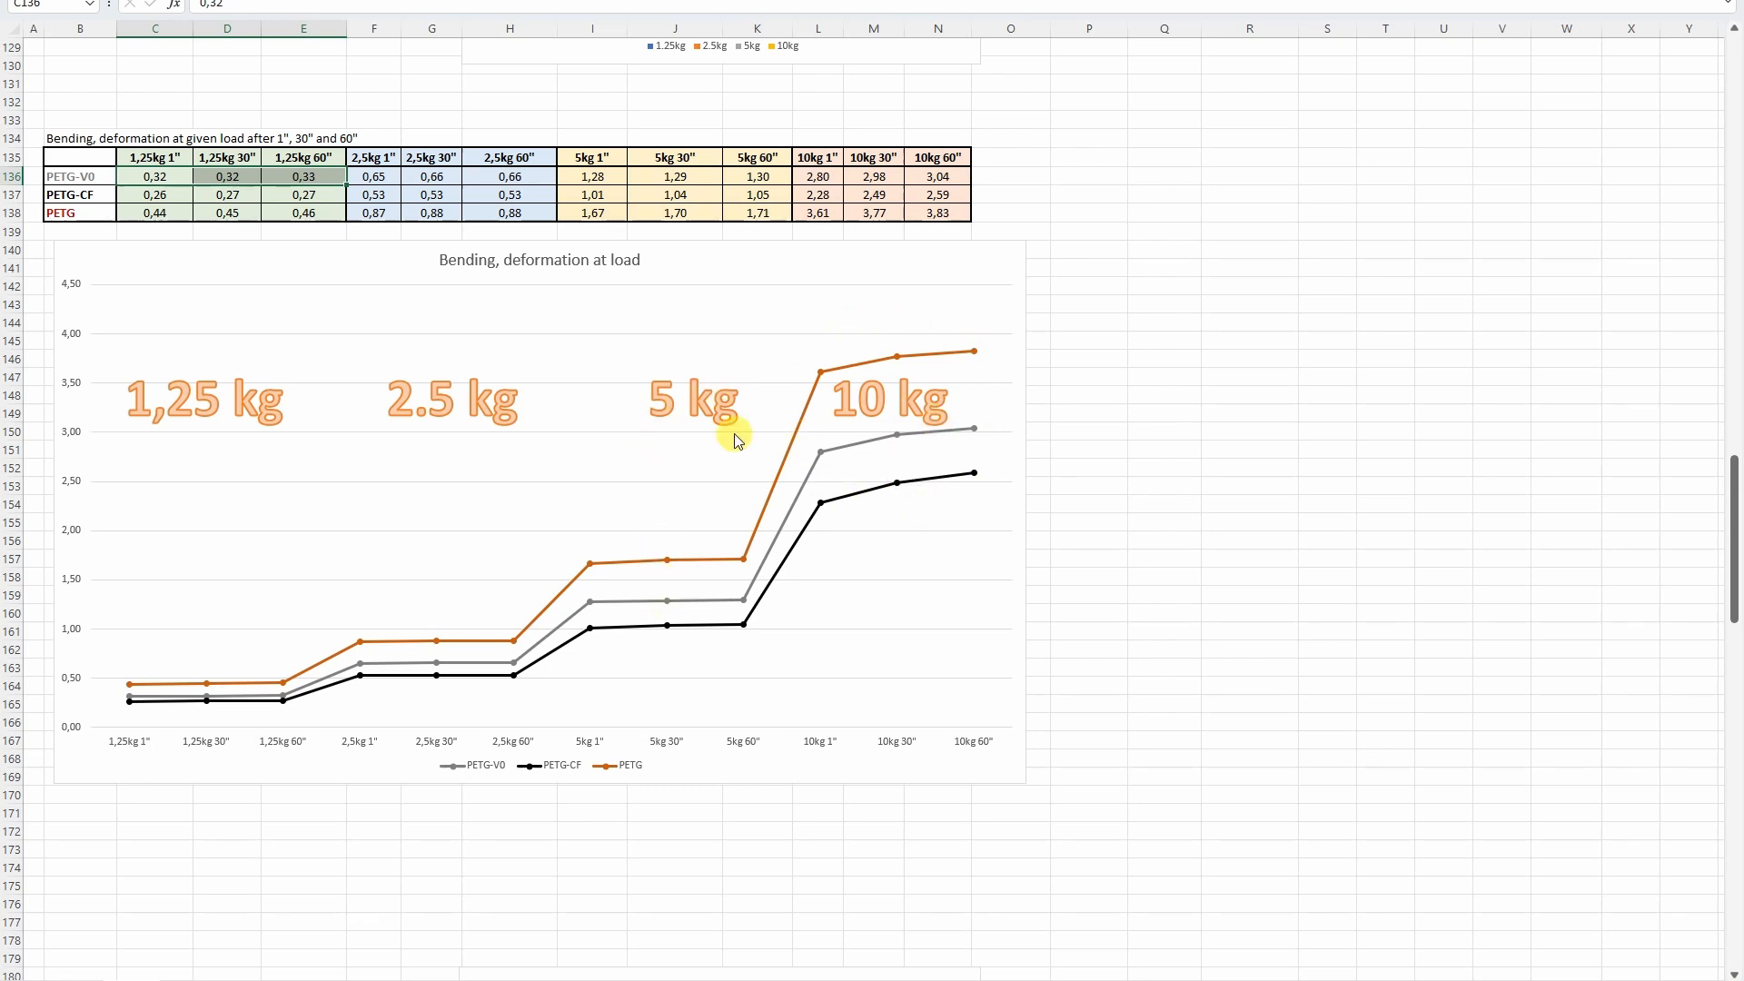
pyautogui.moveTo(609, 571)
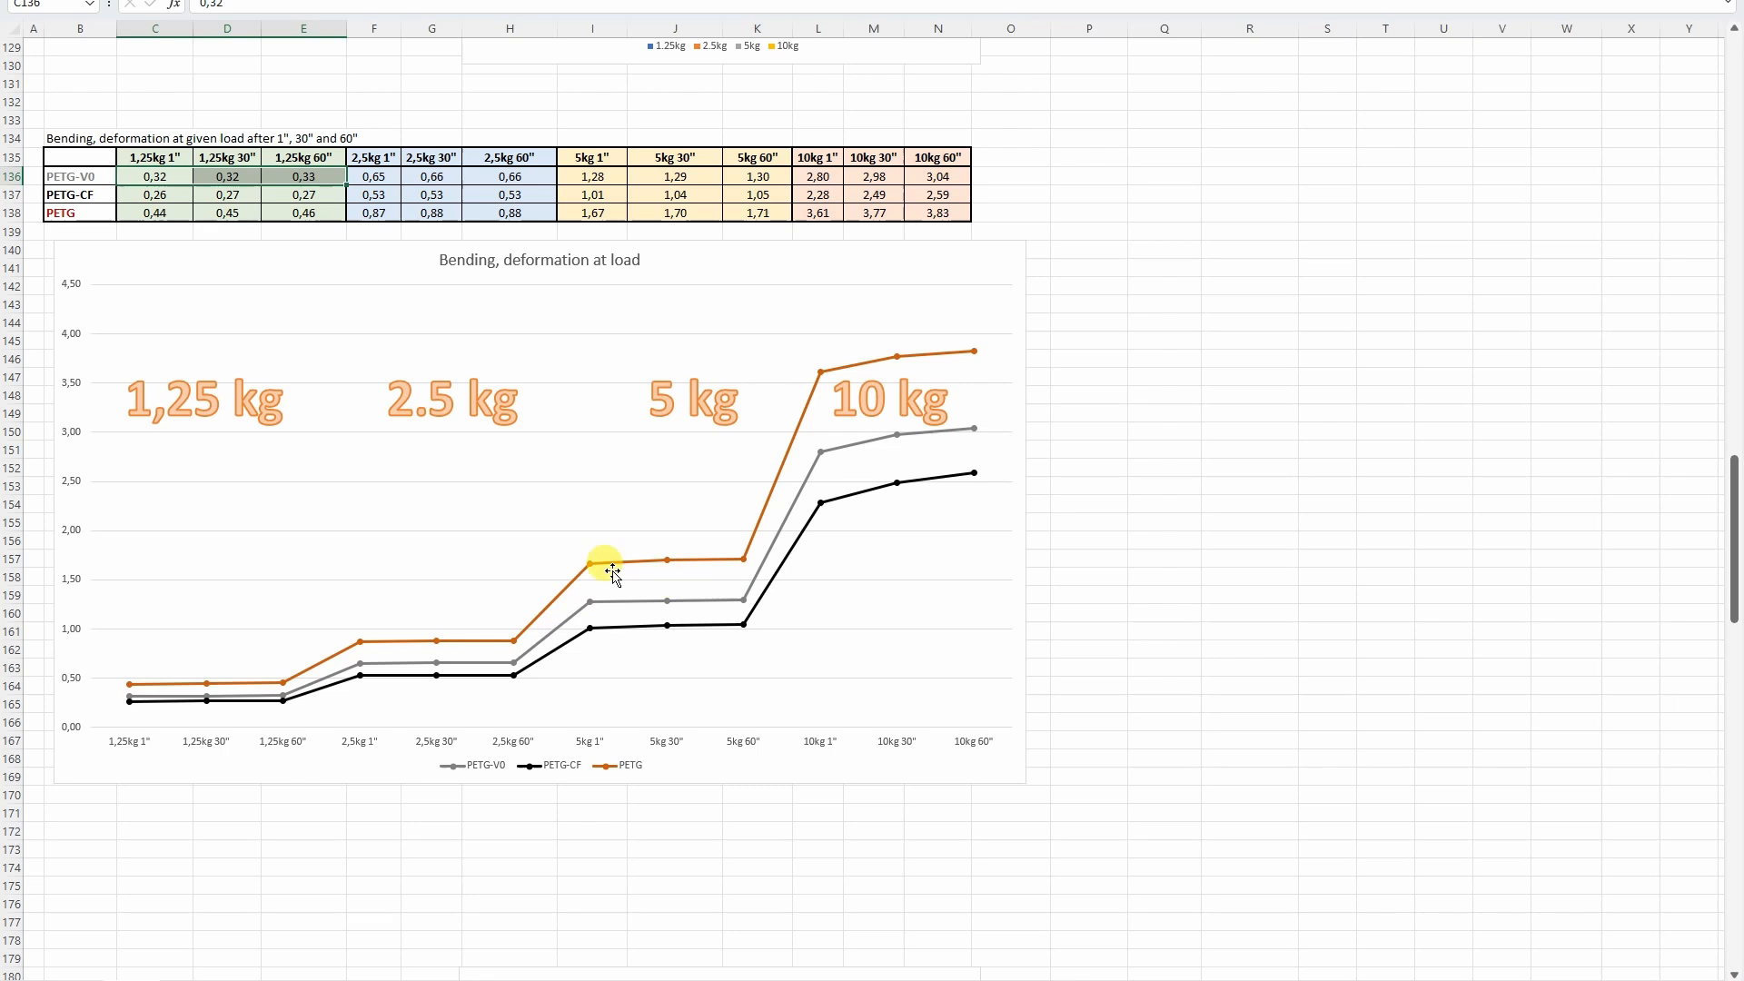
pyautogui.moveTo(667, 551)
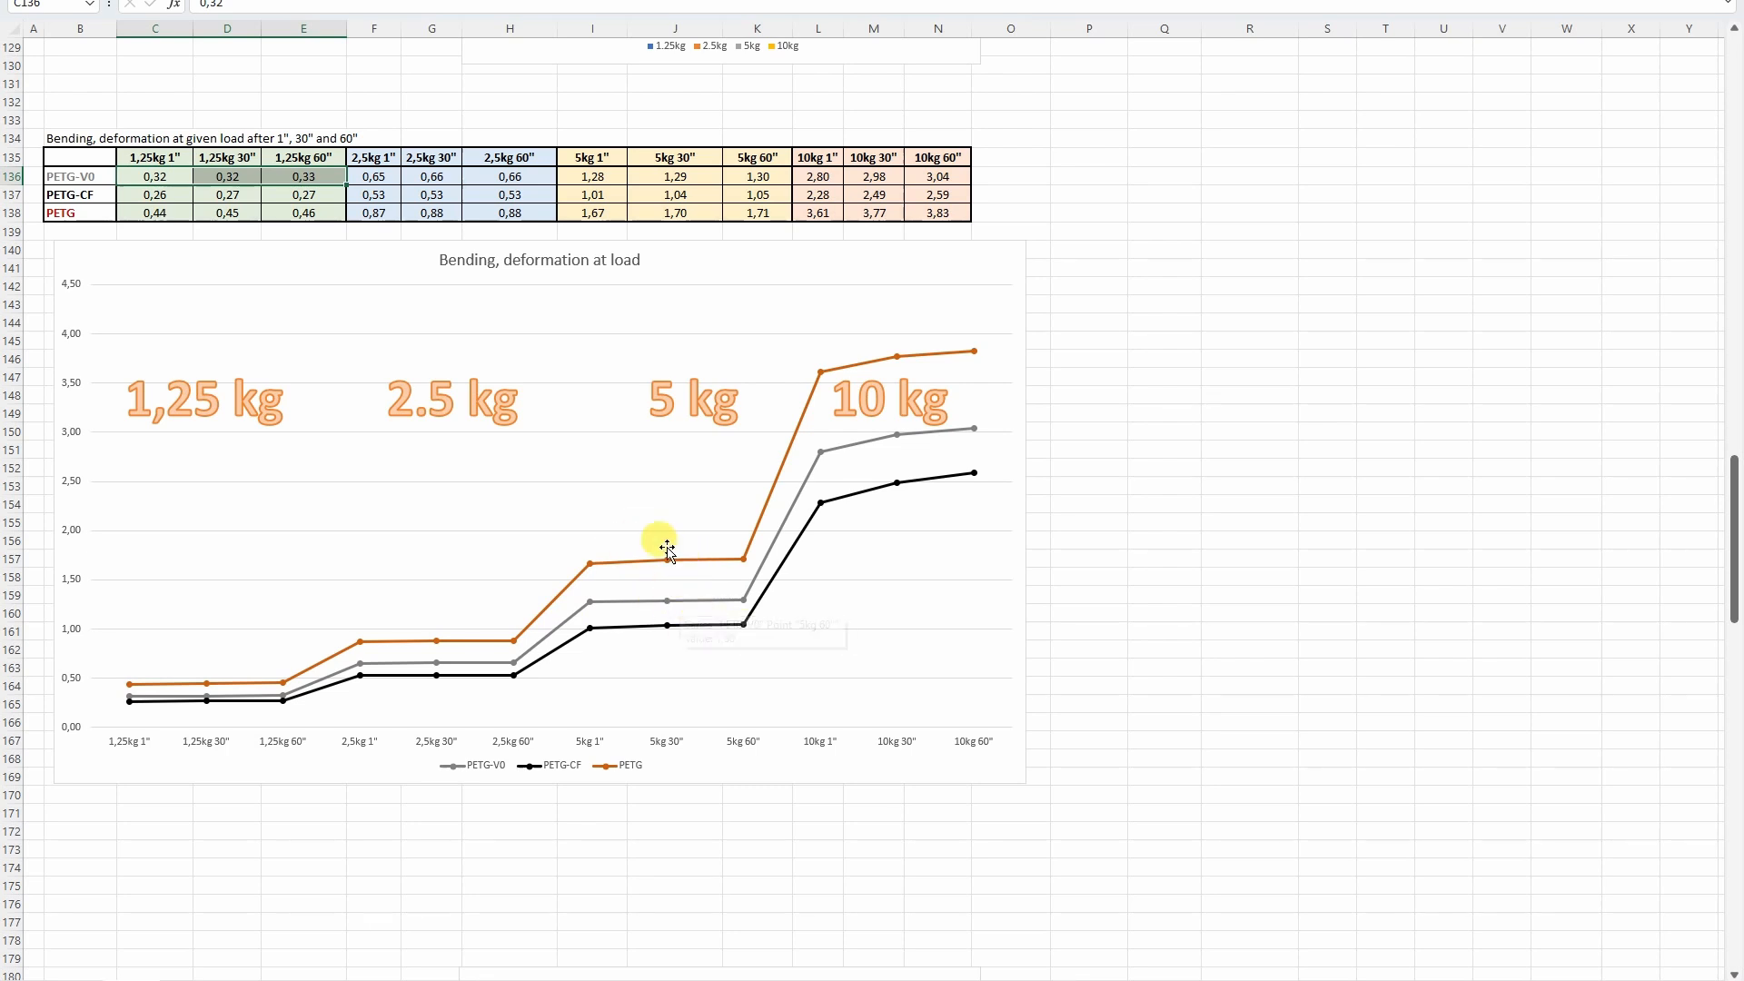
pyautogui.moveTo(702, 545)
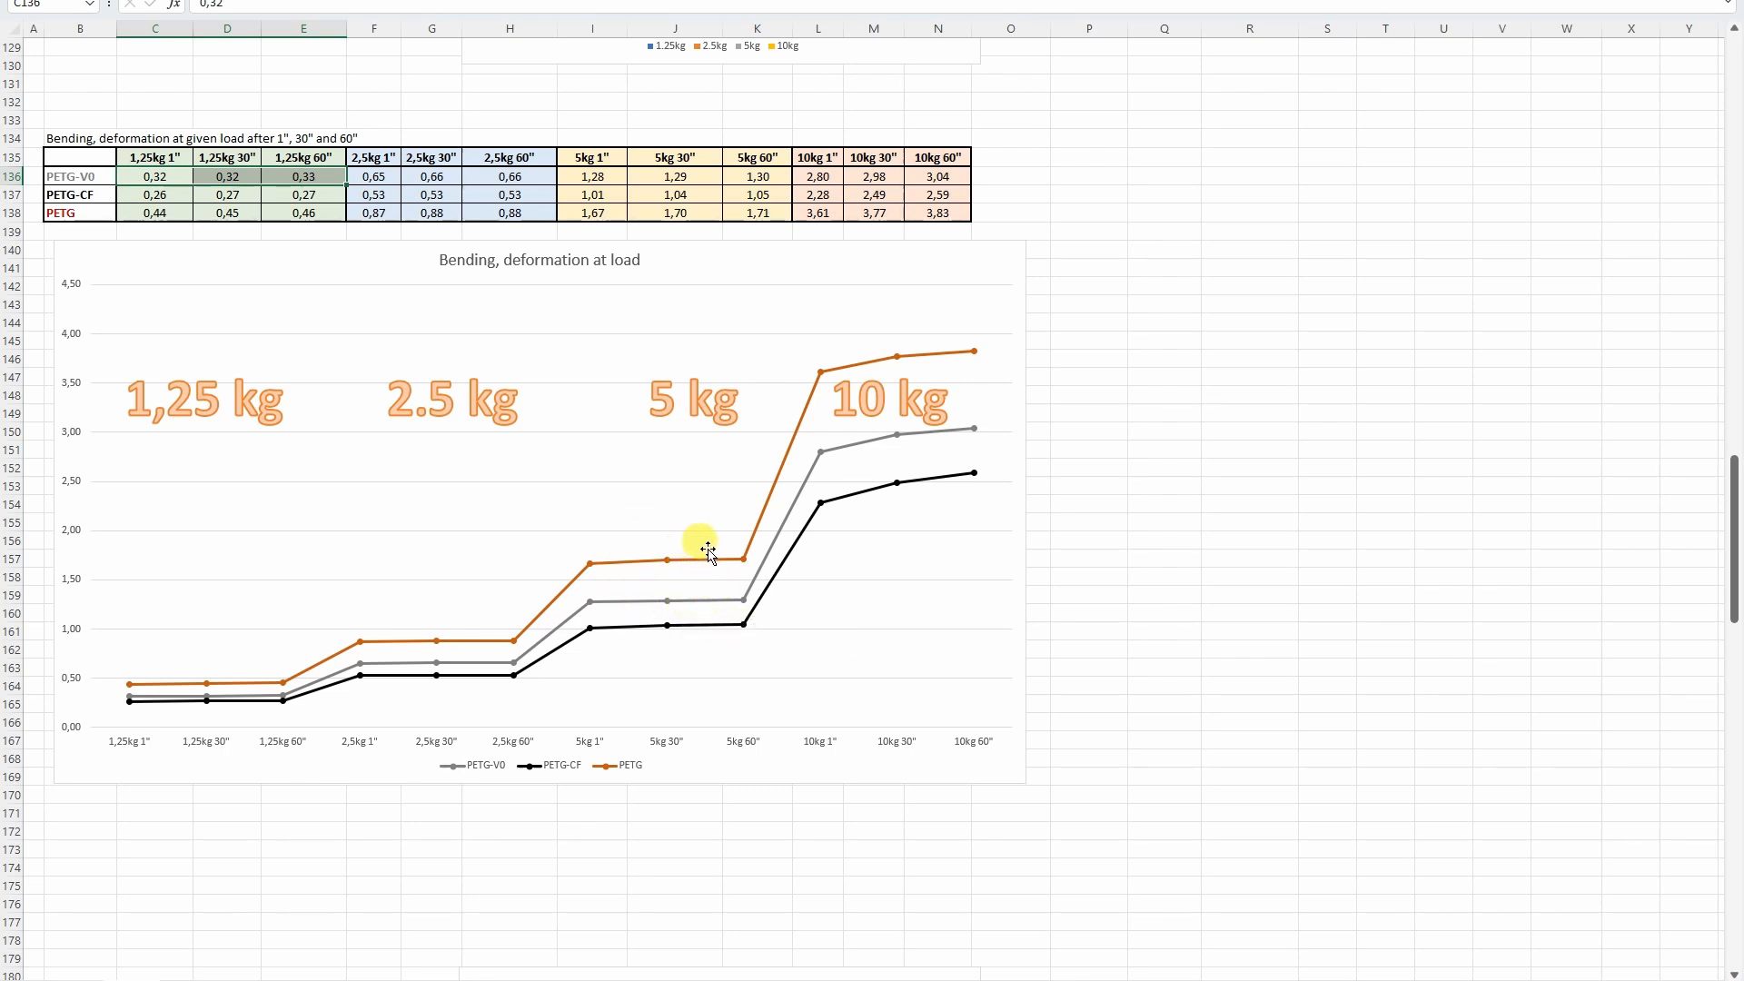
pyautogui.moveTo(661, 634)
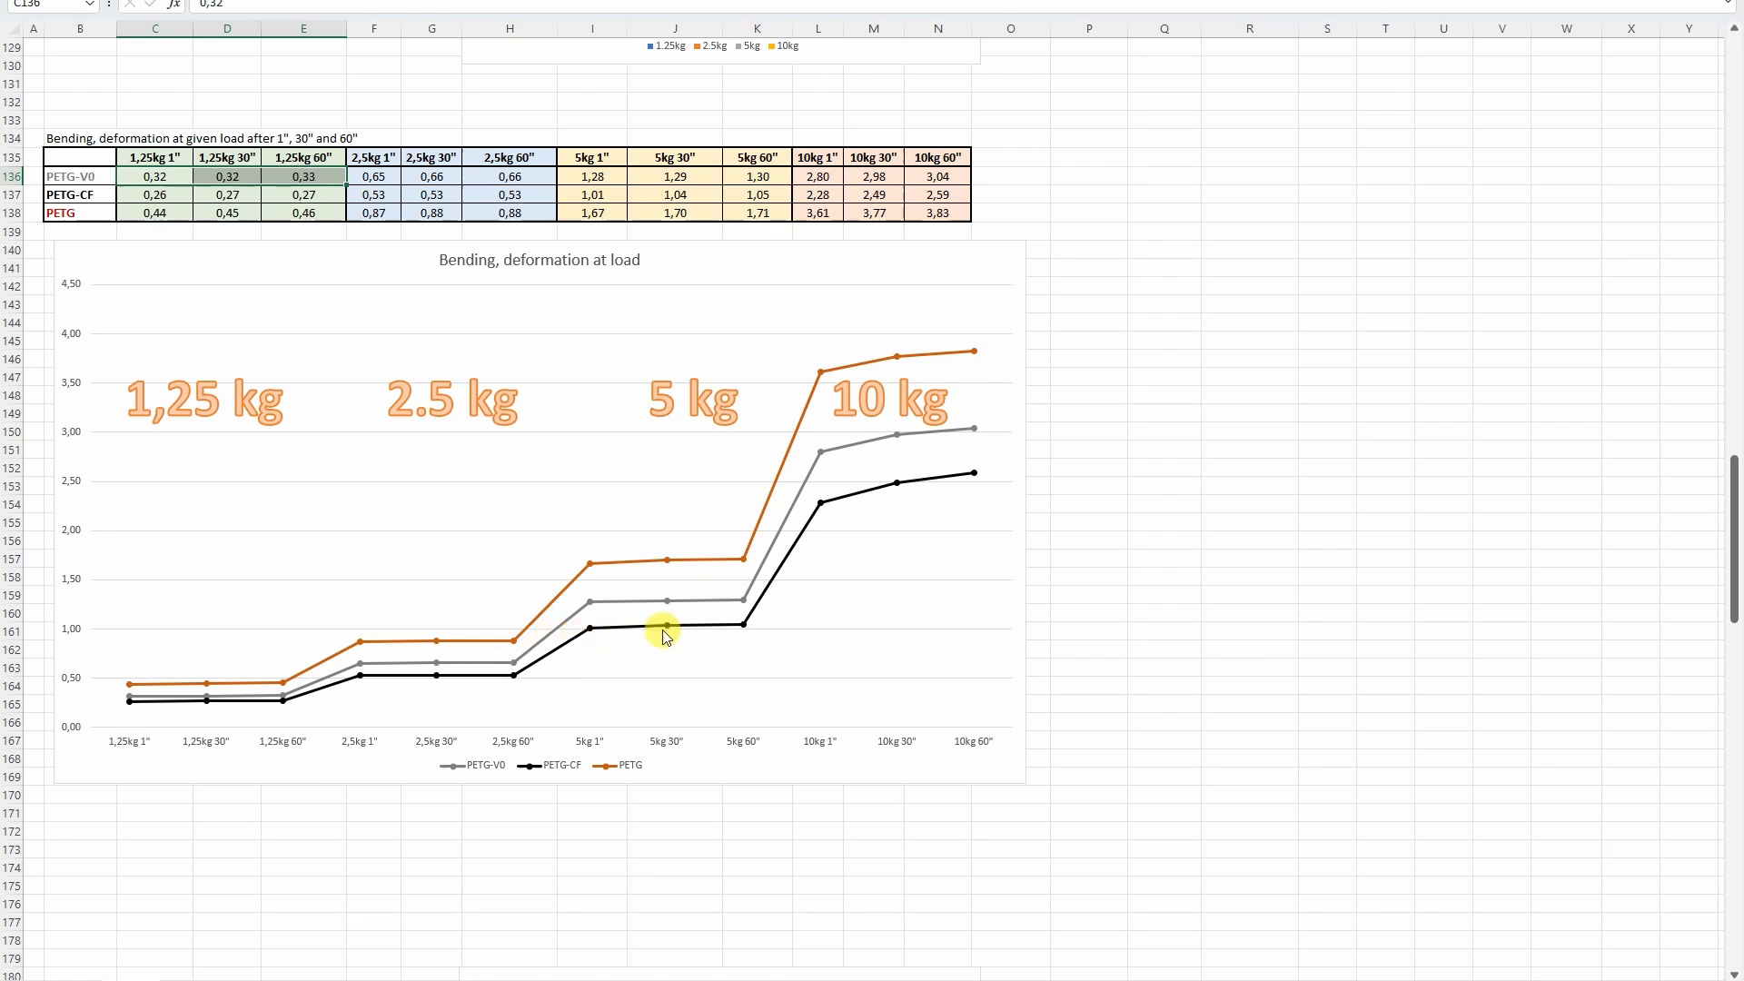
pyautogui.moveTo(607, 532)
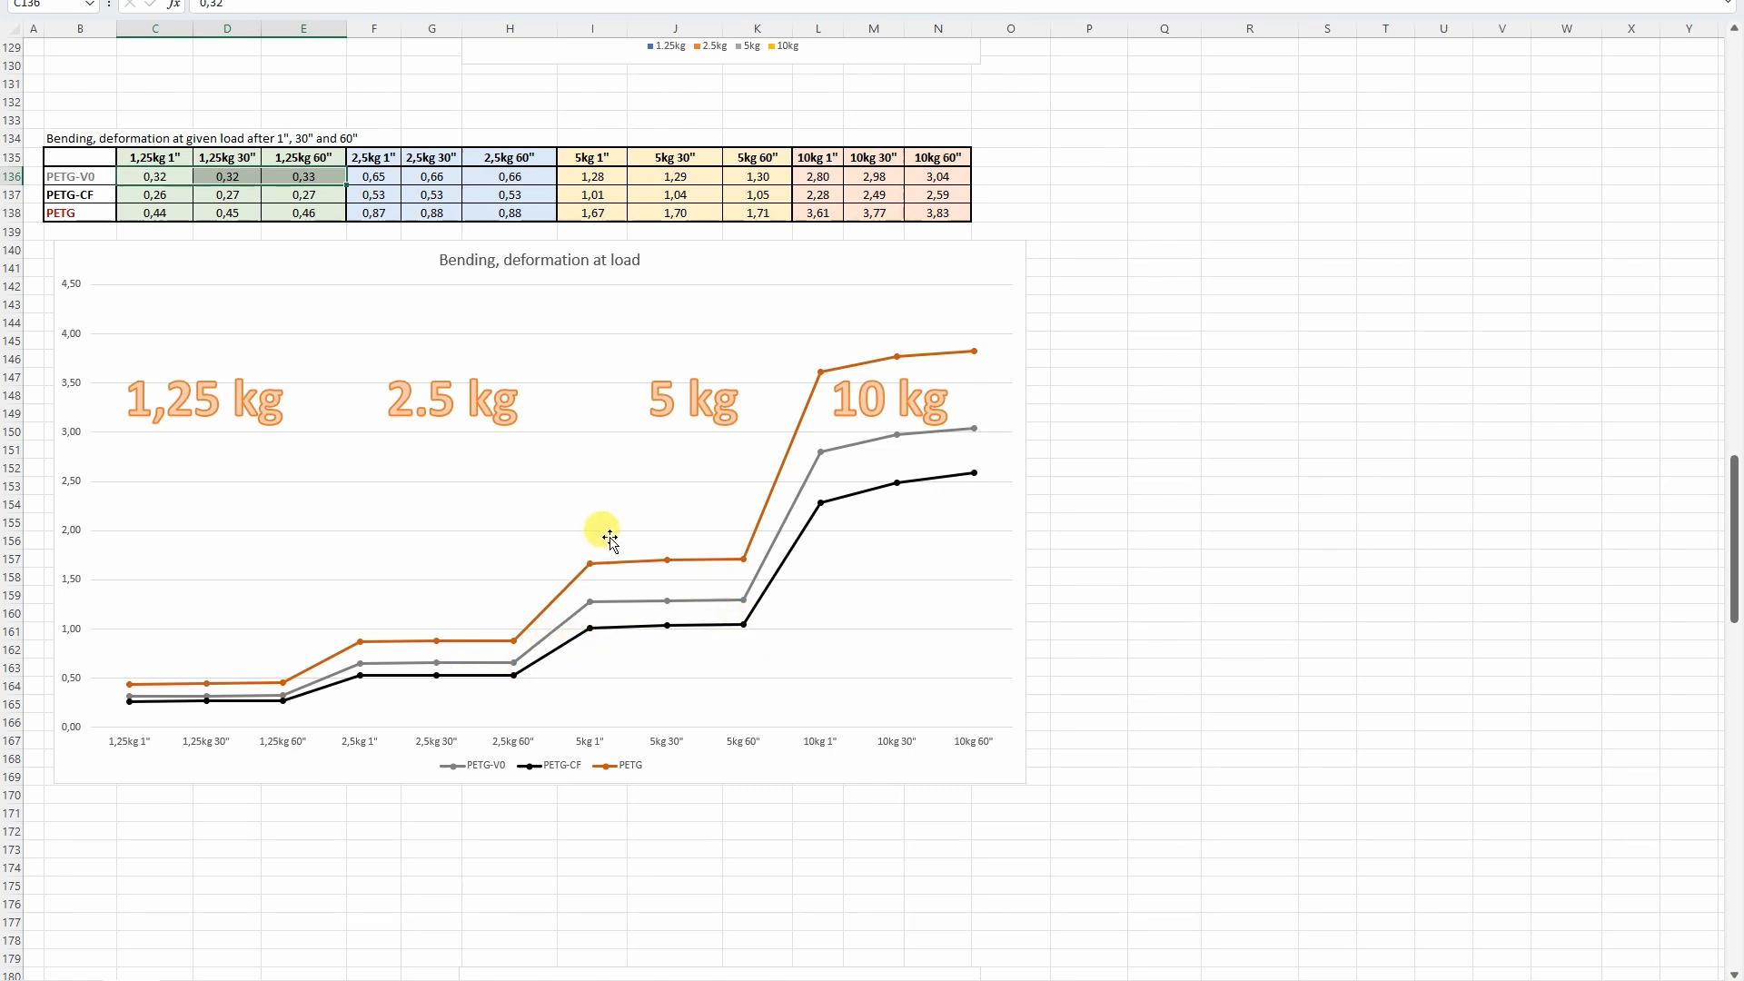
pyautogui.moveTo(623, 725)
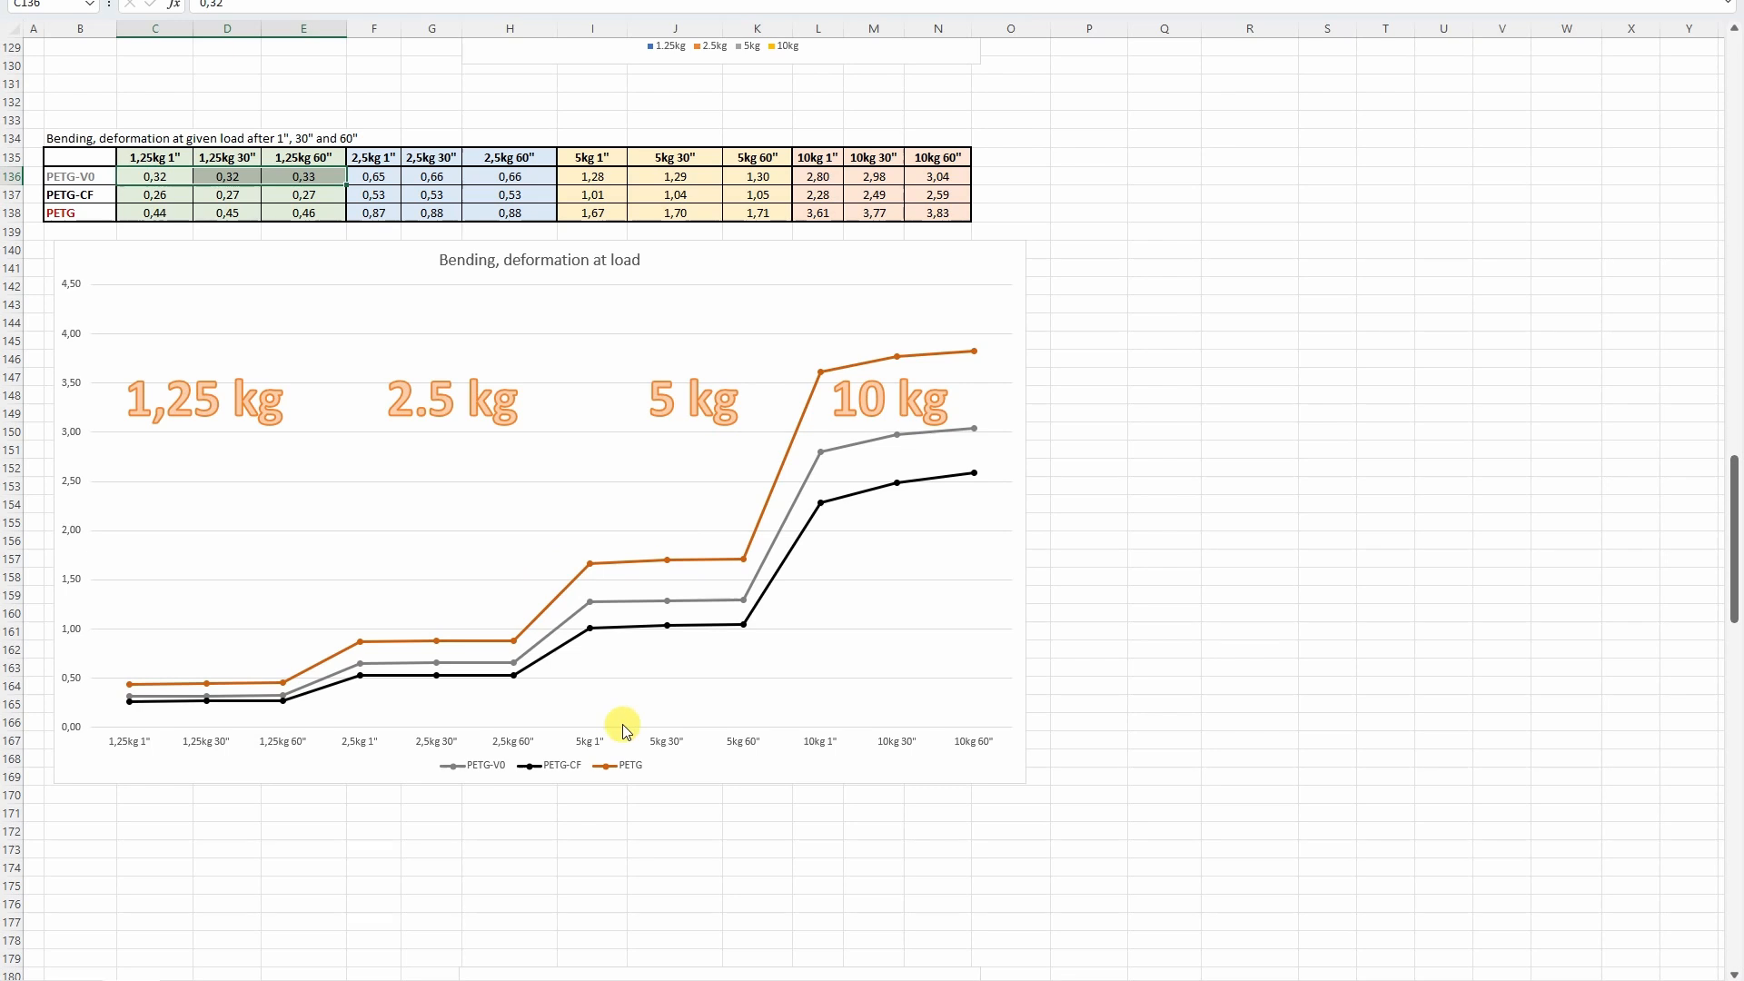
# Move past the torque test chart to the Izod impact break energy table and its E break chart.
pyautogui.scroll(-3)
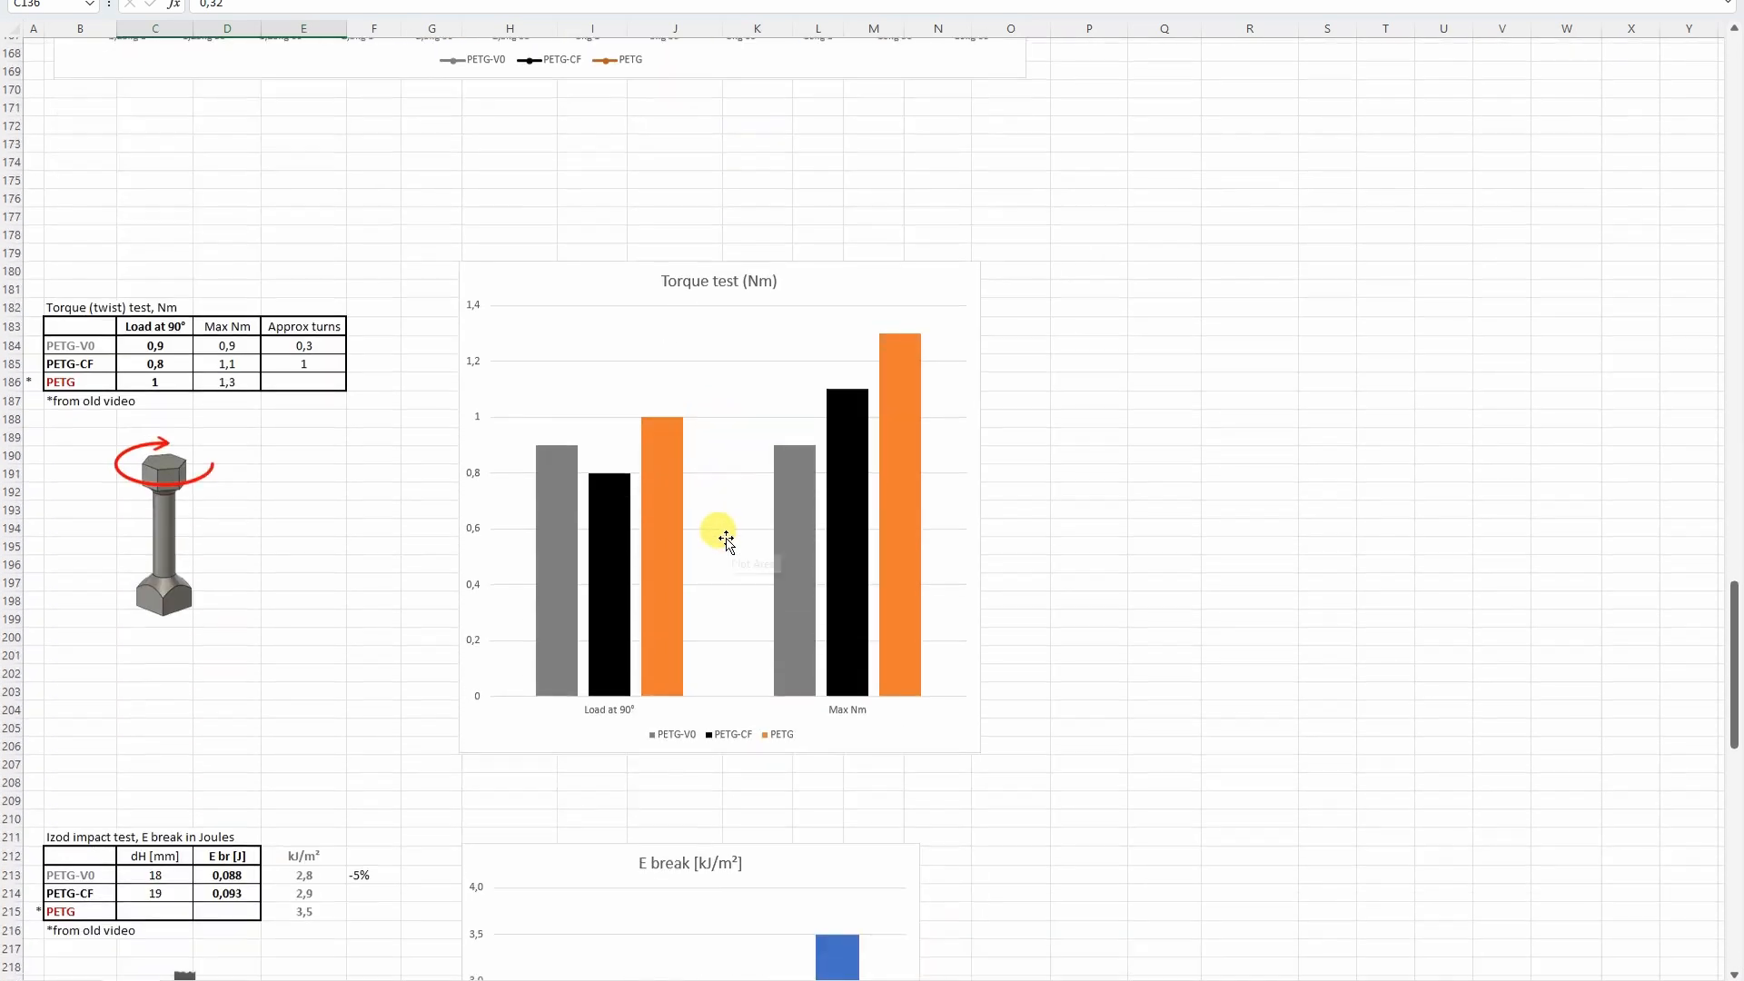
pyautogui.scroll(-3)
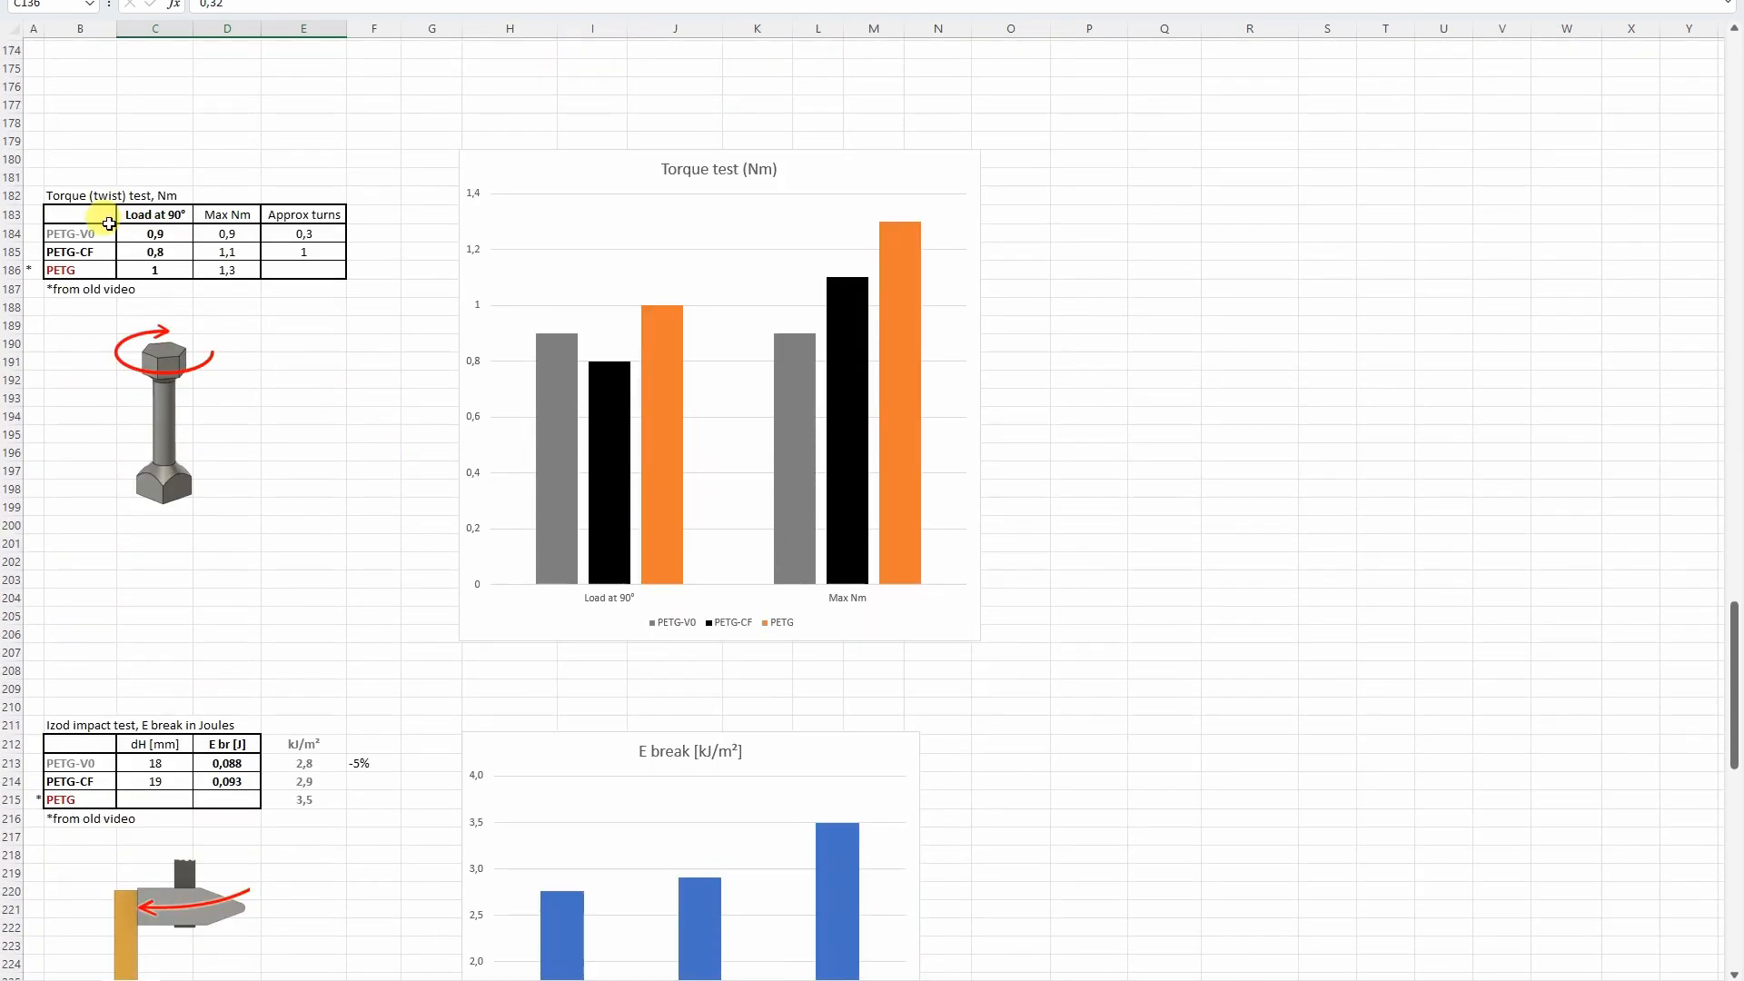
pyautogui.moveTo(666, 231)
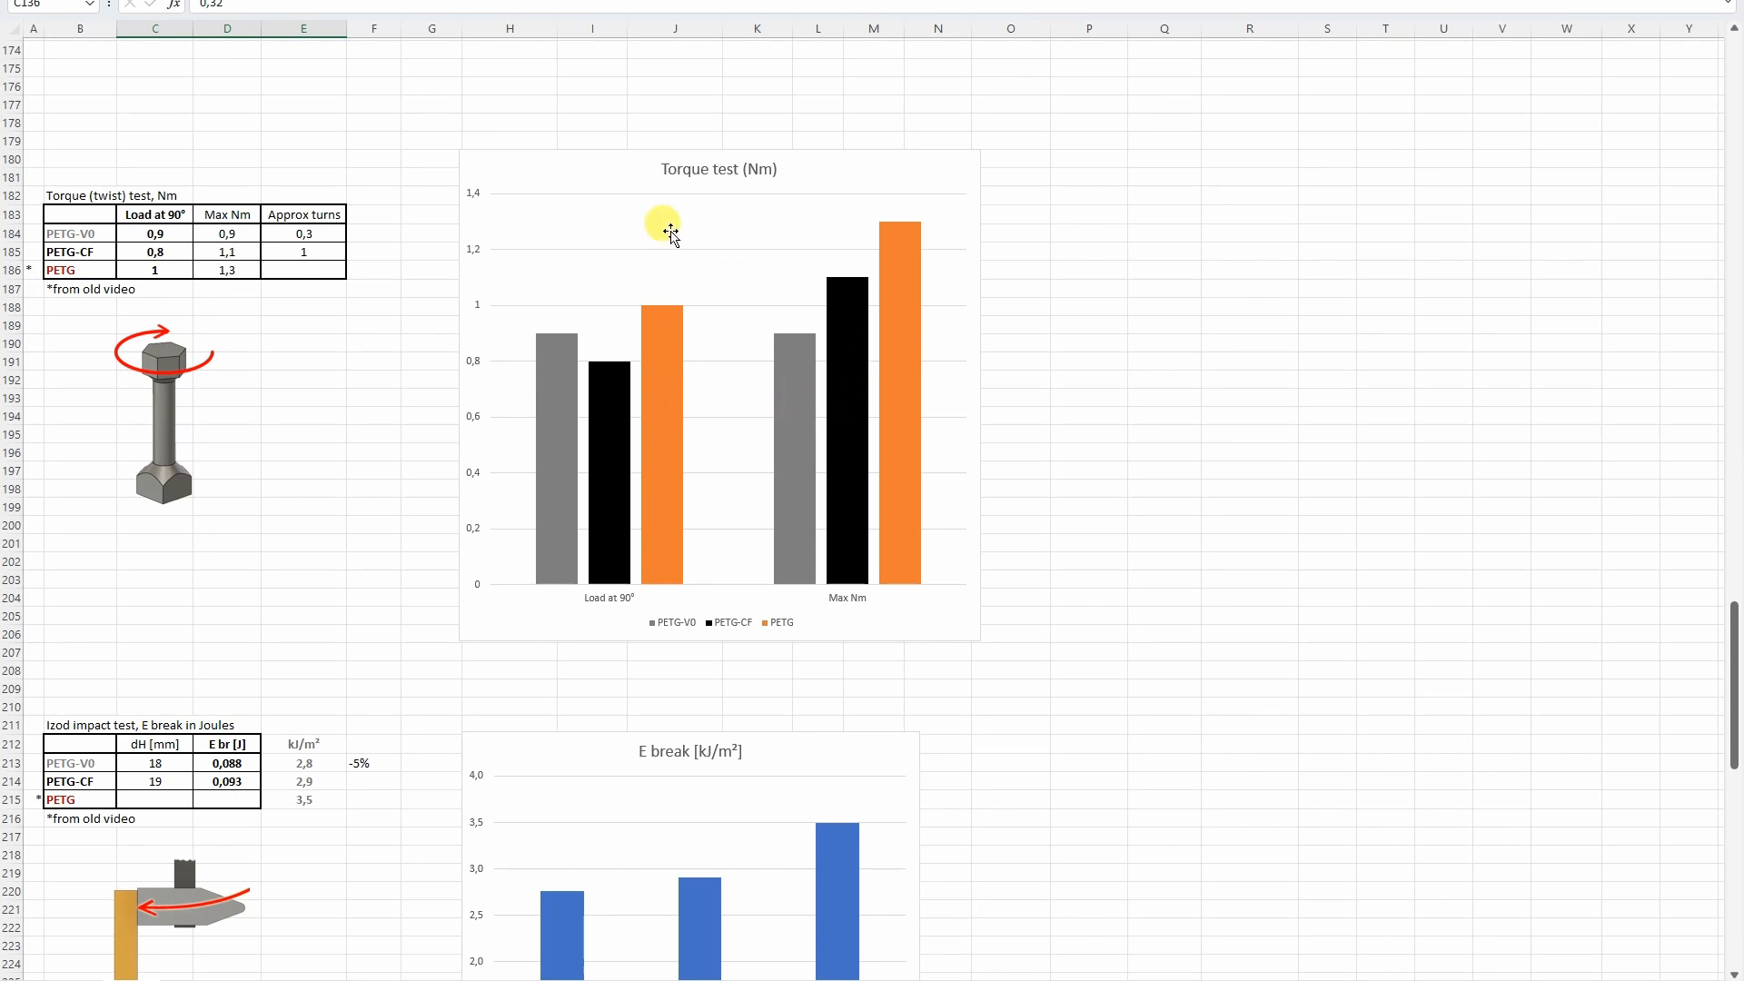
pyautogui.moveTo(676, 385)
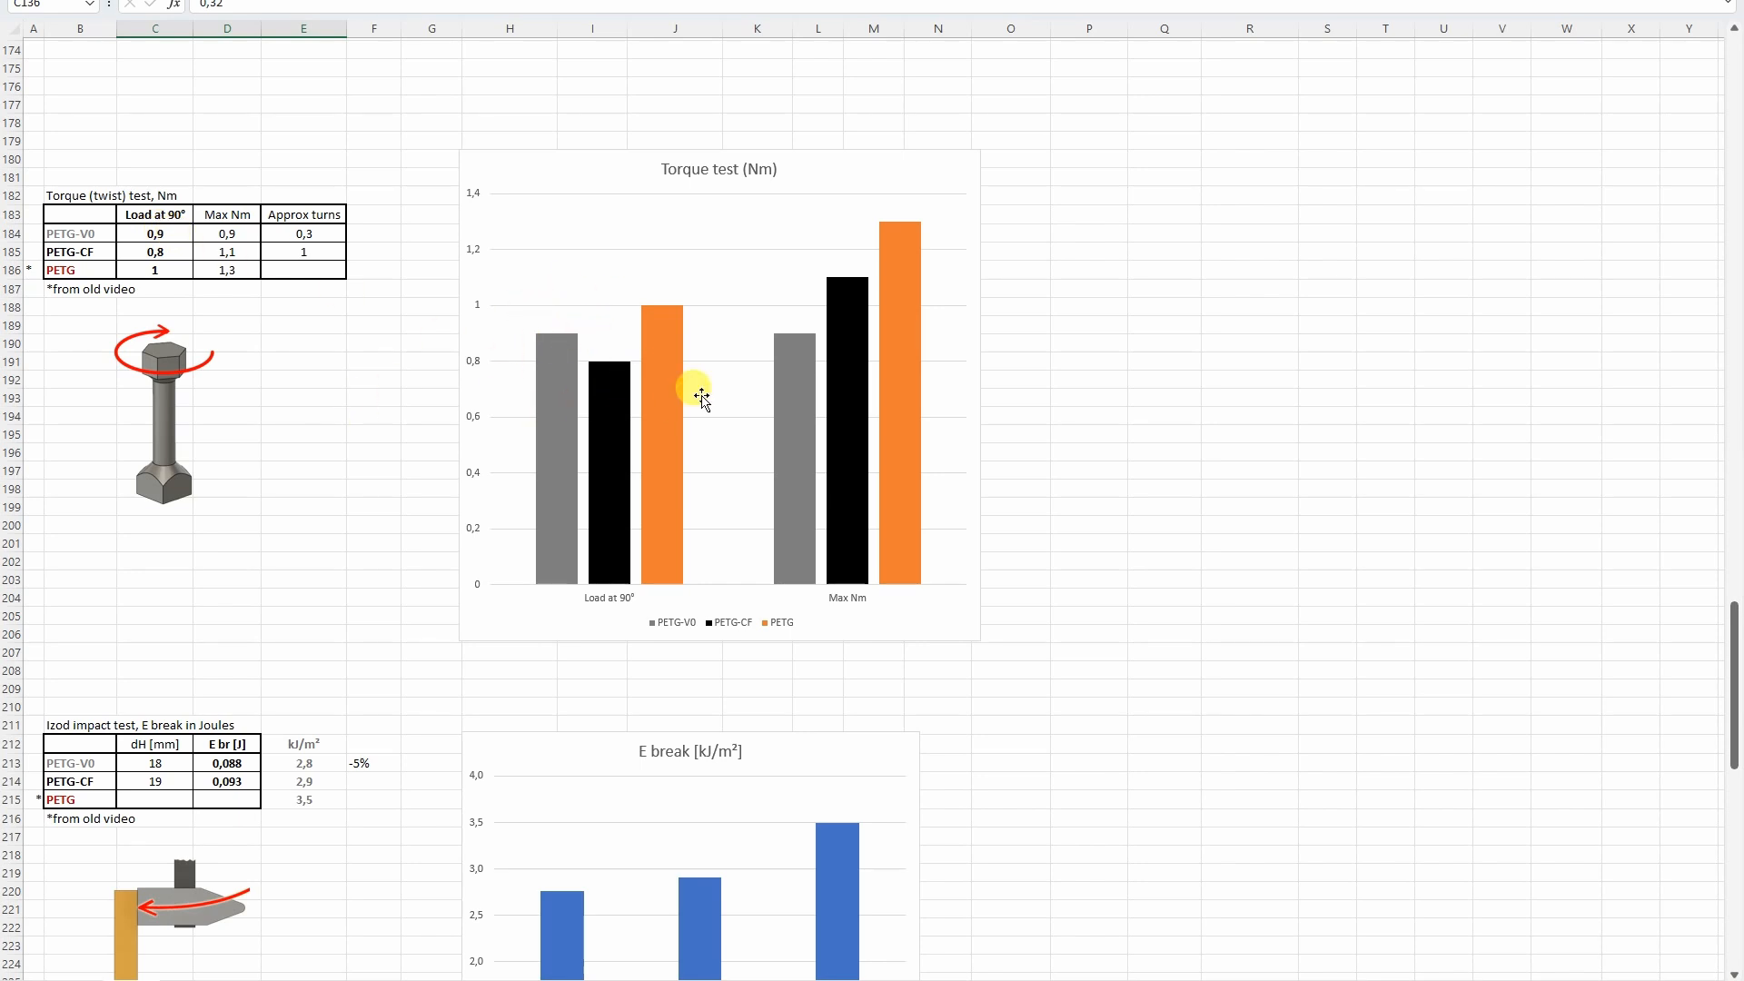
pyautogui.moveTo(634, 340)
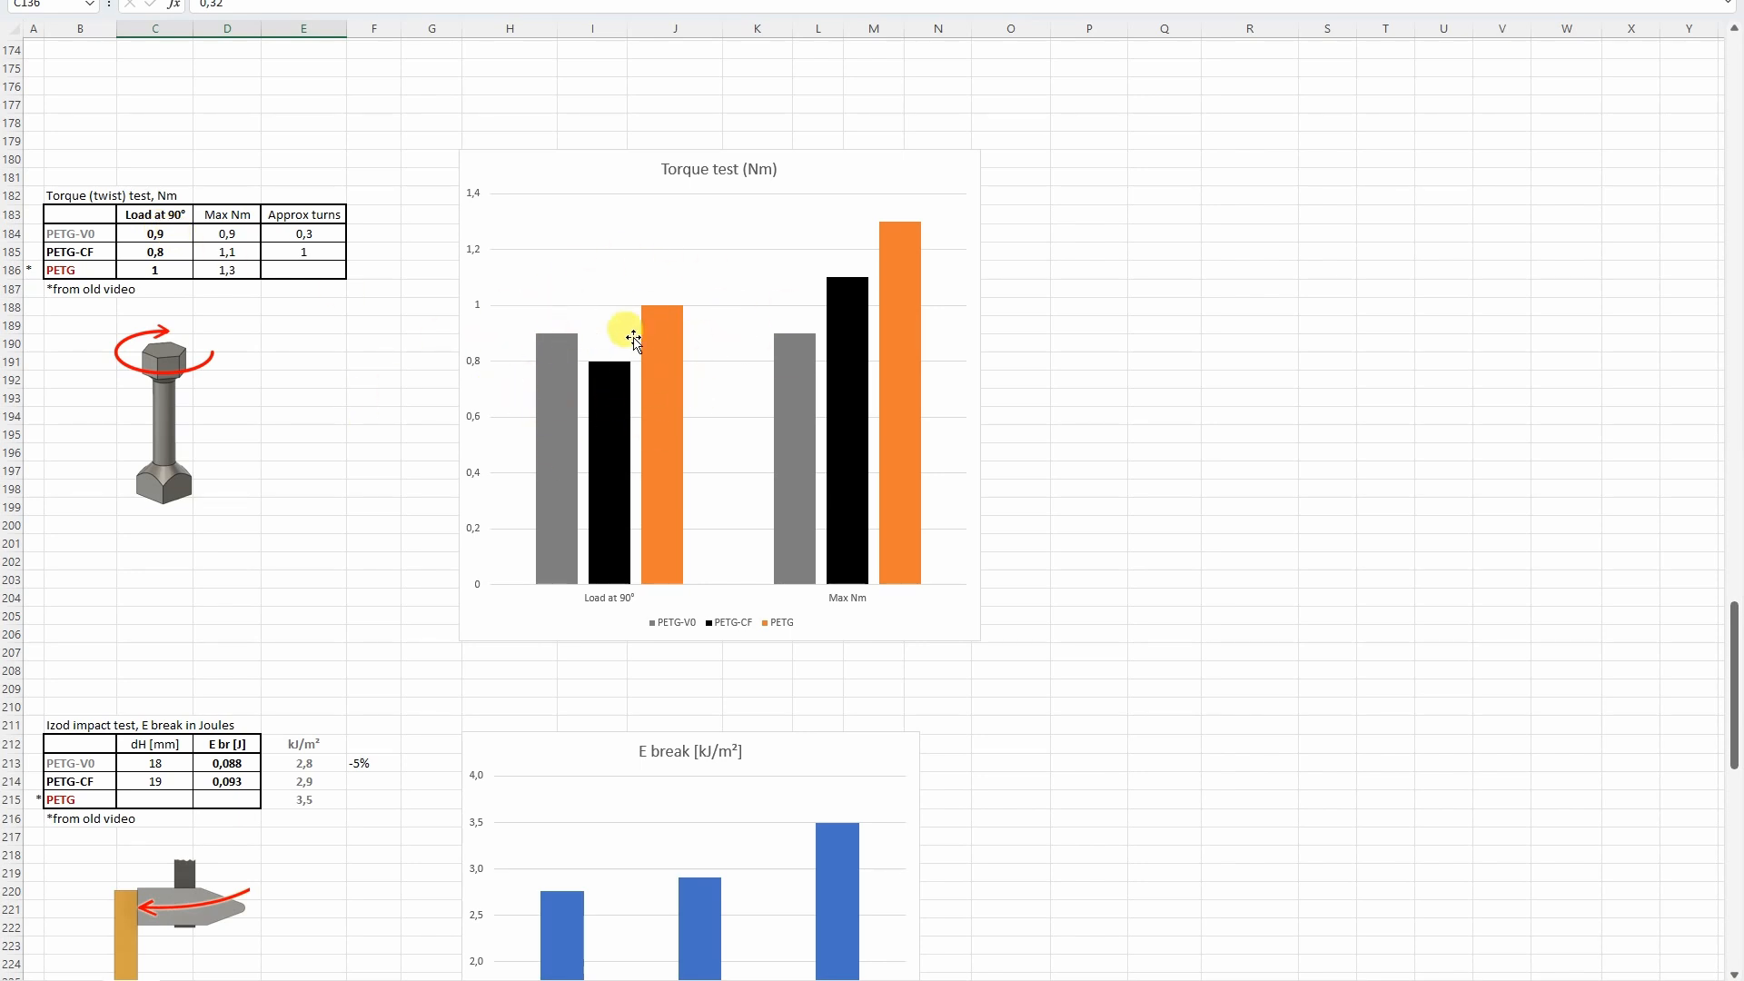
pyautogui.scroll(-3)
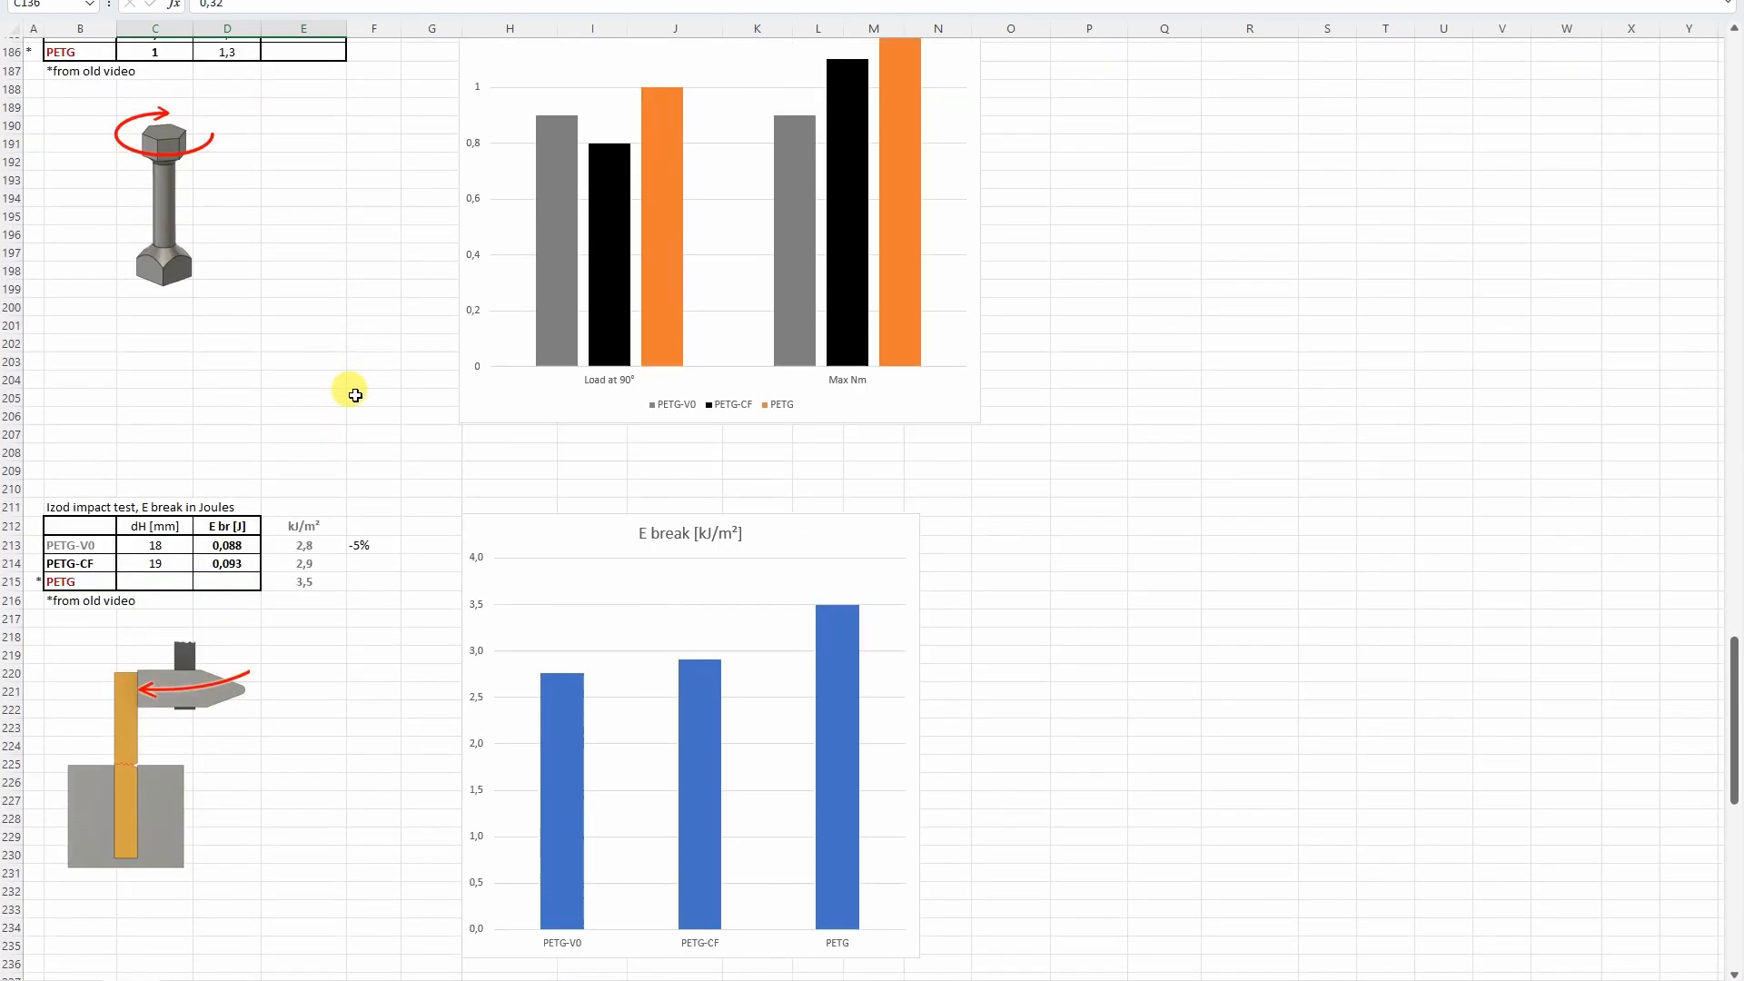
pyautogui.scroll(-3)
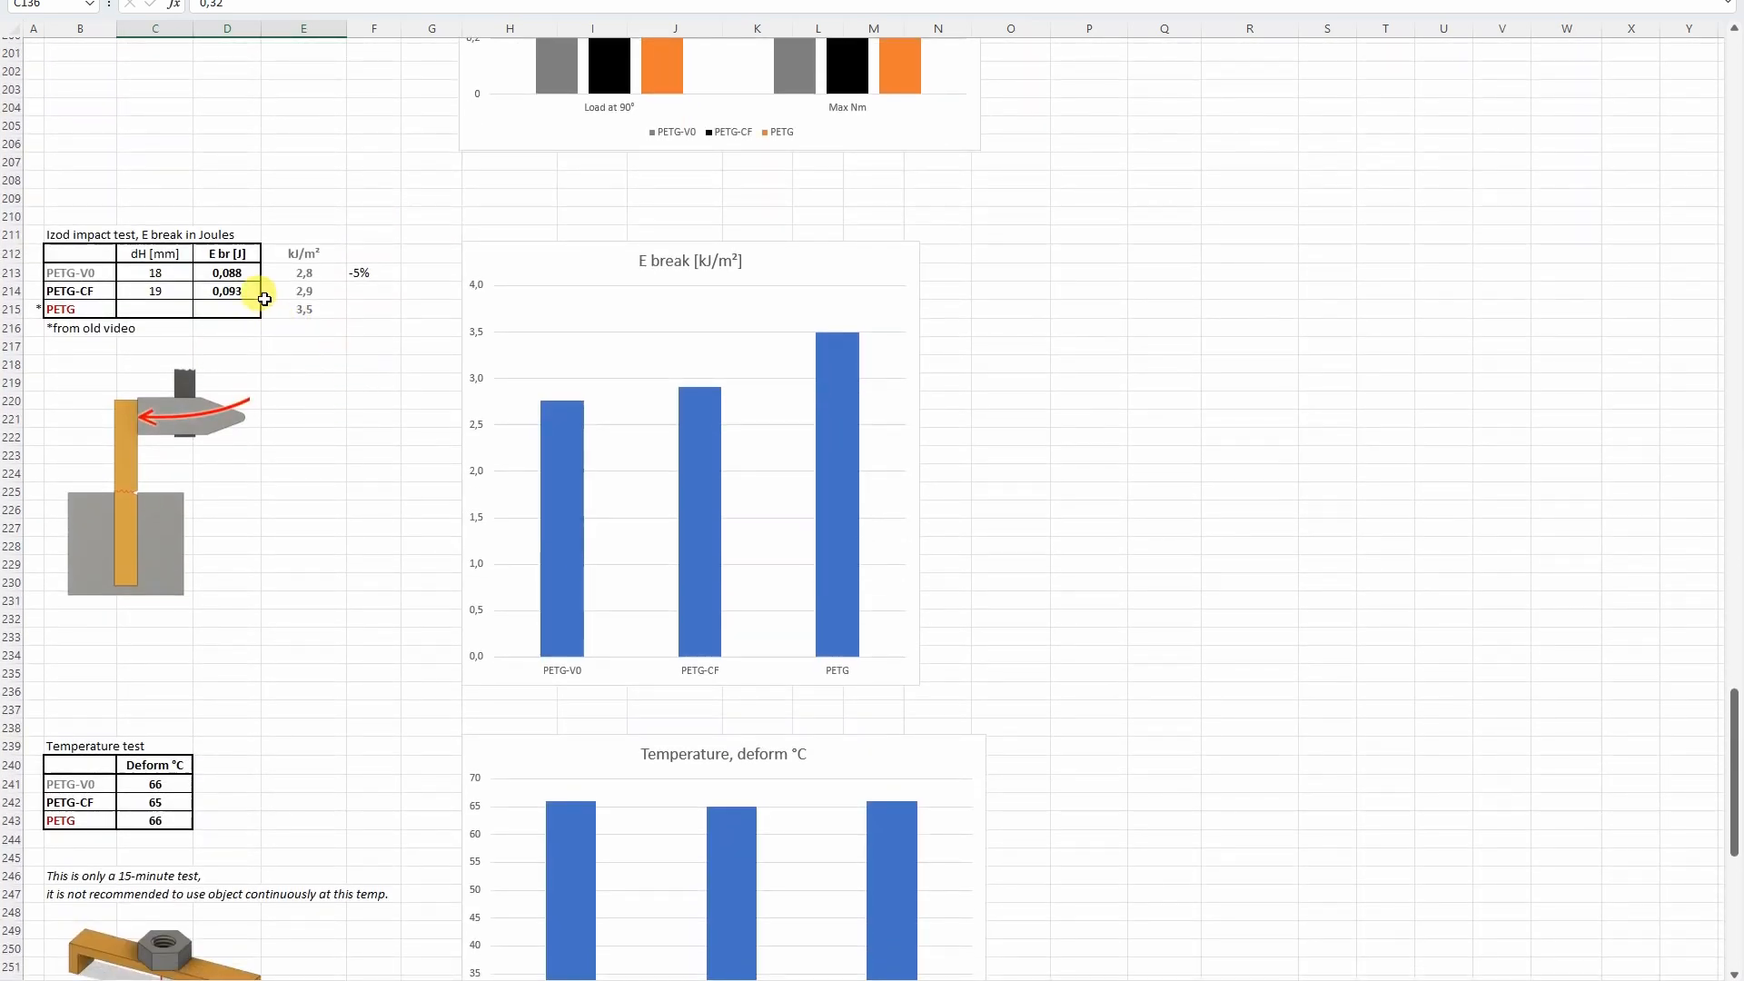
pyautogui.moveTo(677, 403)
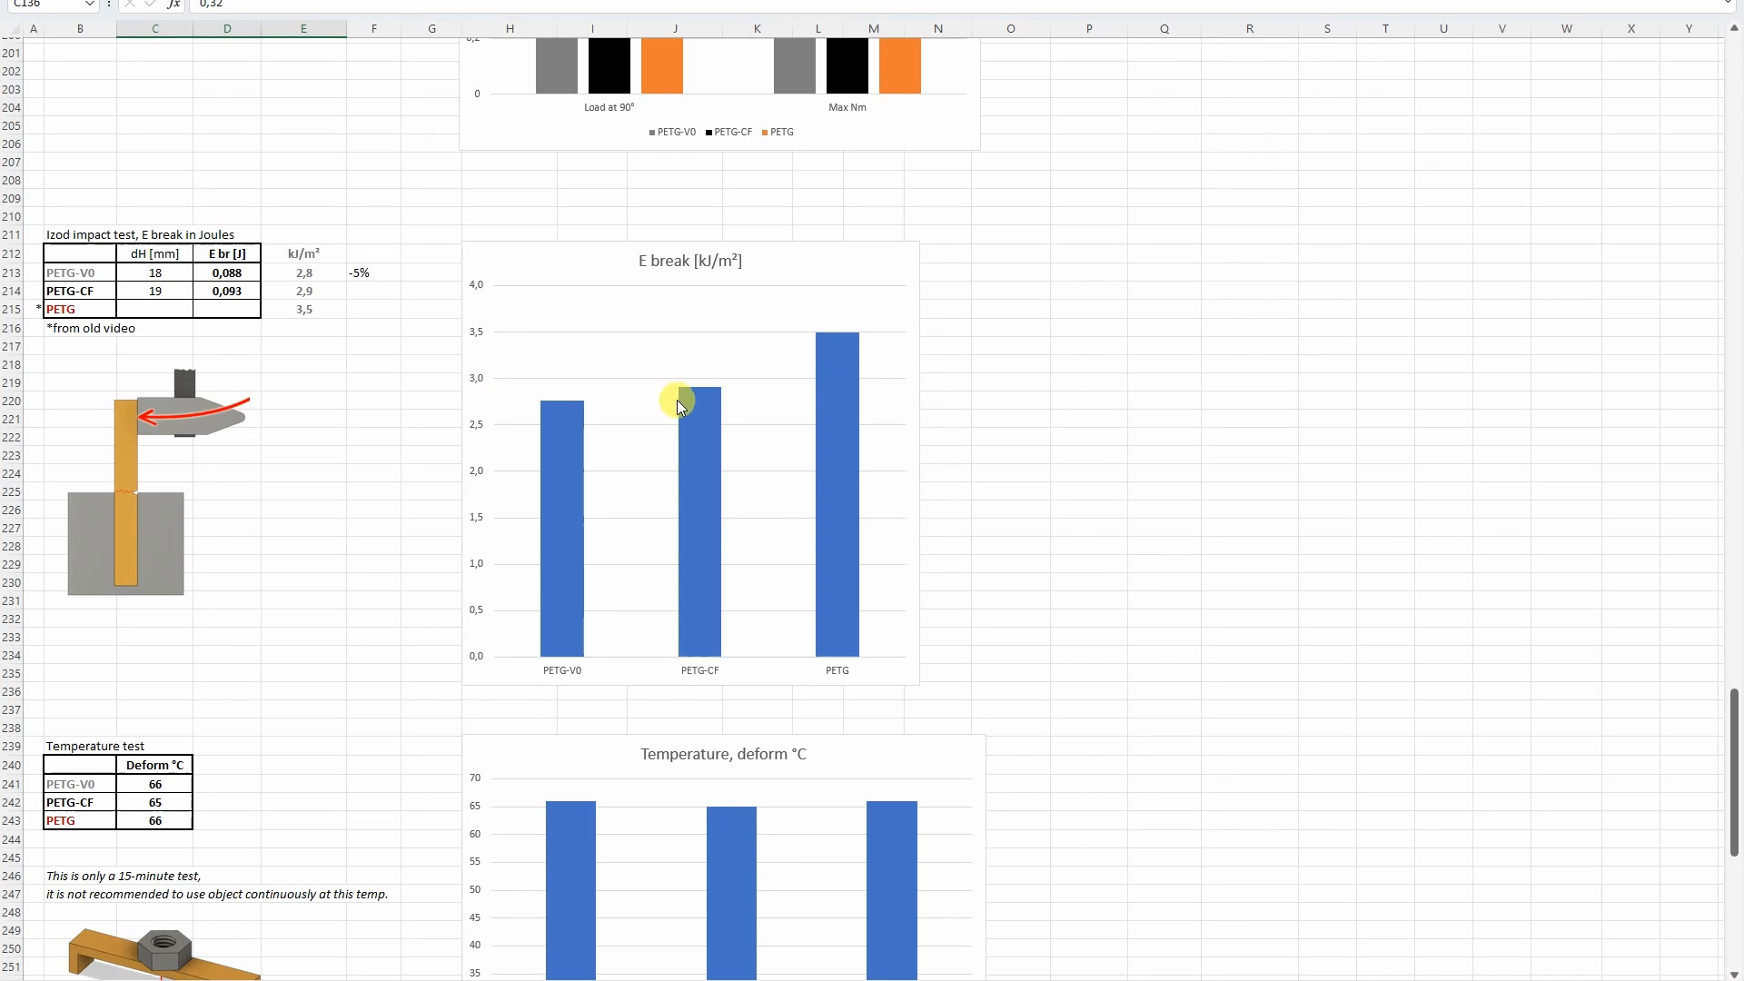
pyautogui.moveTo(732, 320)
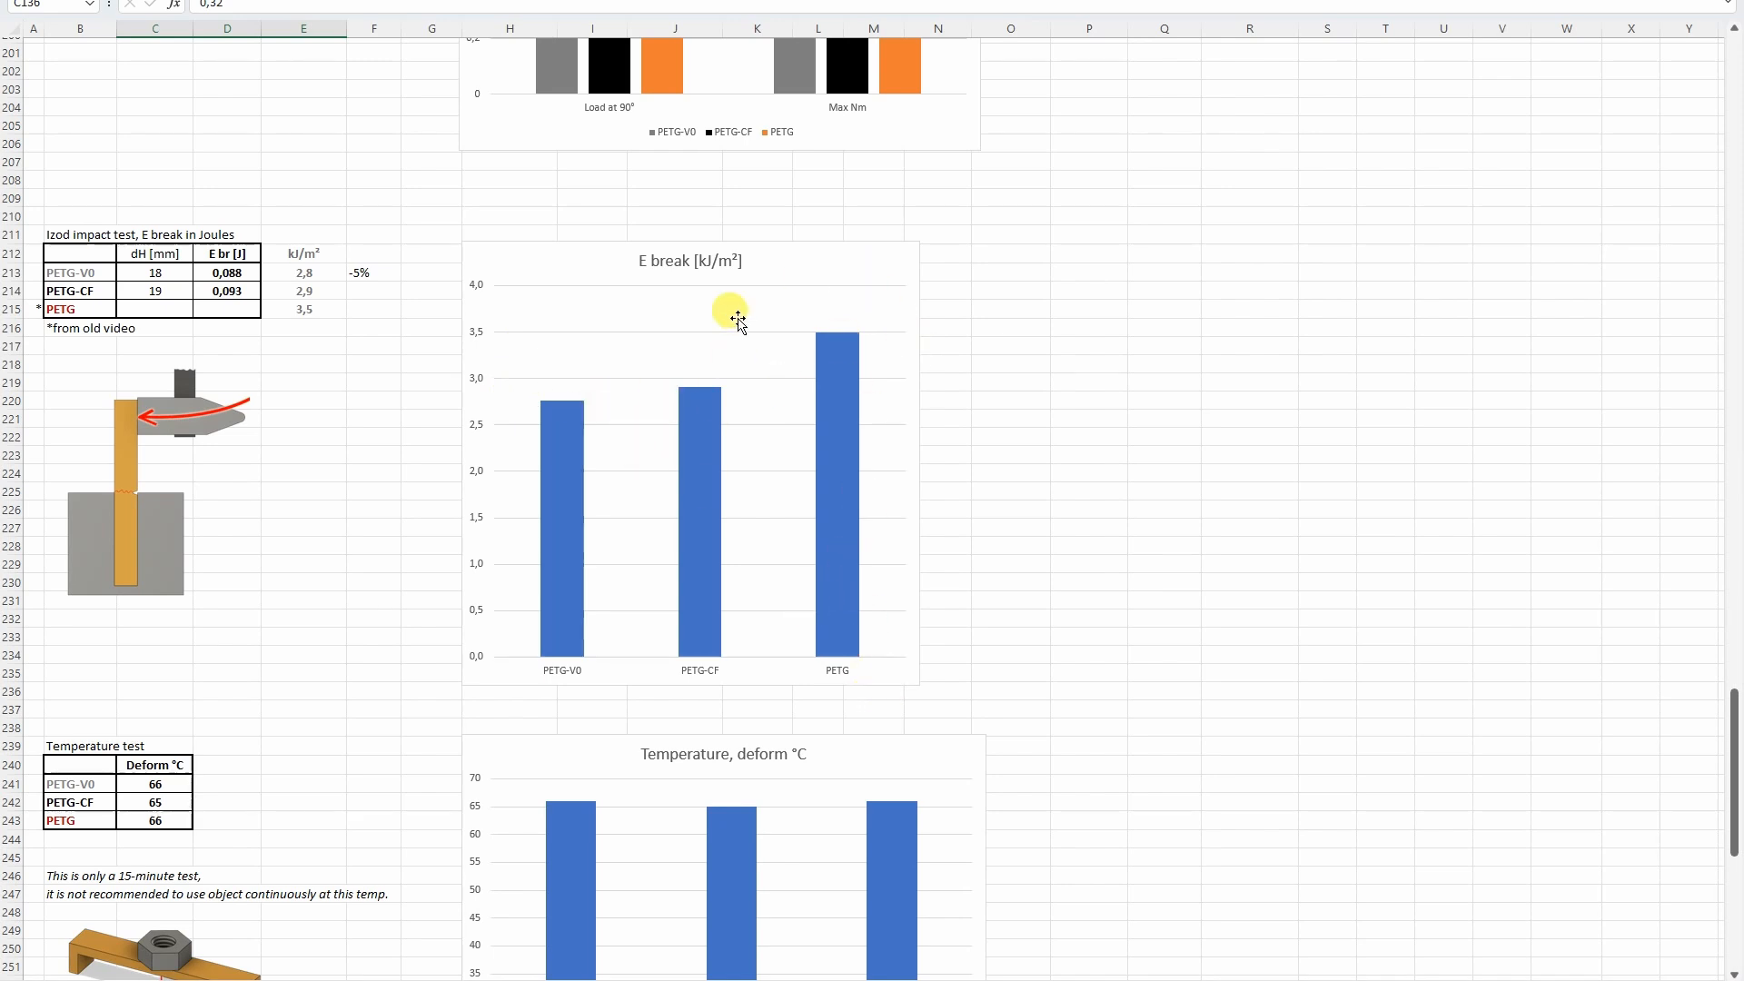
pyautogui.moveTo(806, 361)
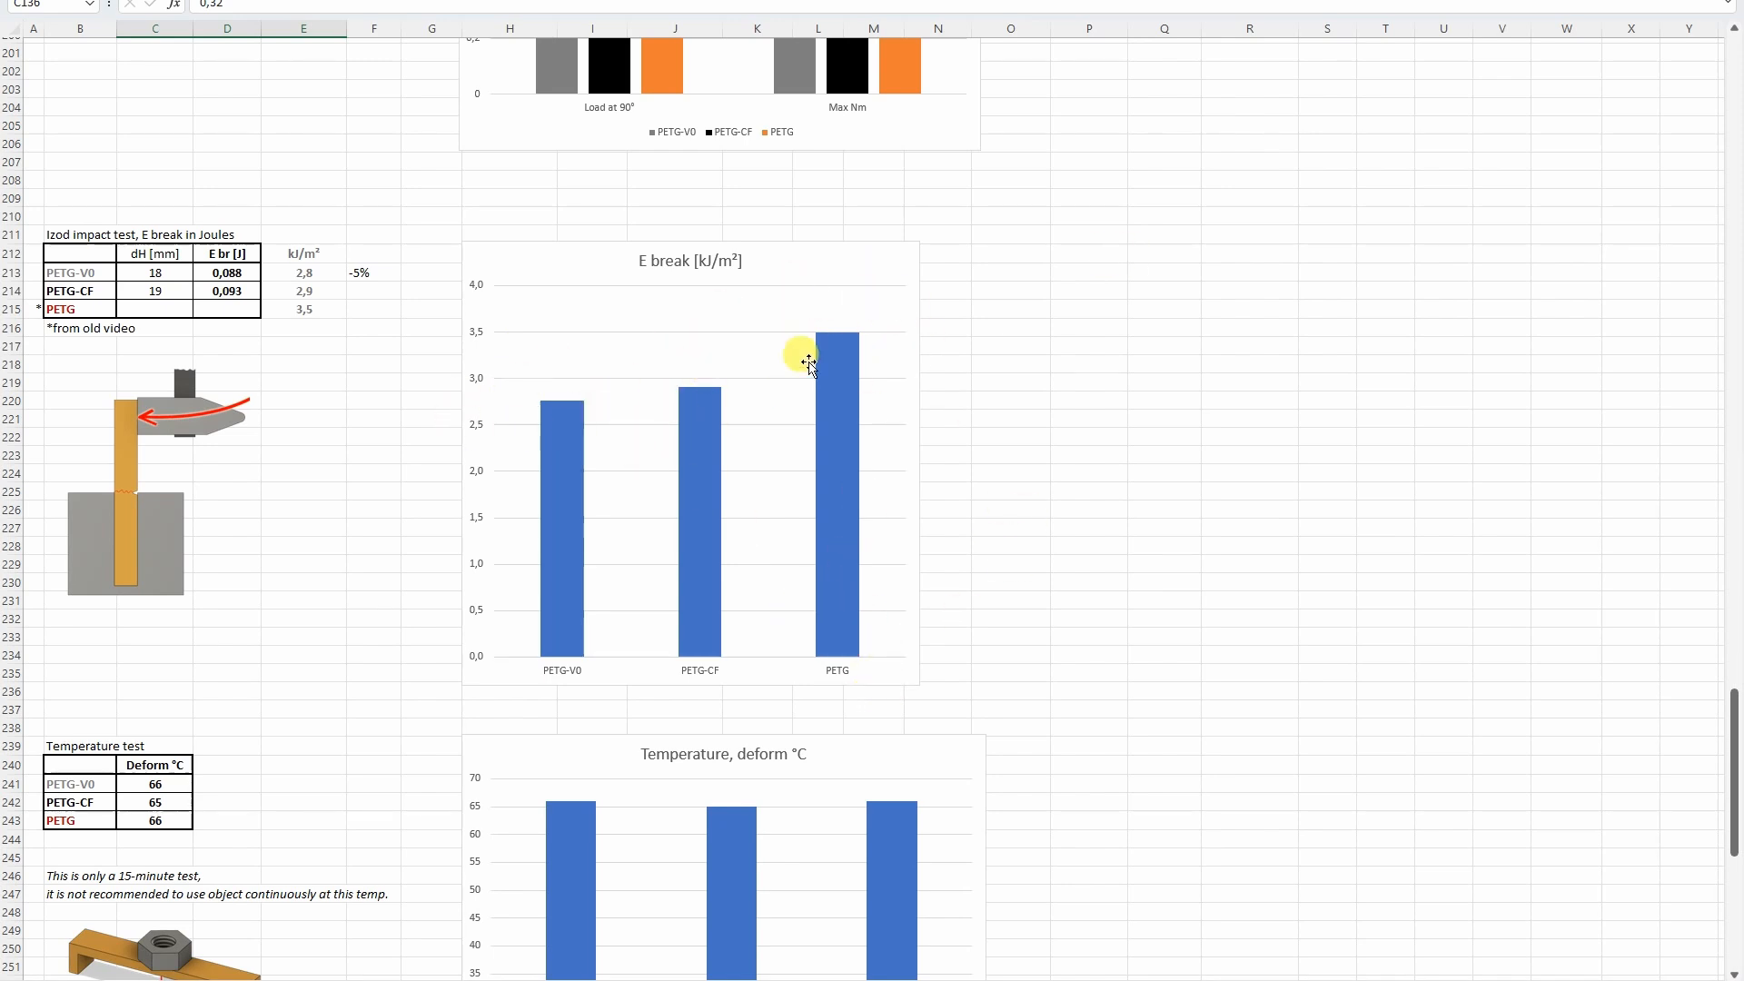
# Check the PETG-CF deformation temperature value, then continue through Shore D hardness to the price table.
pyautogui.scroll(-3)
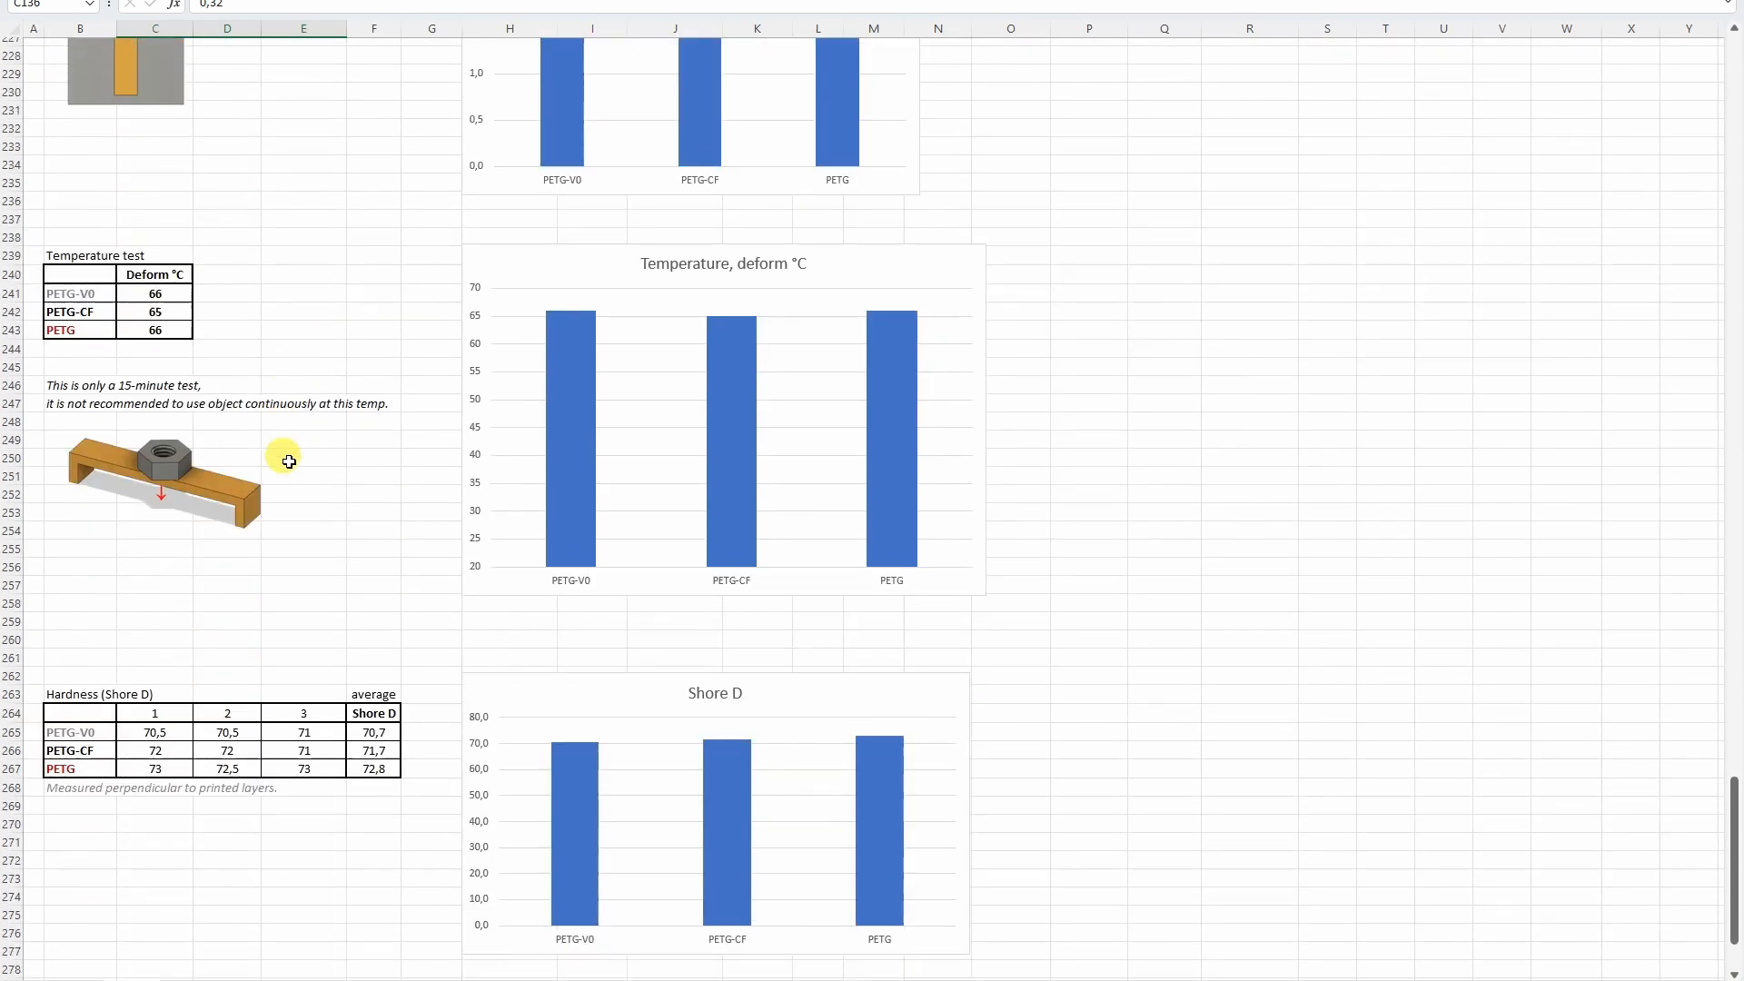
pyautogui.moveTo(191, 343)
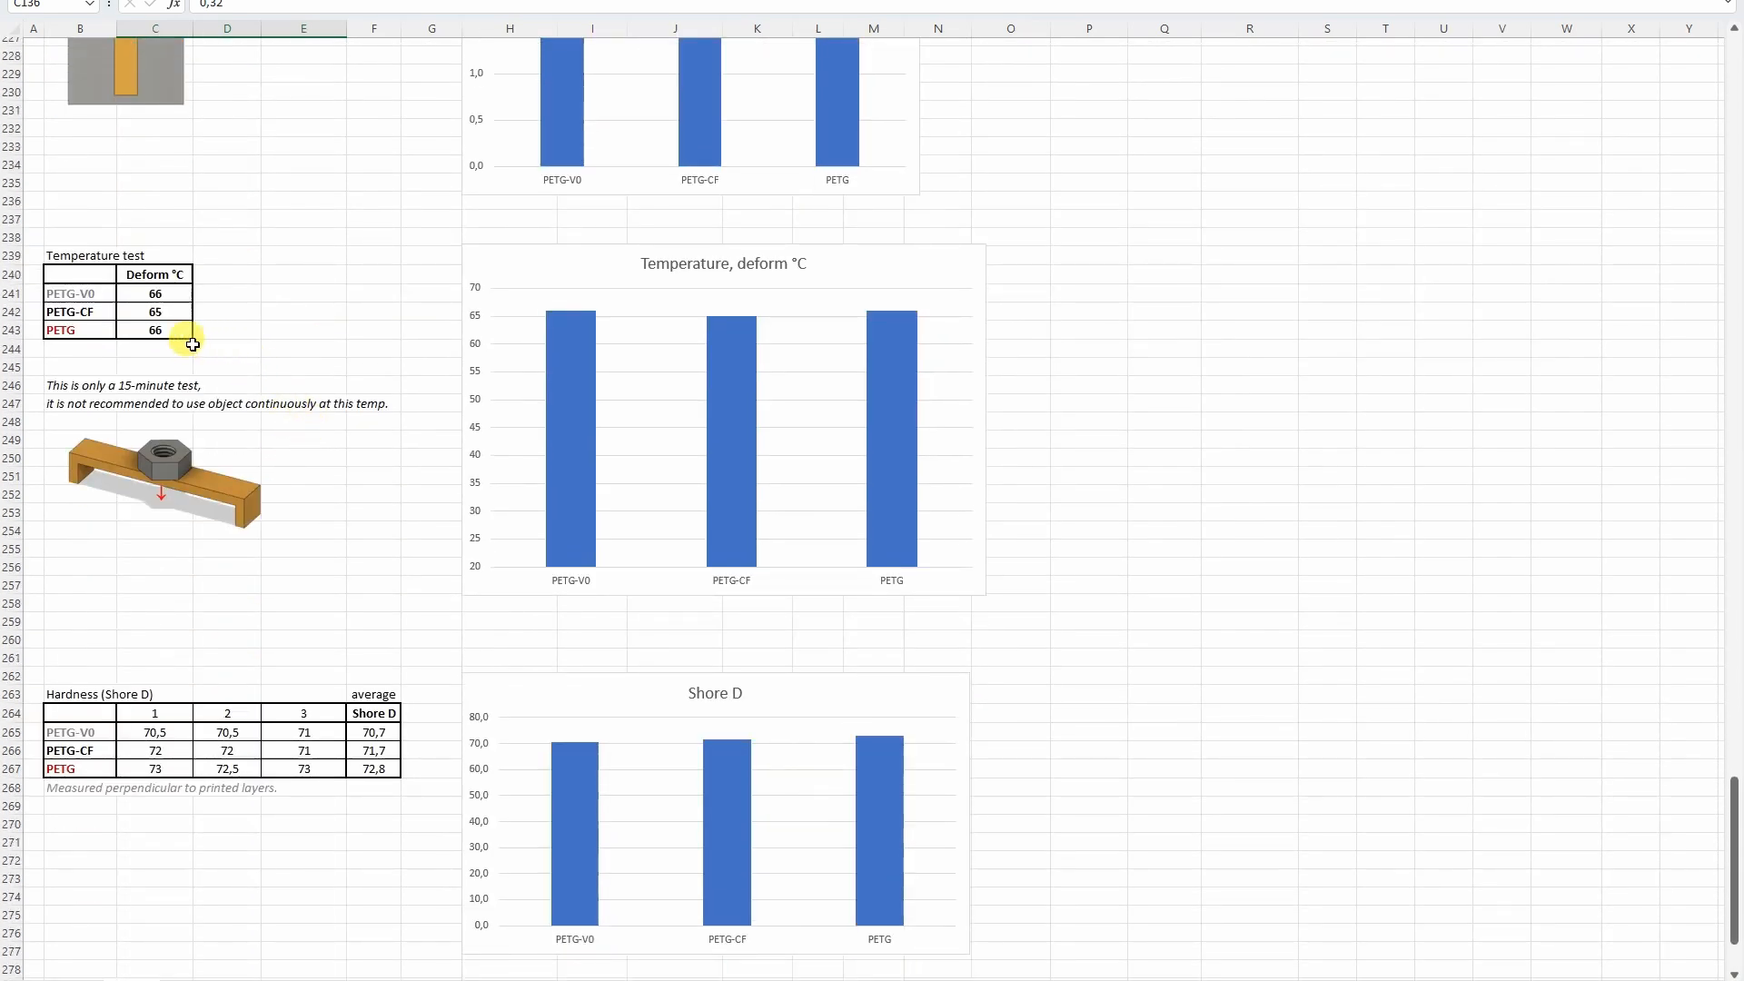
pyautogui.click(153, 310)
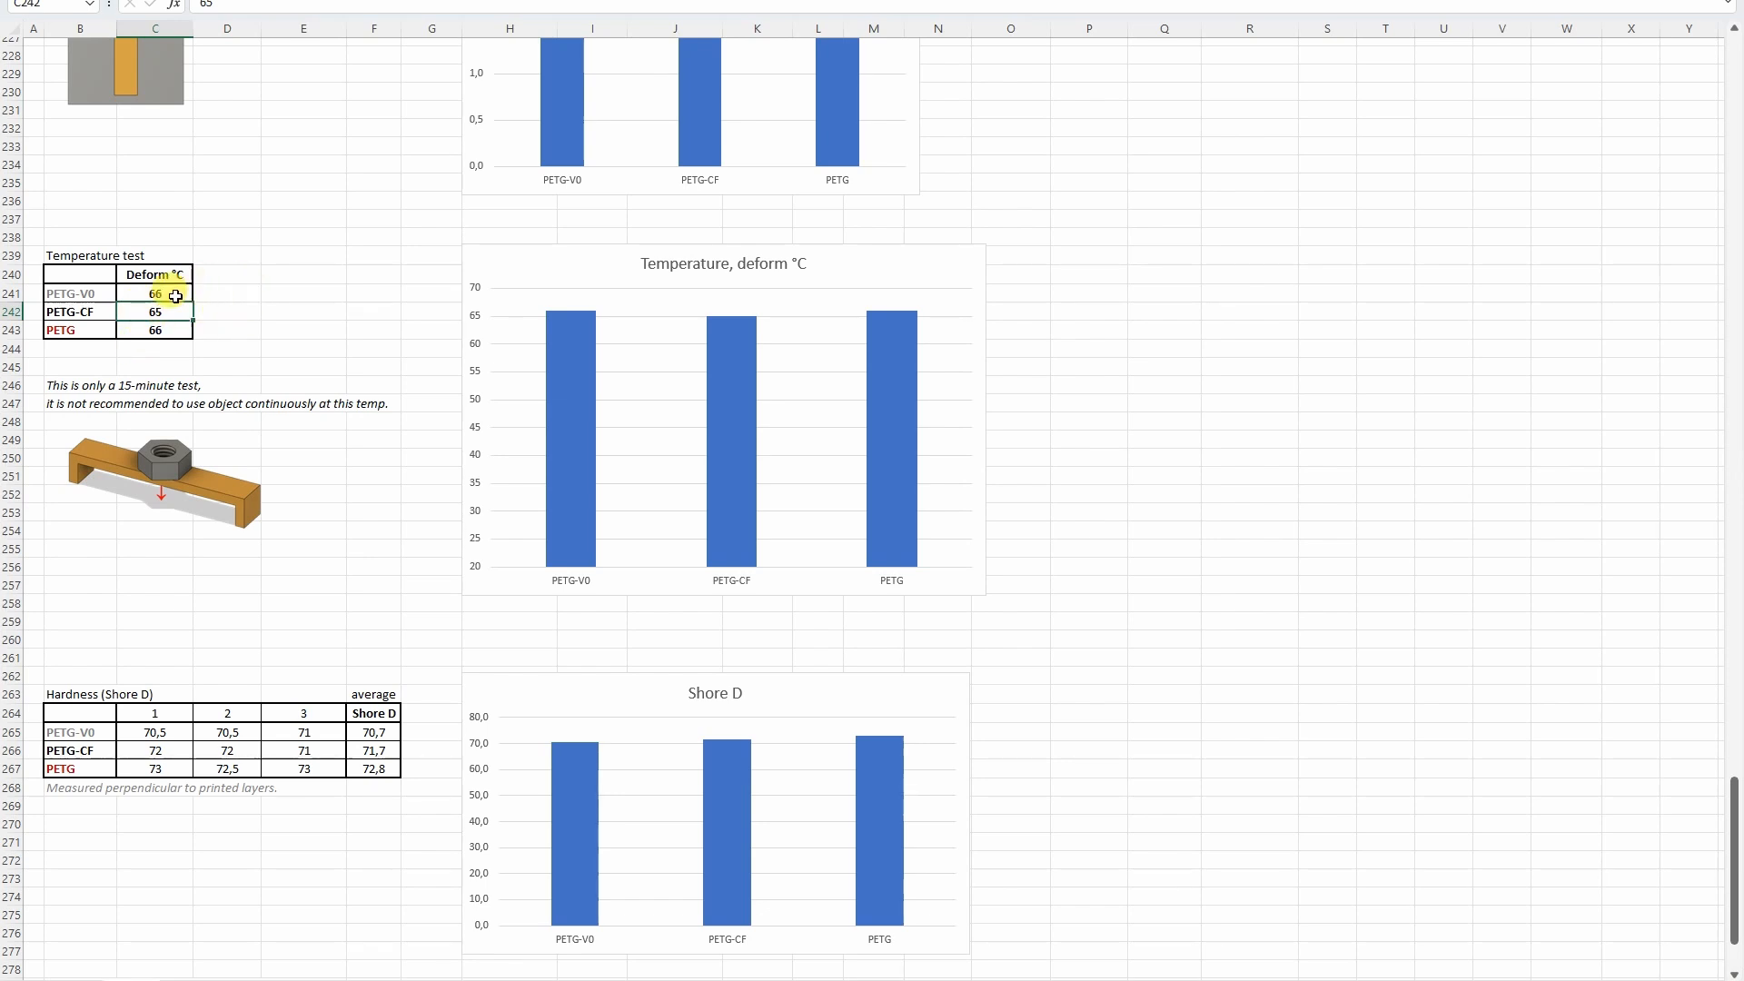
pyautogui.scroll(-3)
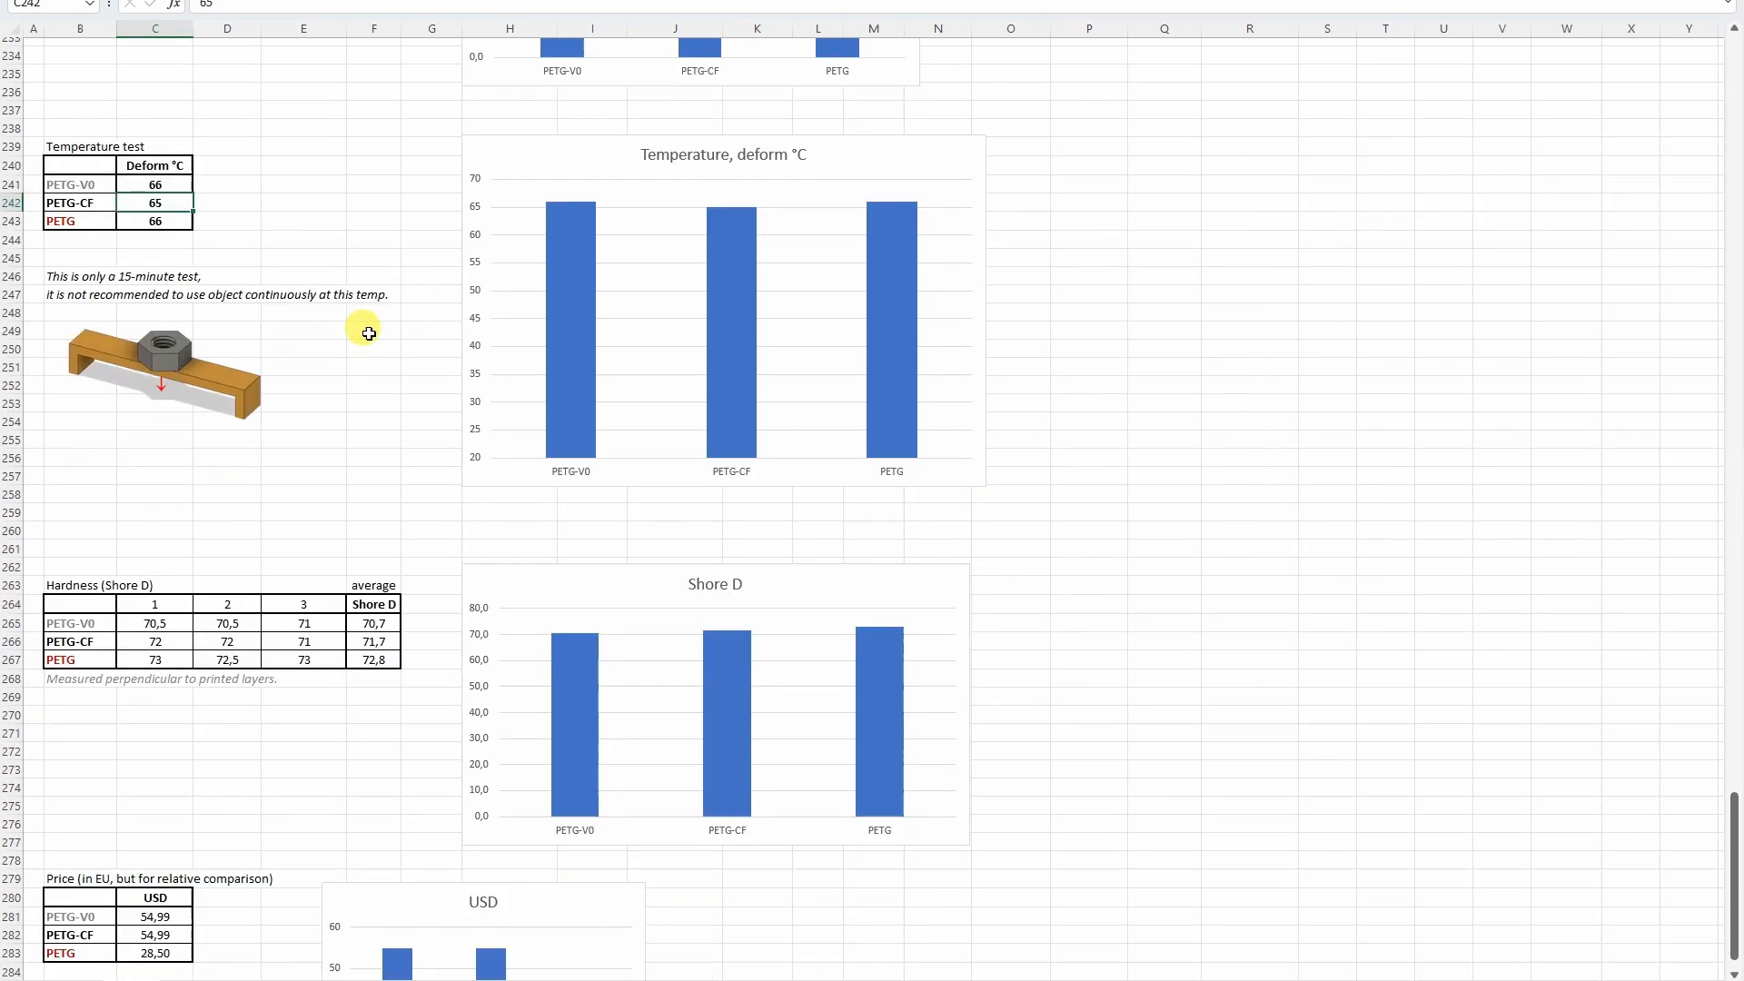
pyautogui.scroll(-3)
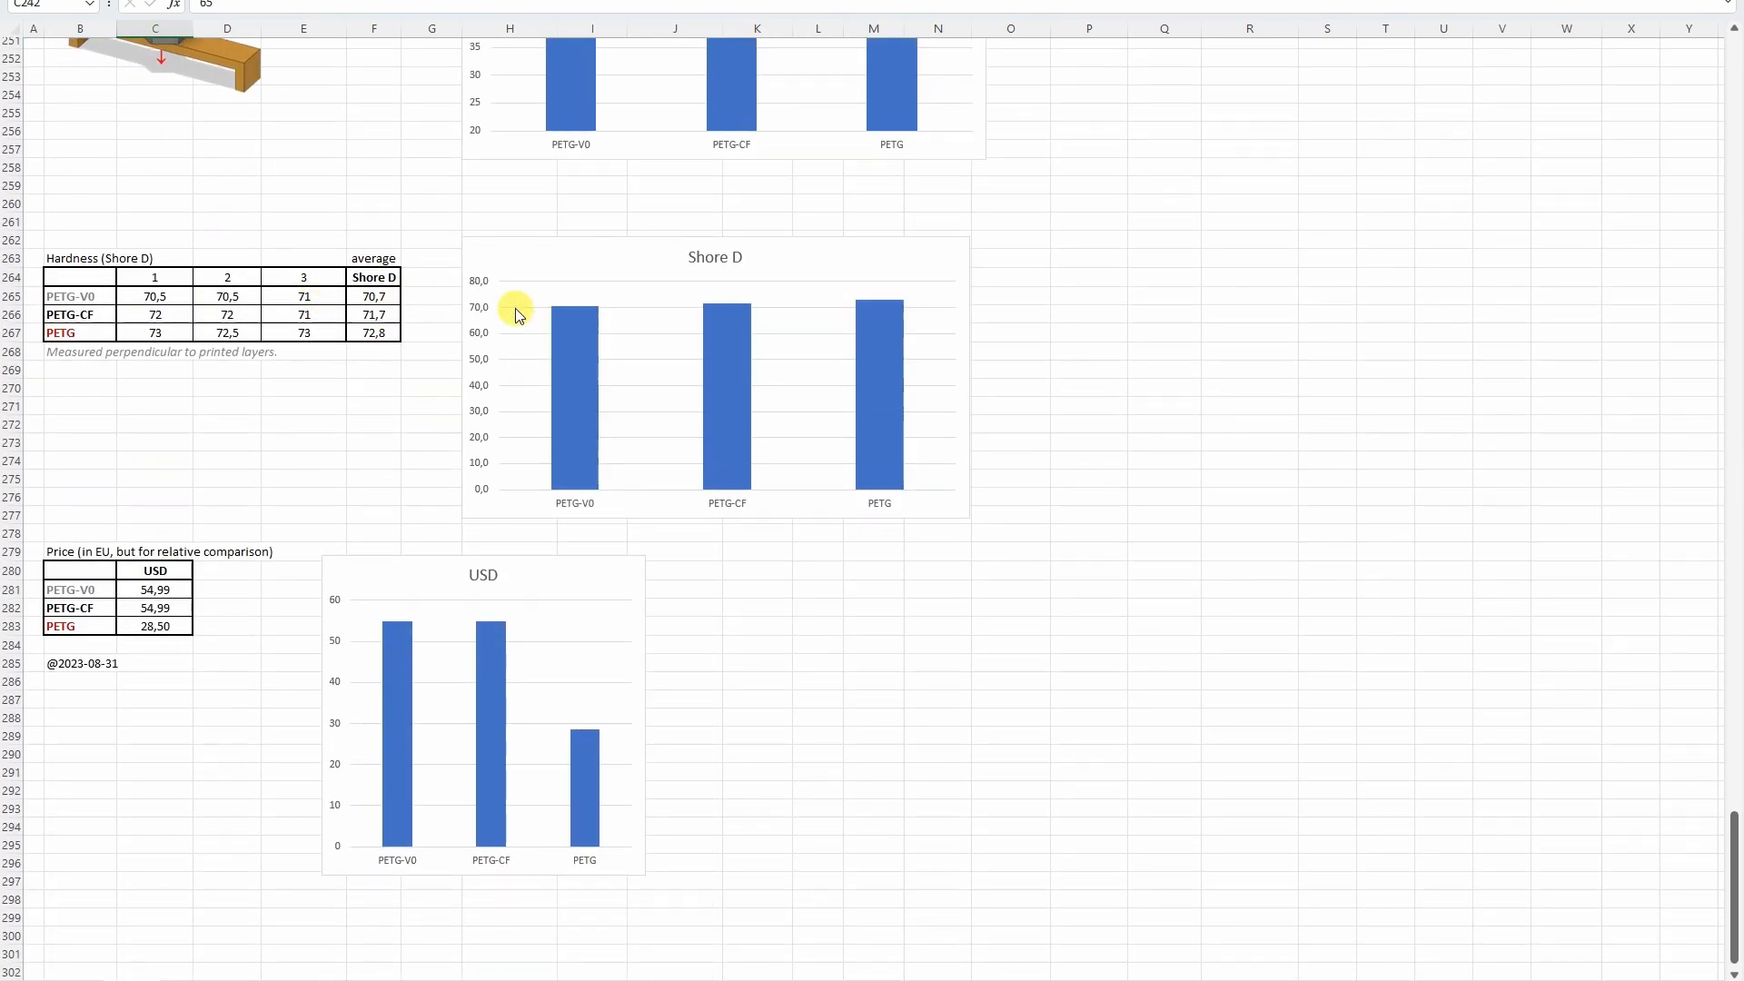
pyautogui.moveTo(896, 525)
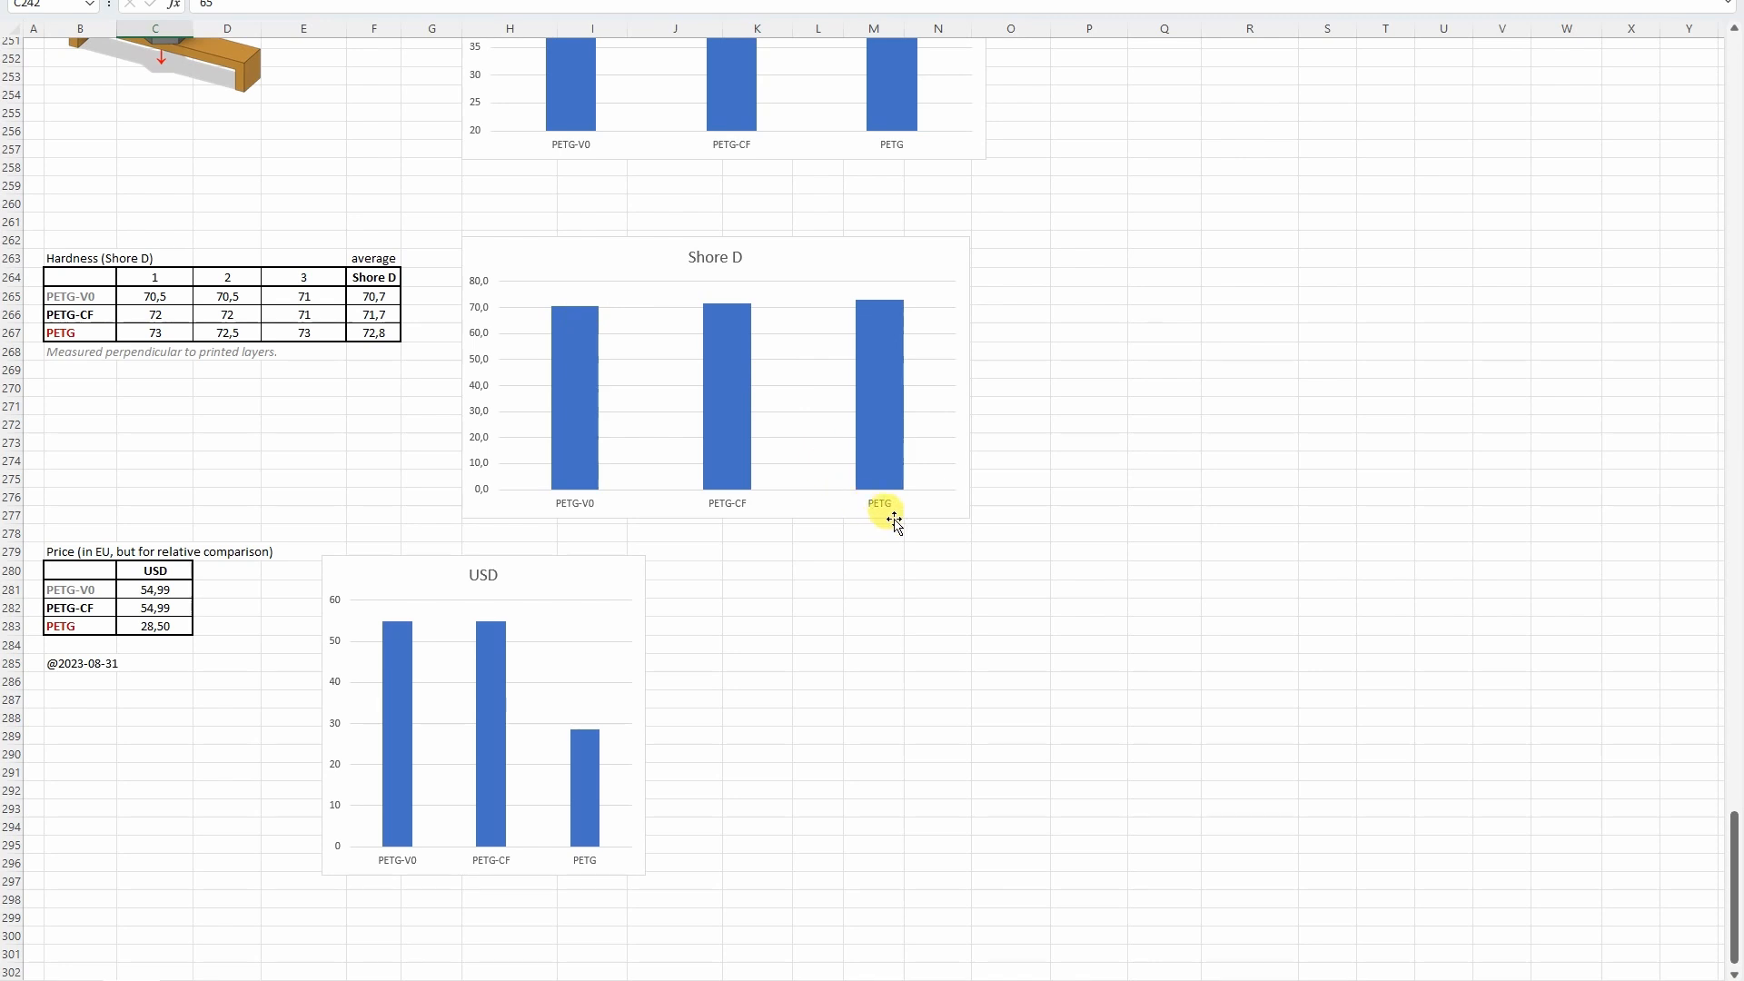
pyautogui.moveTo(832, 376)
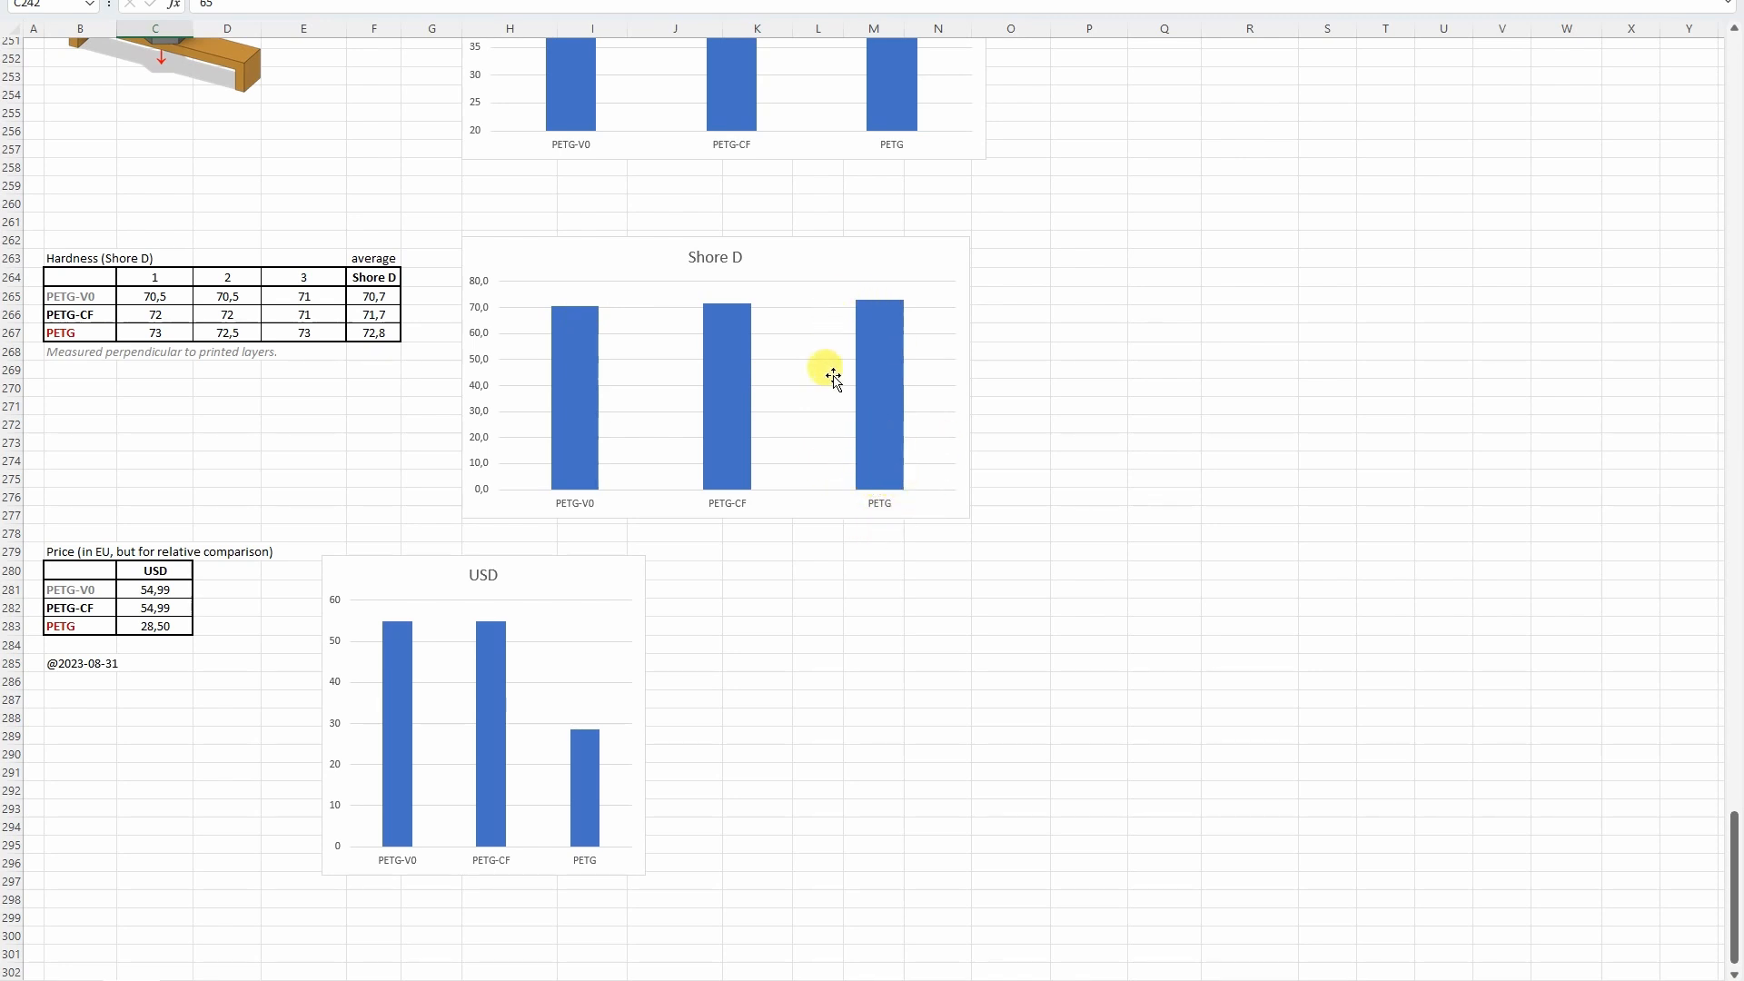
pyautogui.moveTo(716, 466)
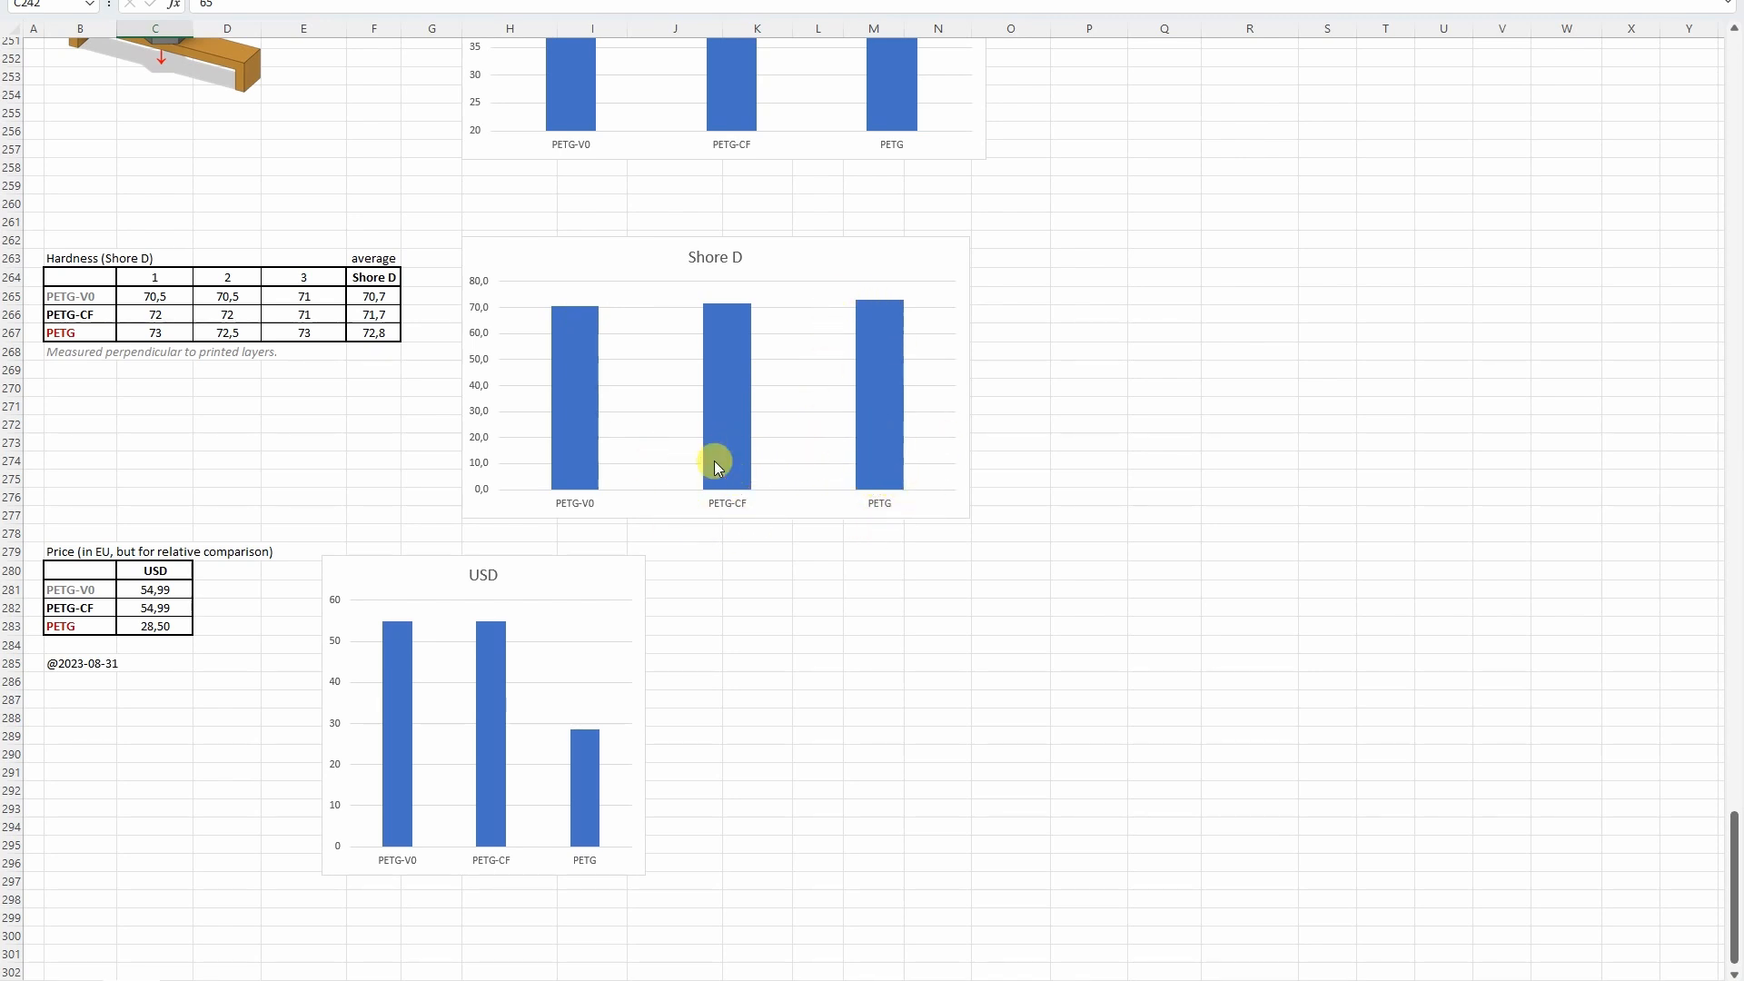
pyautogui.moveTo(705, 325)
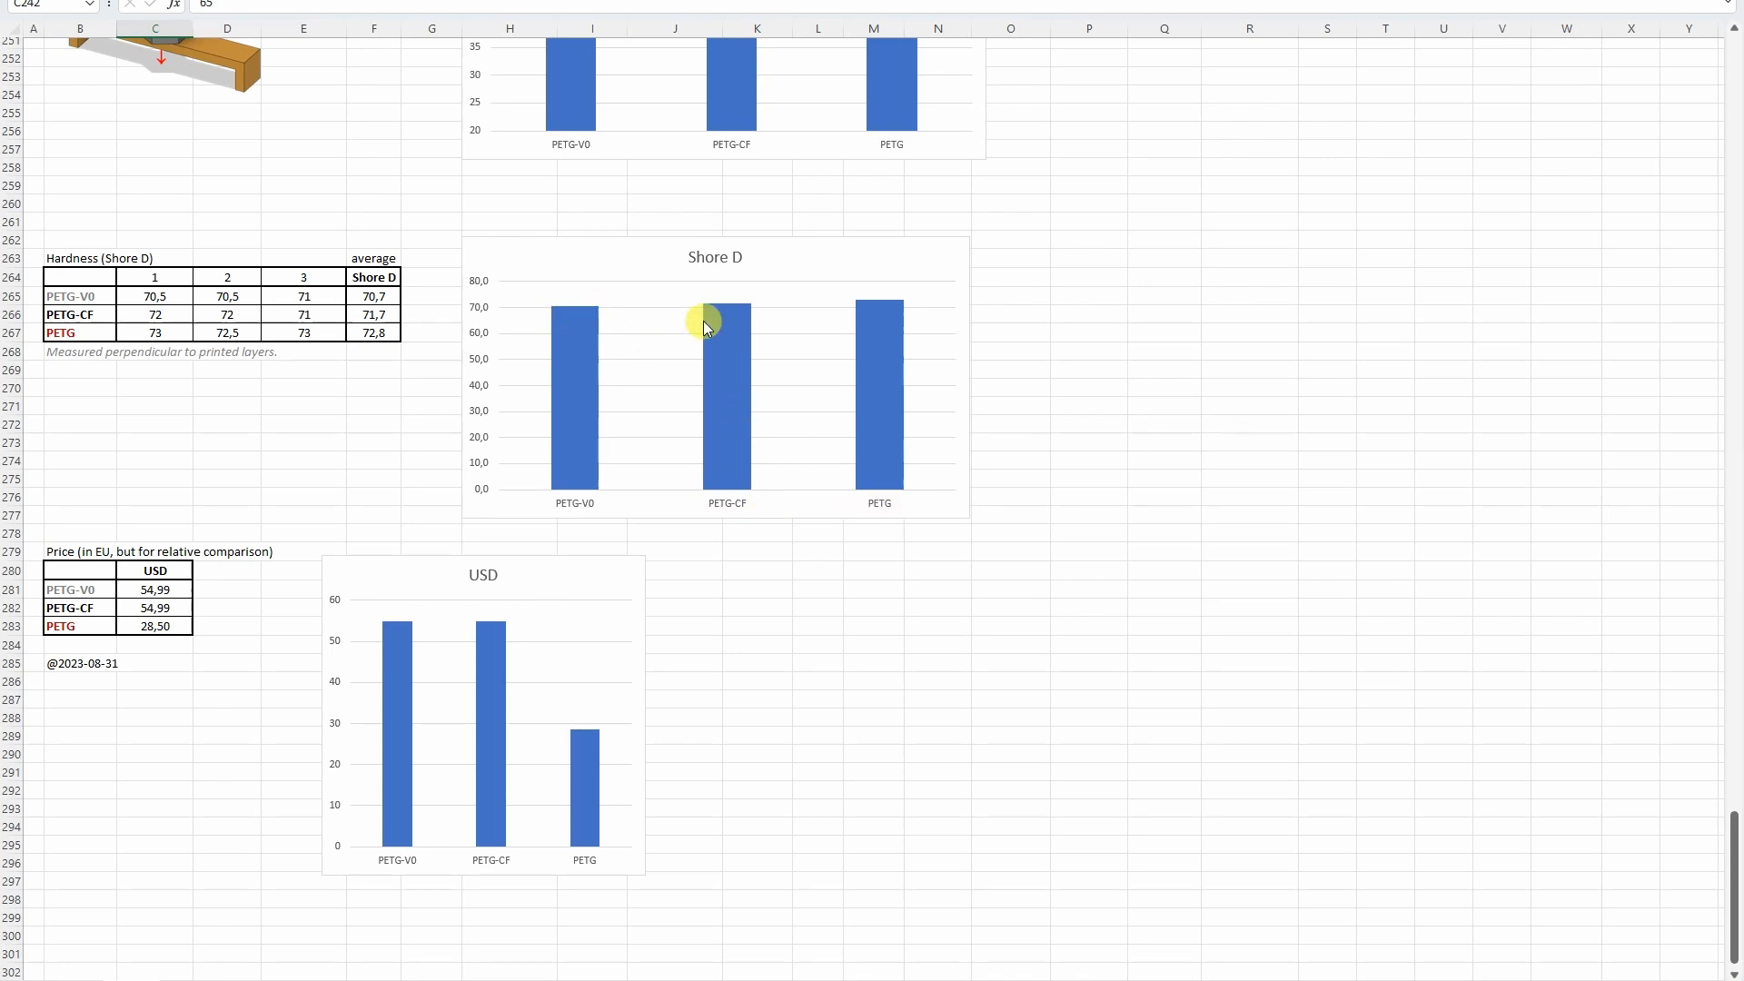
pyautogui.moveTo(712, 313)
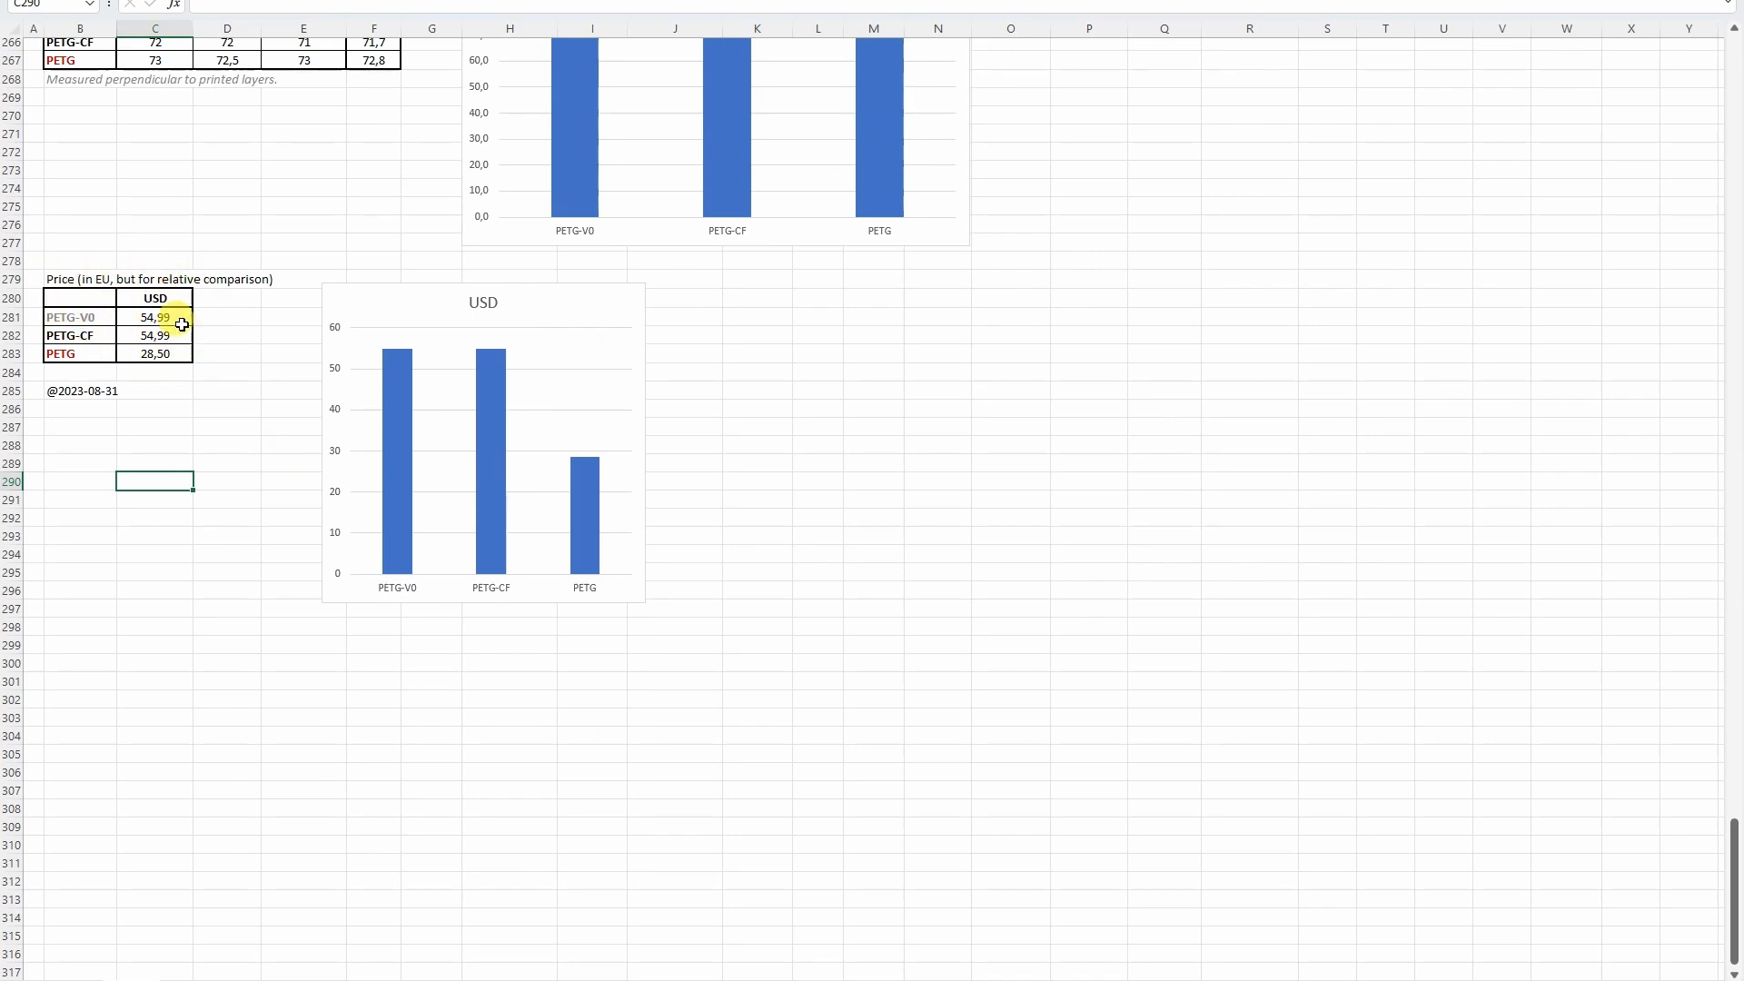
# Check the PETG price value in cell C283 of the price comparison table.
pyautogui.click(155, 354)
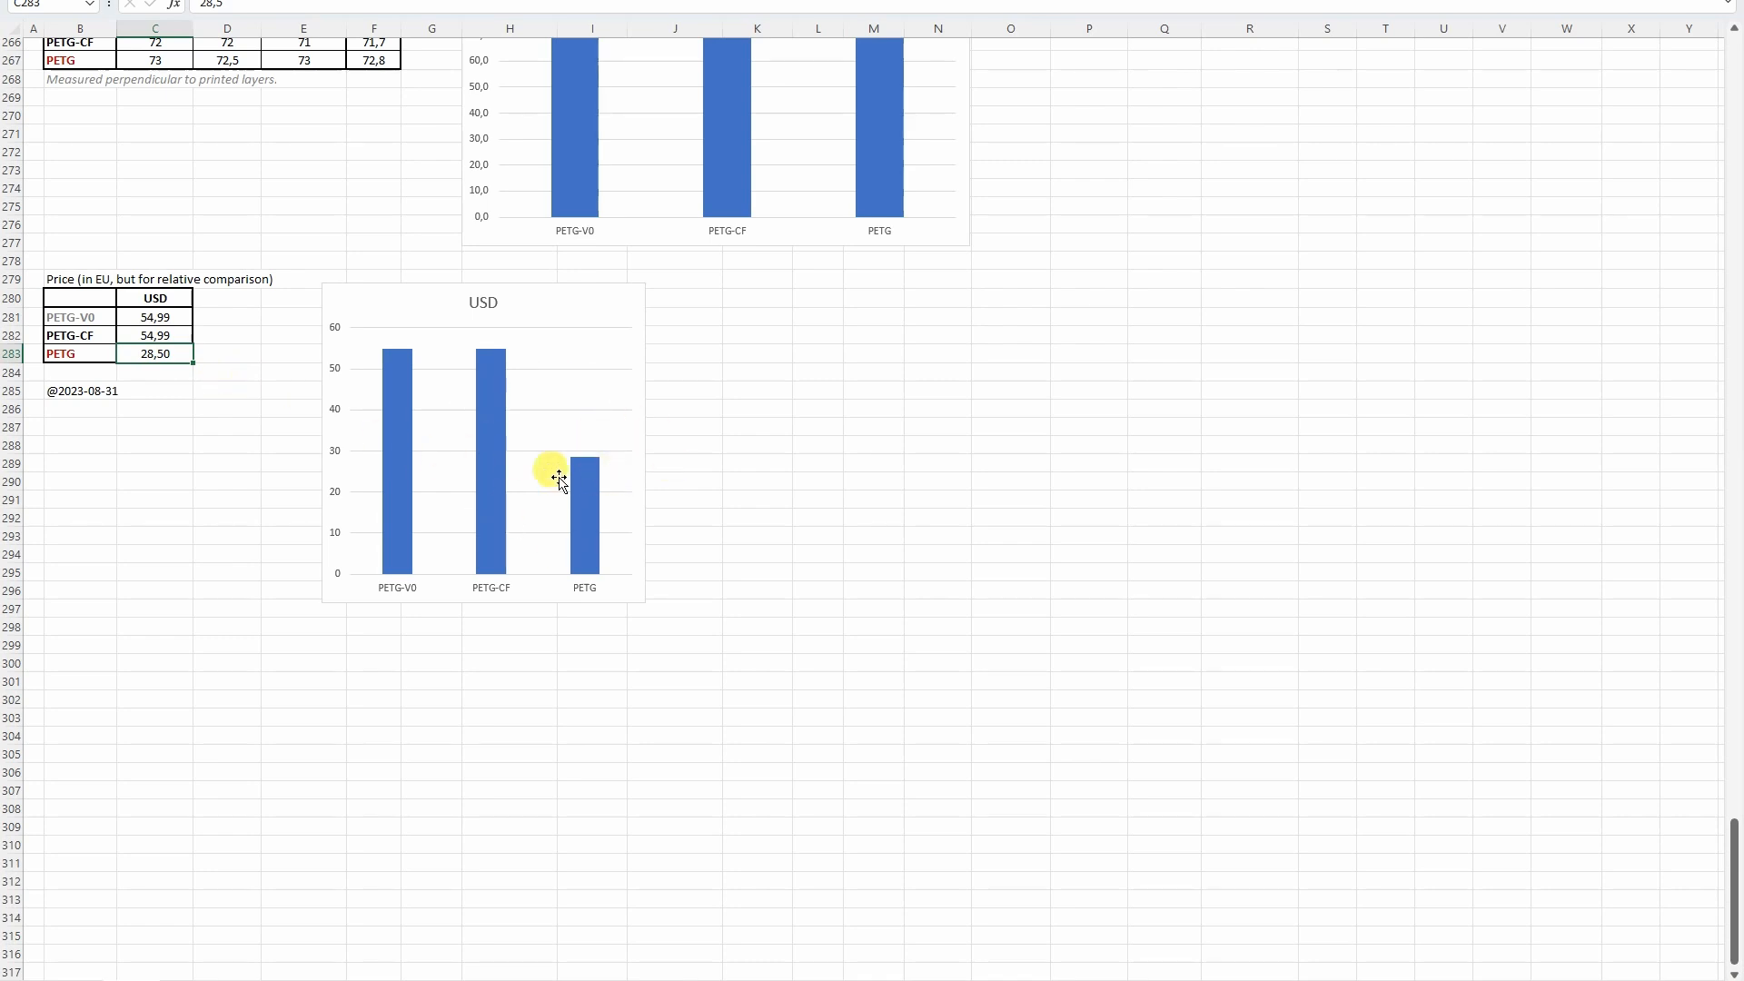
pyautogui.moveTo(487, 597)
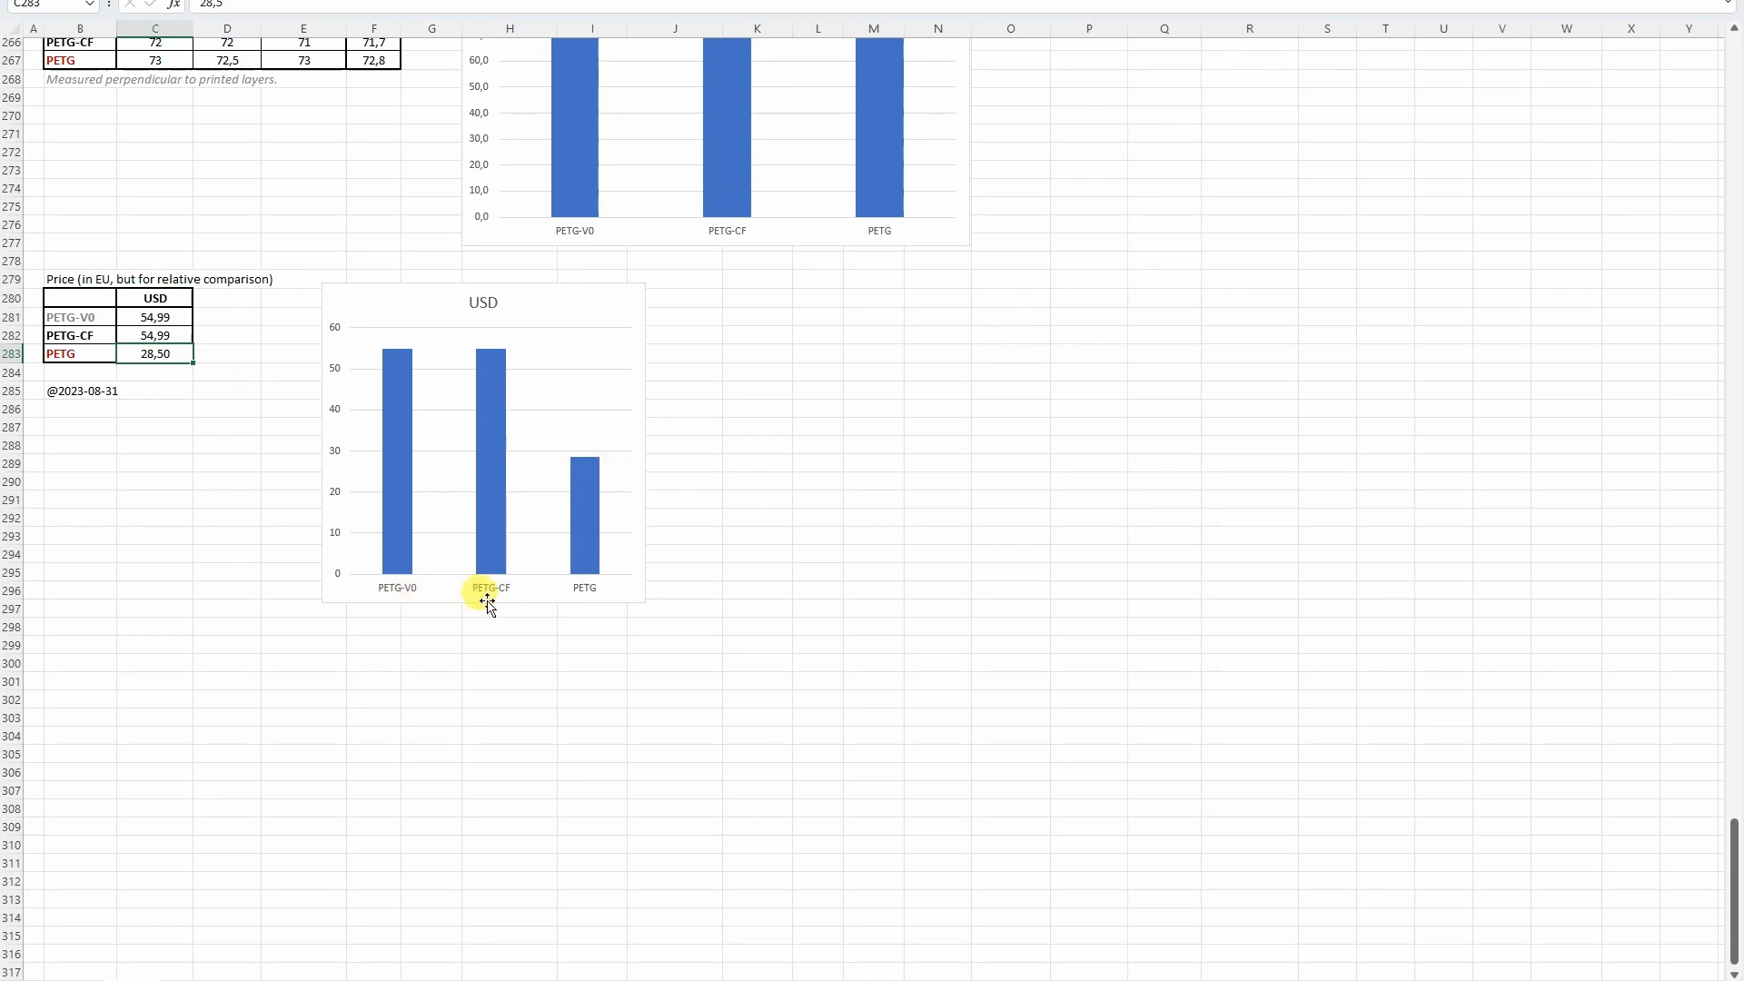
pyautogui.moveTo(338, 518)
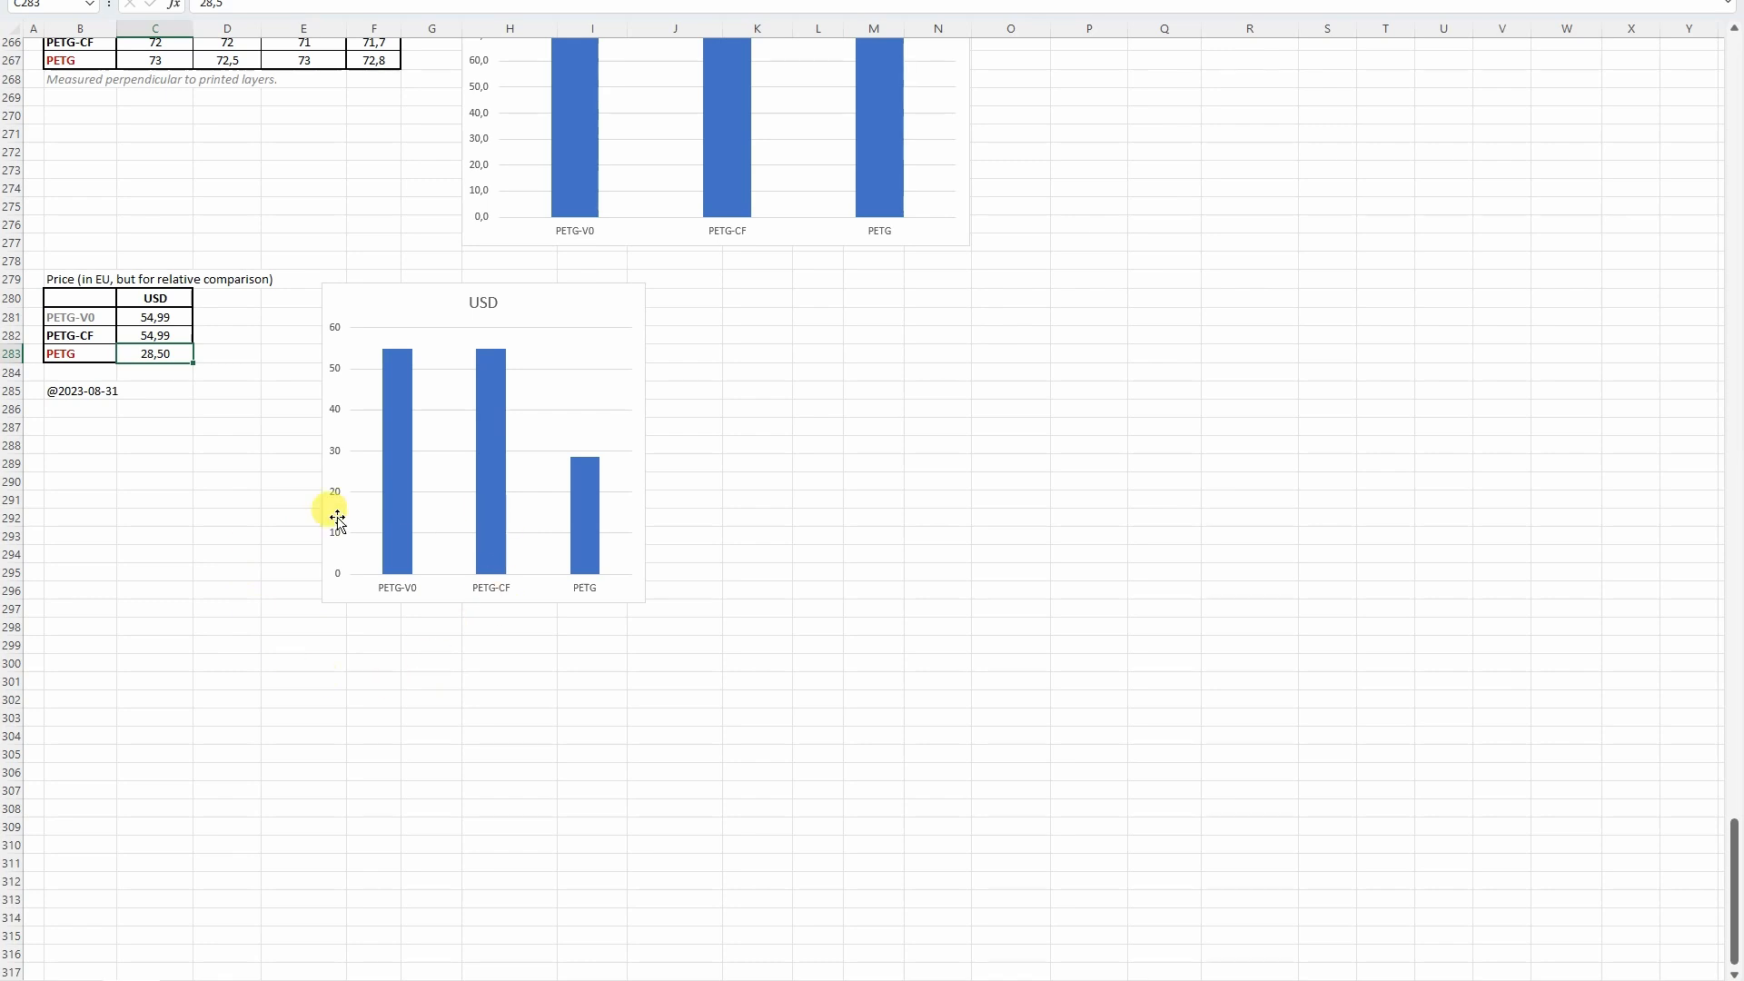
pyautogui.moveTo(507, 556)
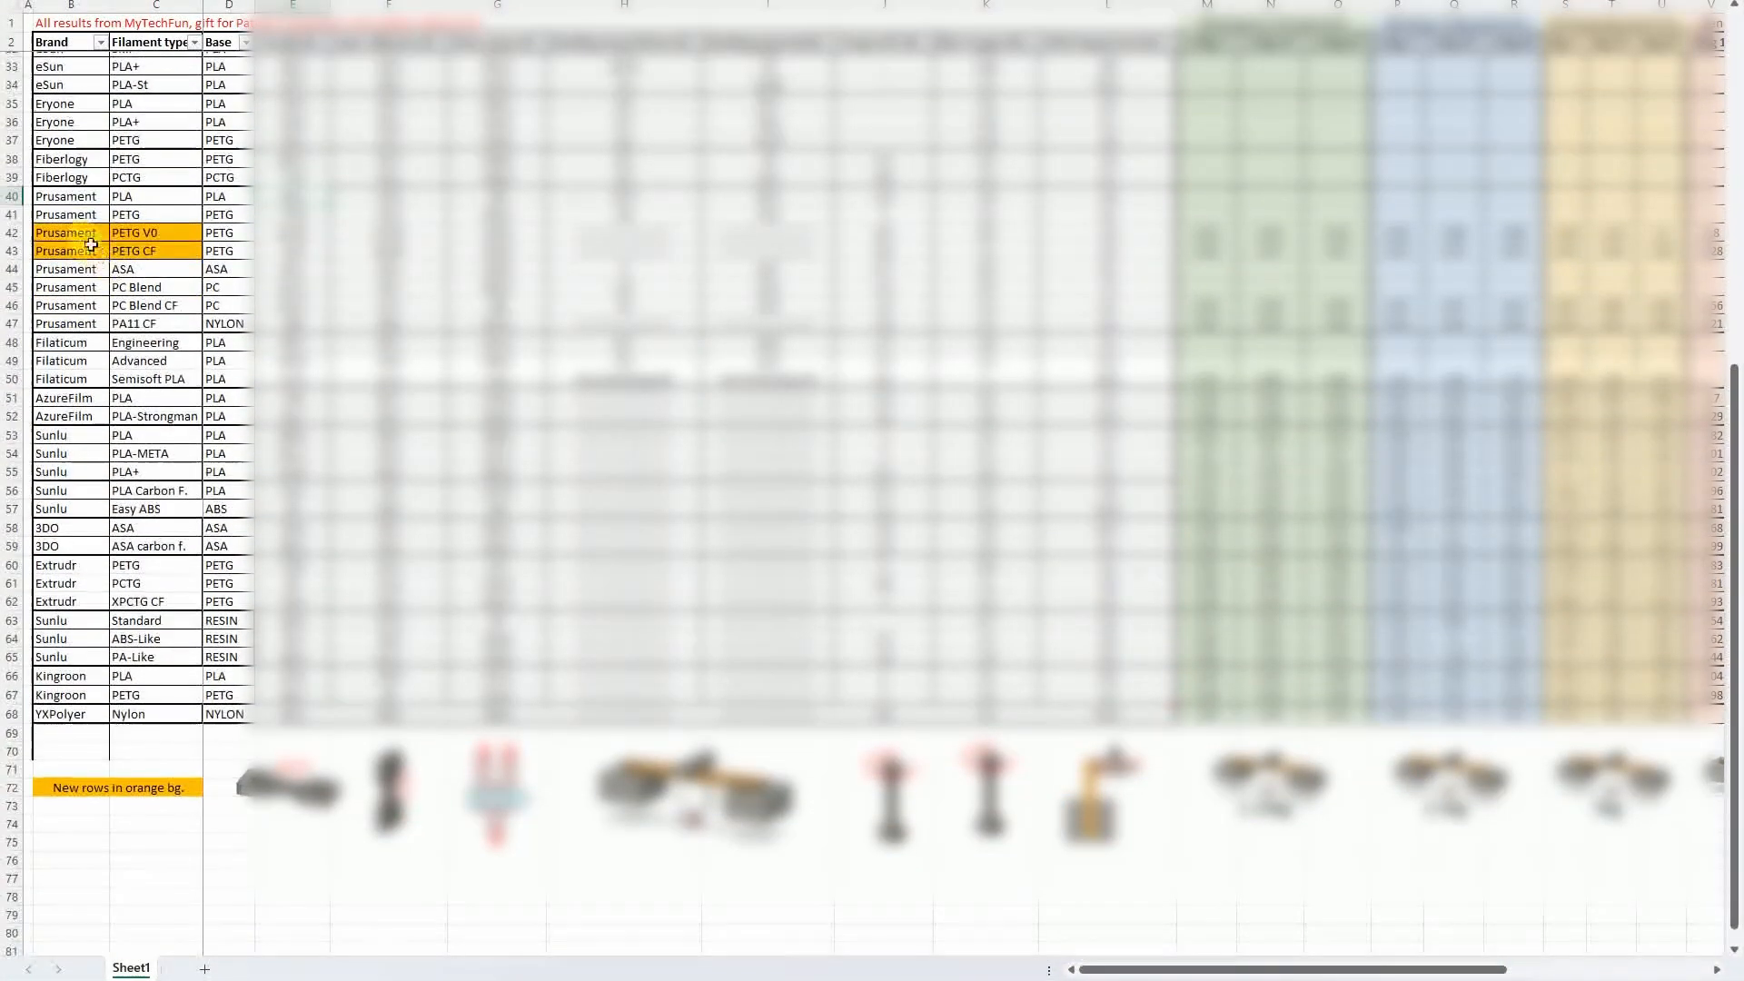
# Filter the Base column so only PETG rows remain in the summary table.
pyautogui.click(243, 42)
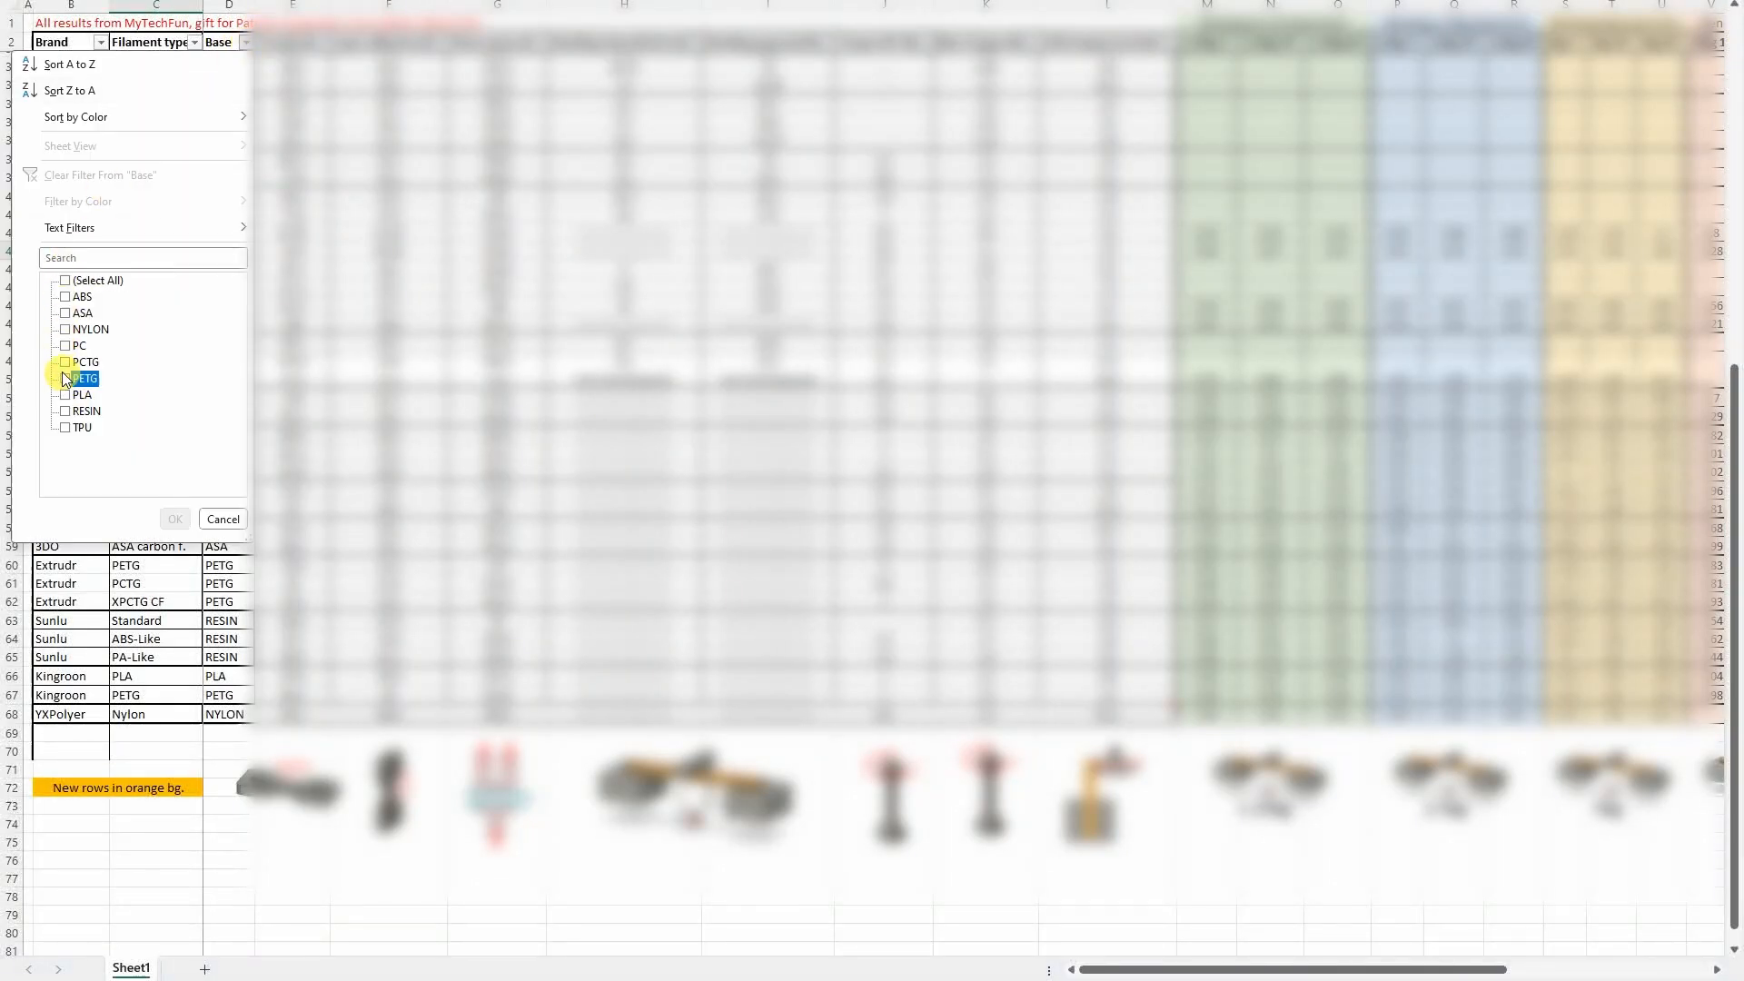
pyautogui.click(174, 517)
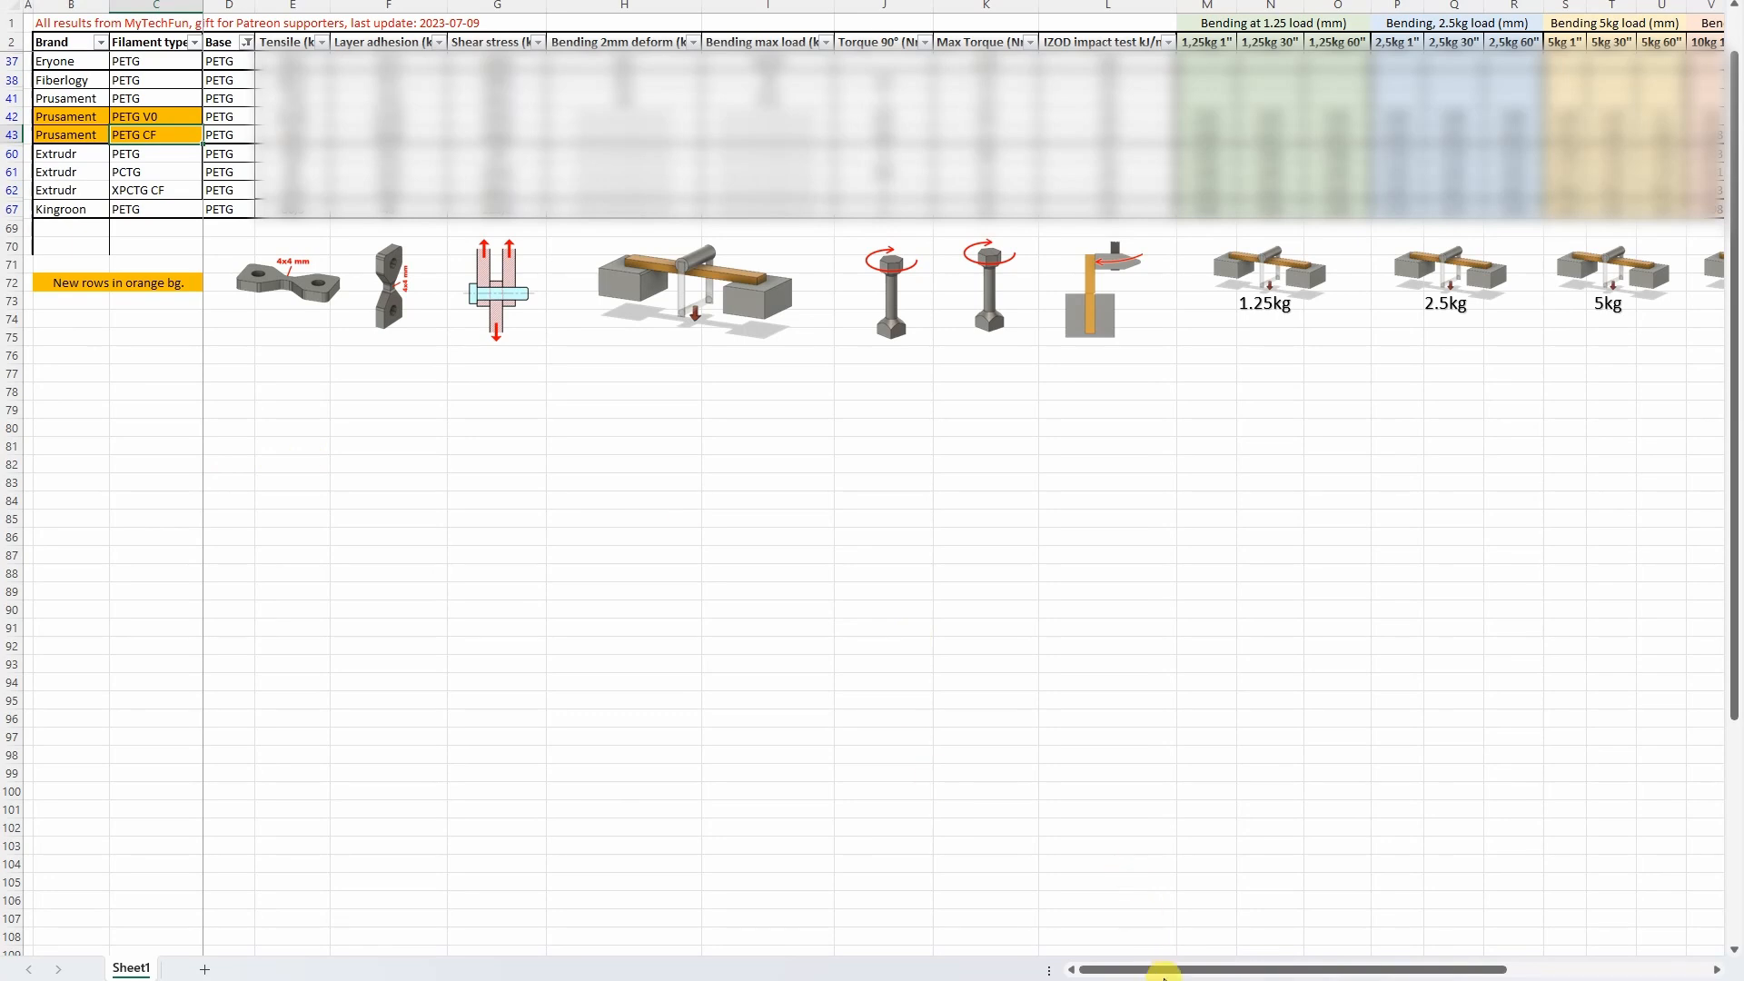